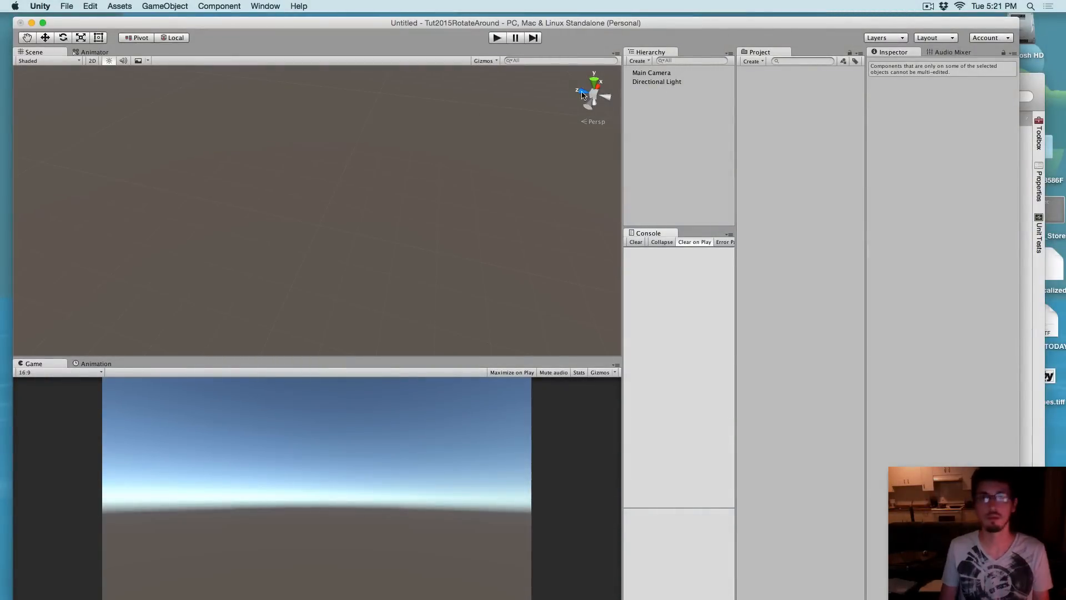
Step: Rename the Directional Light object to 'sun'
click(656, 81)
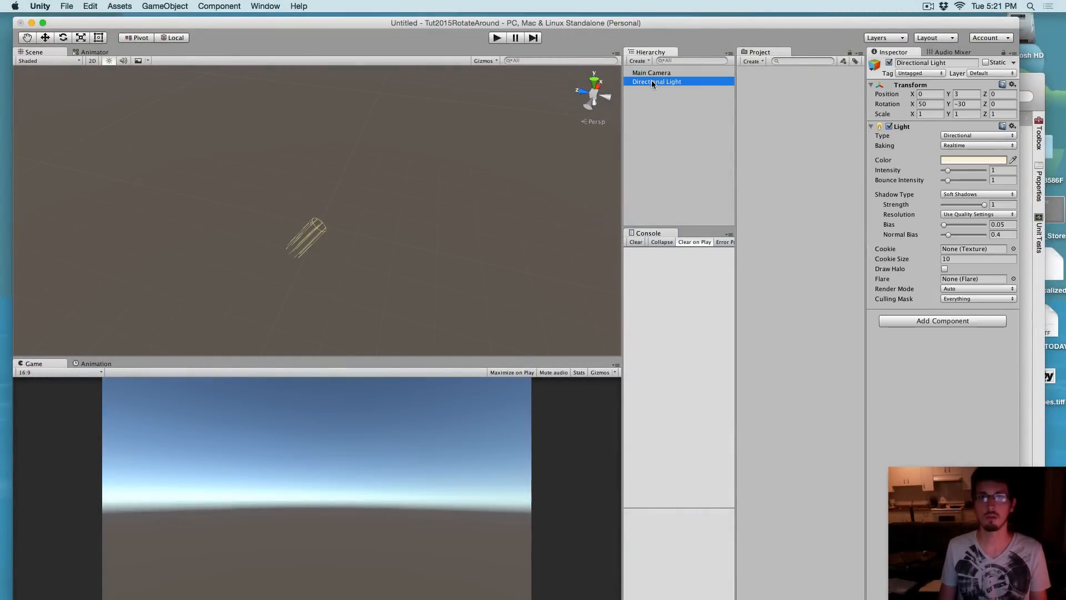
double_click(655, 81)
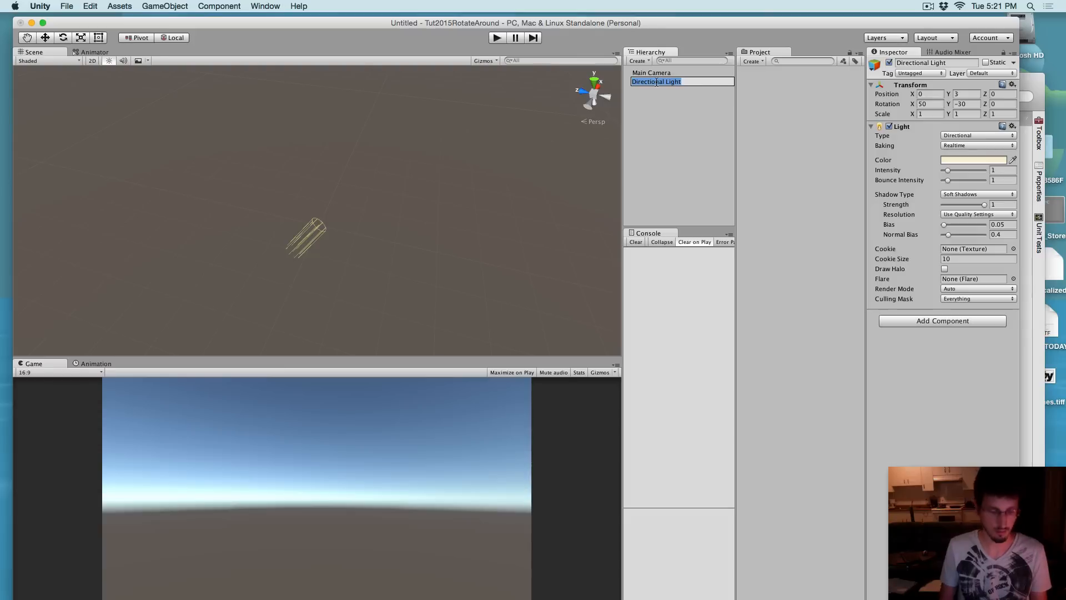
text(sun)
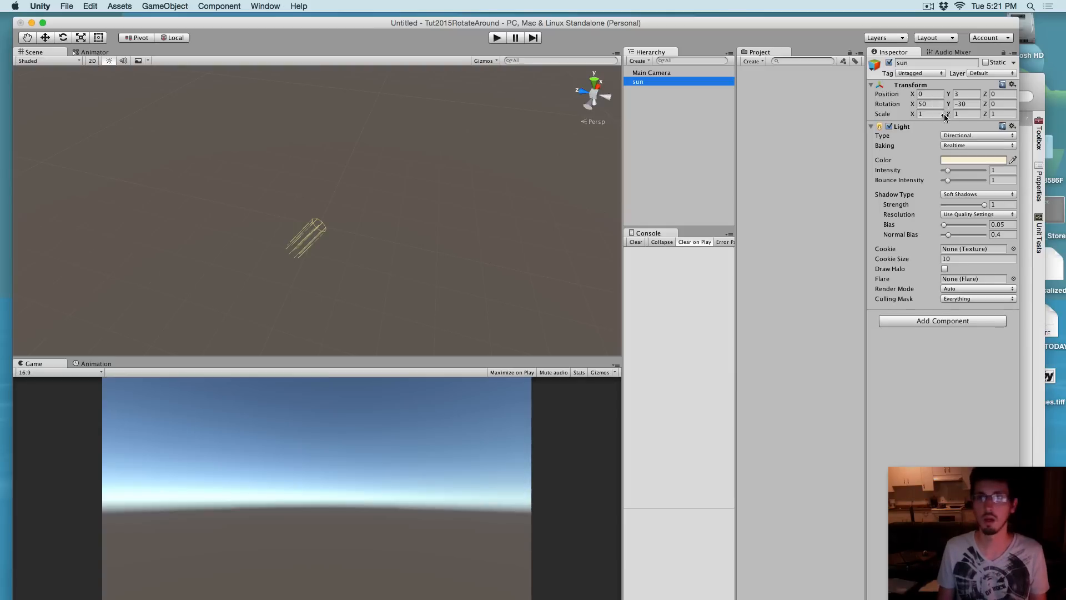
Step: Set the sun's rotation to 90, 0, 0 and its Y position to 500
click(926, 104)
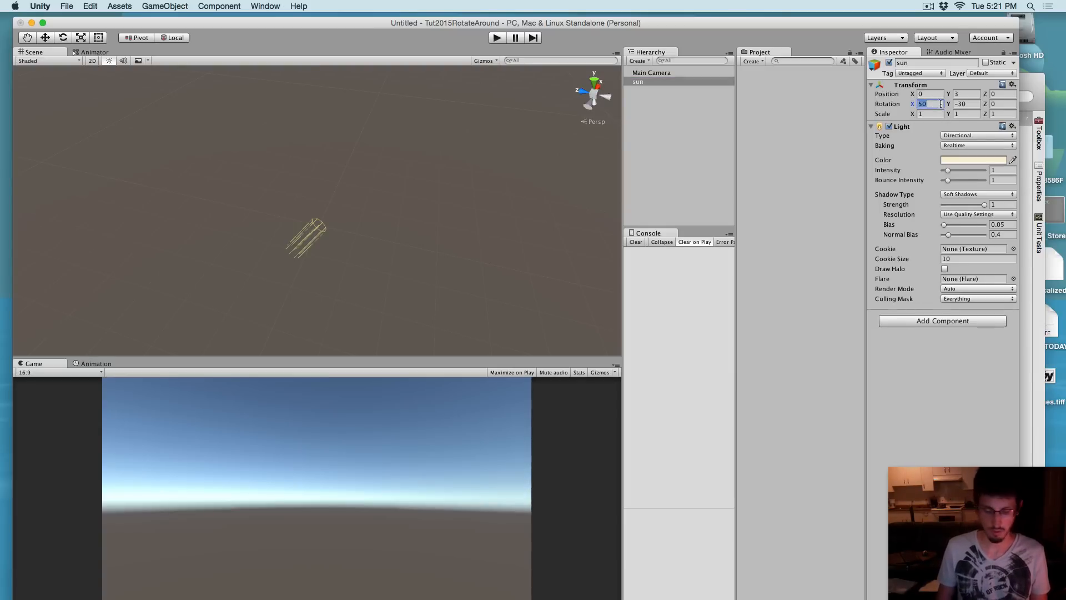
text(90)
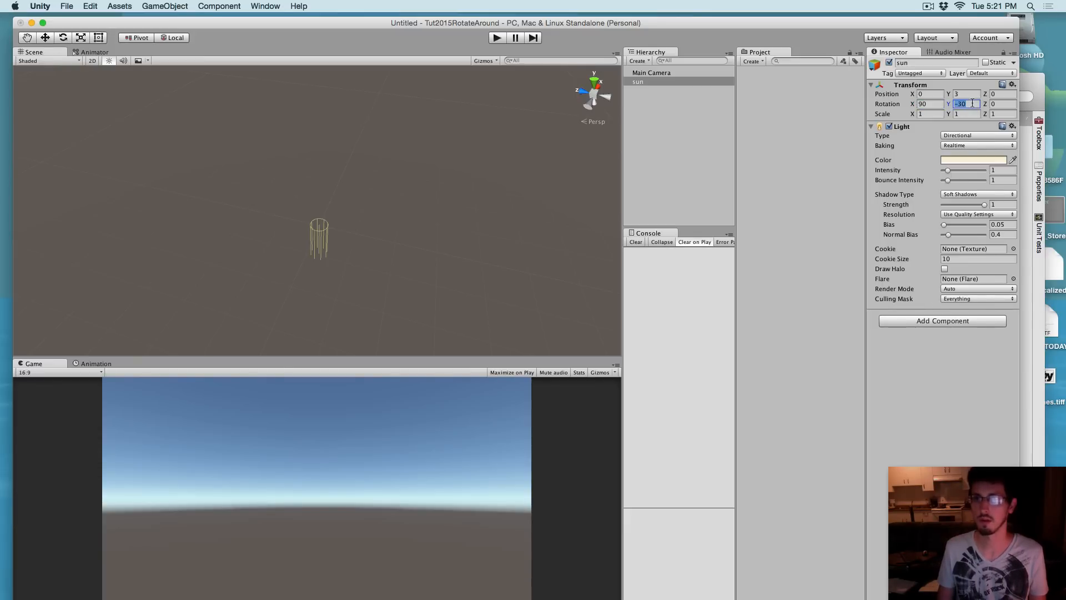
text(0)
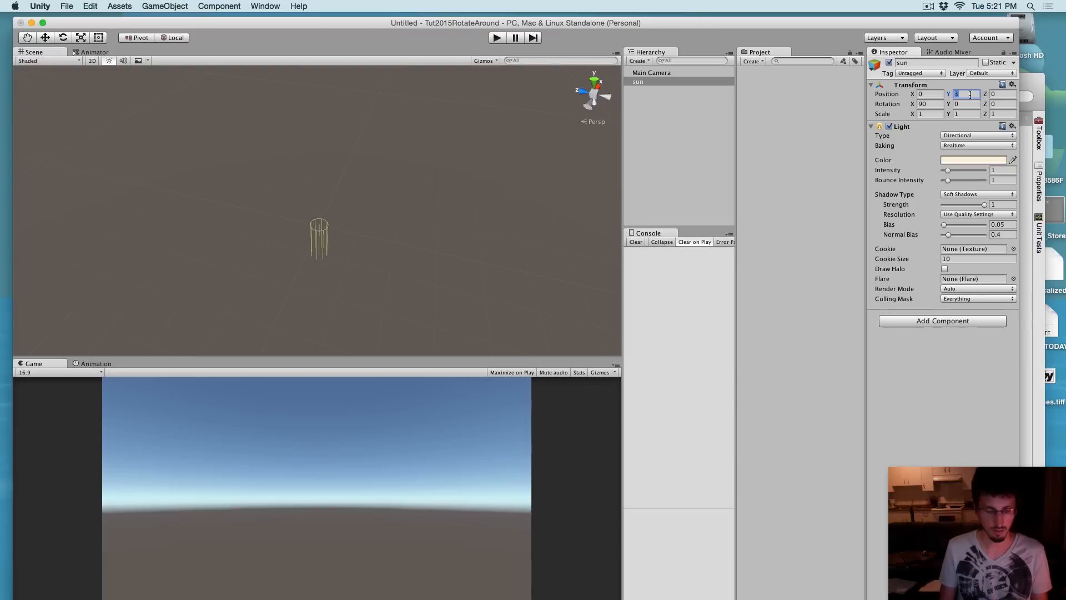
text(500)
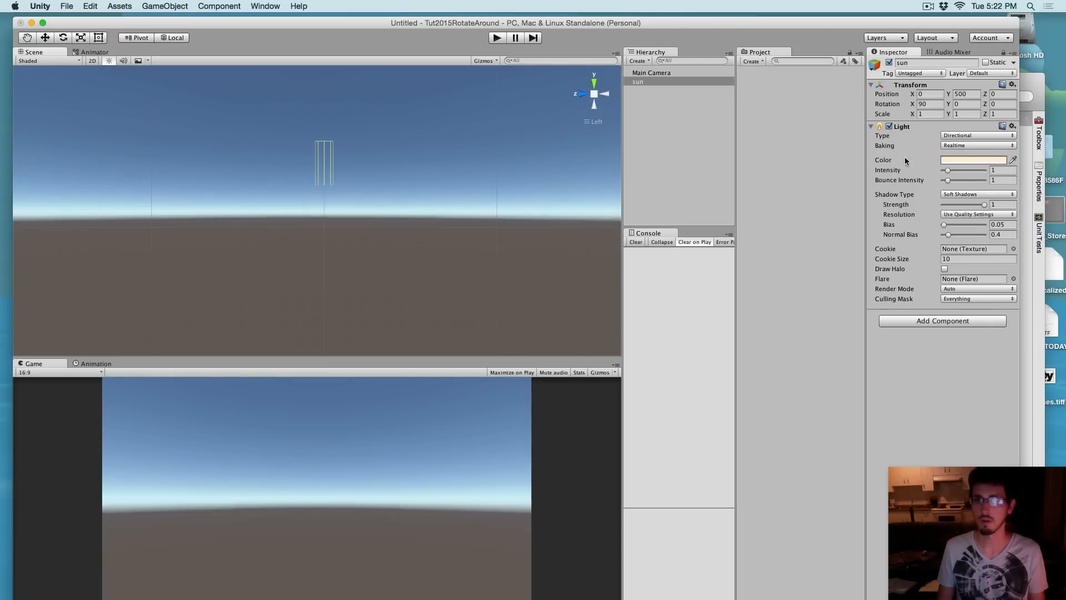
Step: Give the sun light a warm yellow colour and intensity 0.5
click(973, 159)
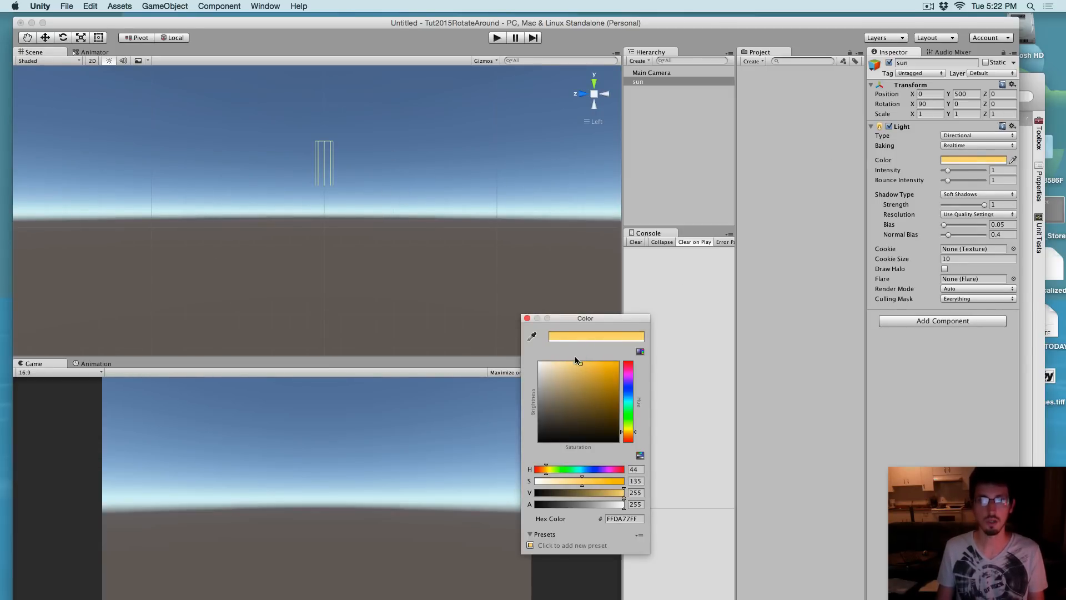
click(527, 318)
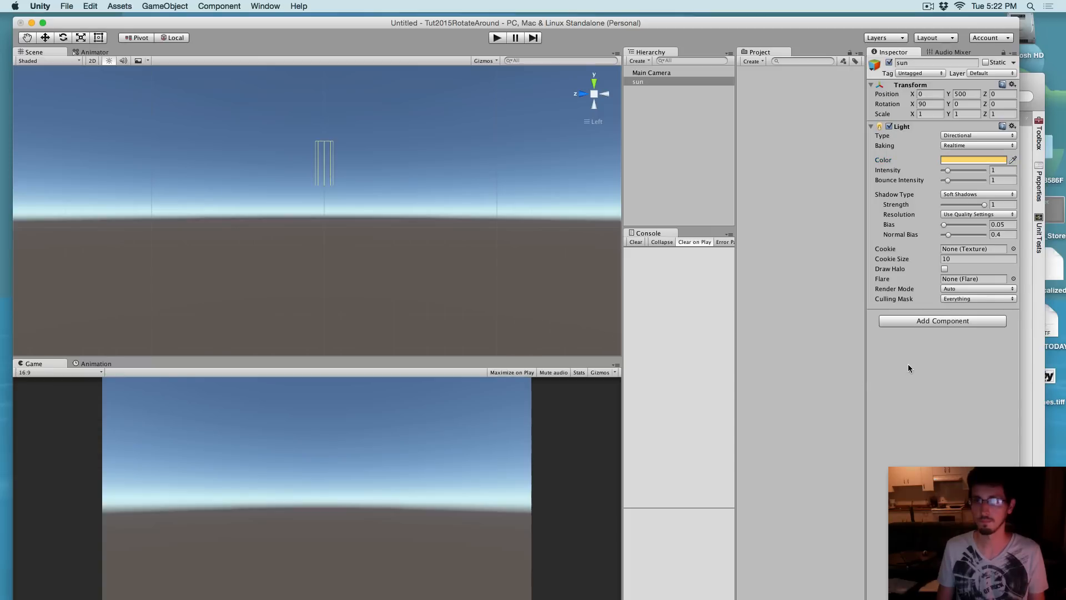
click(999, 170)
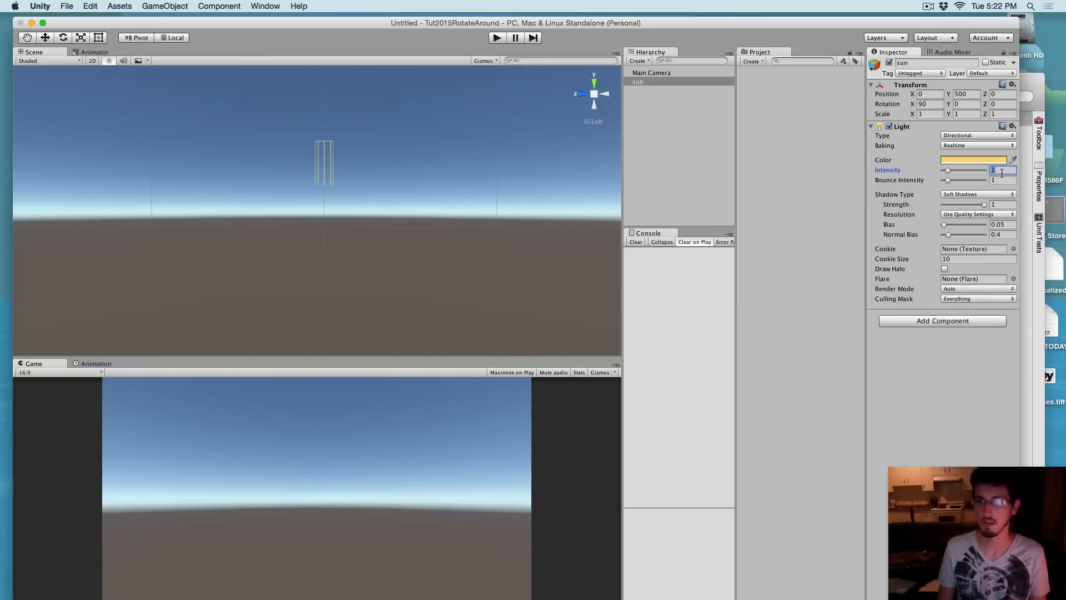
text(0.5)
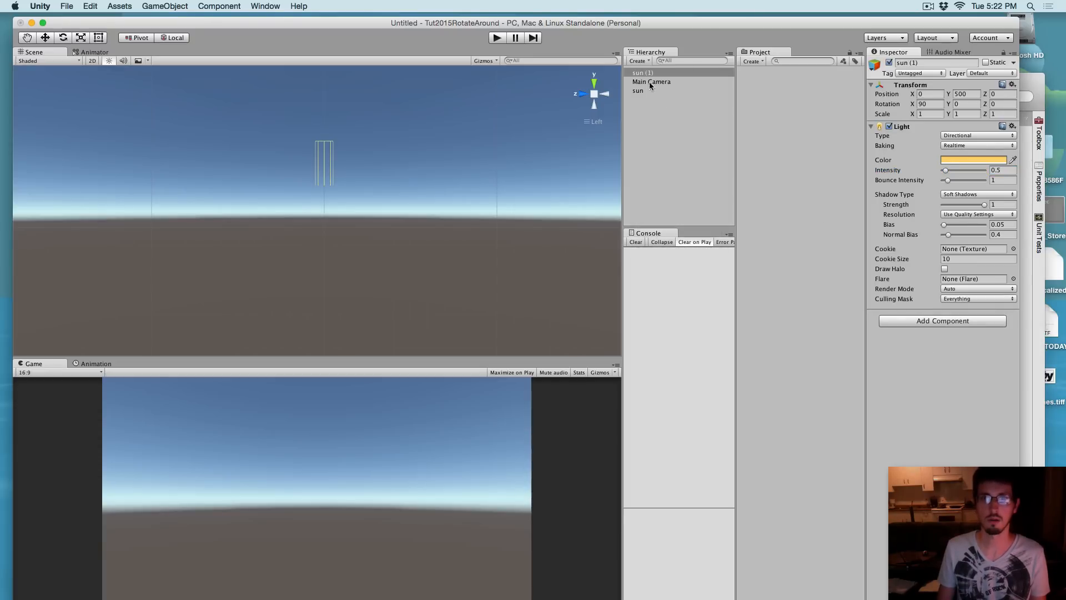
Step: Rename the copy to 'moon', place it at Y -500 and rotate X to -90
click(642, 74)
text(moon)
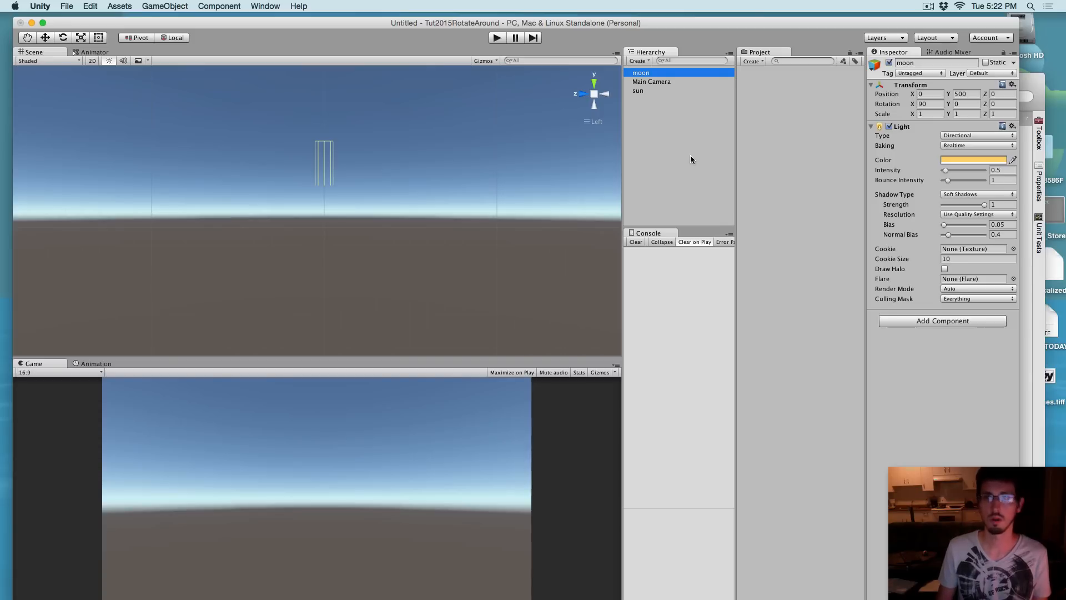
click(964, 94)
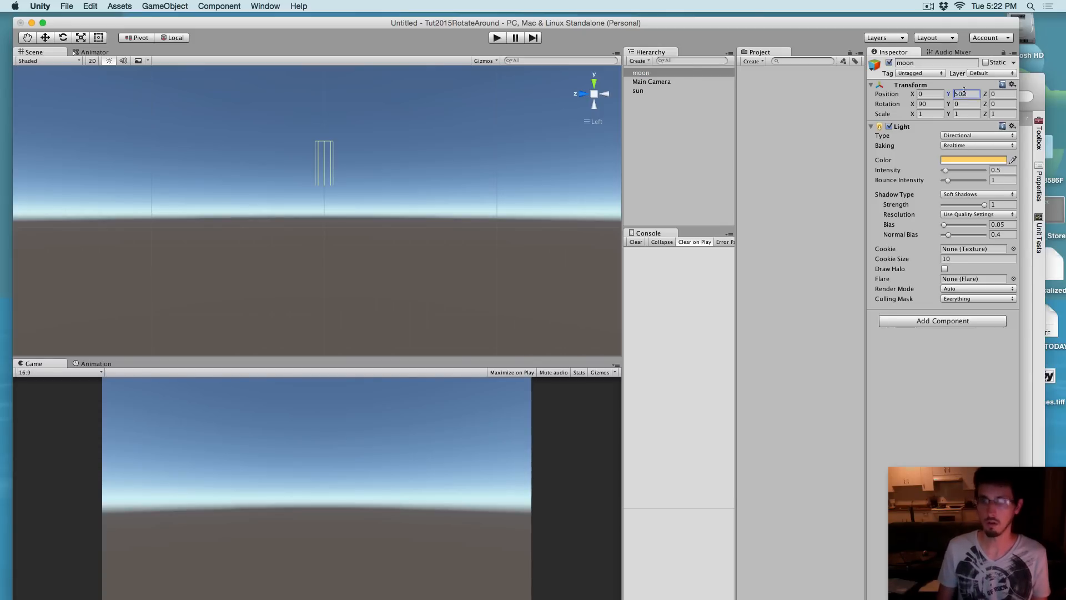
text(-500)
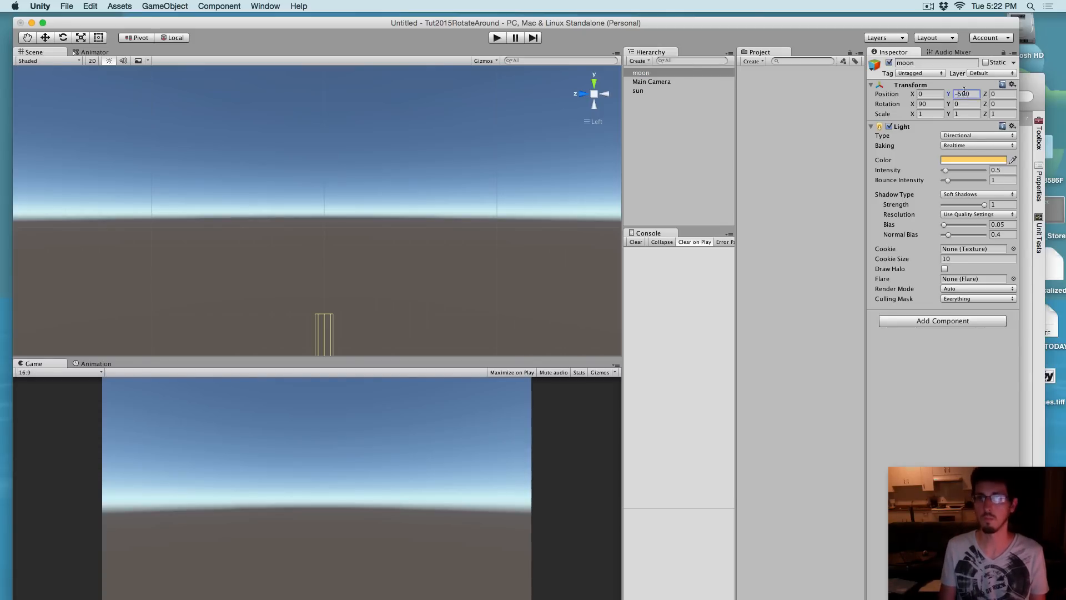
click(925, 103)
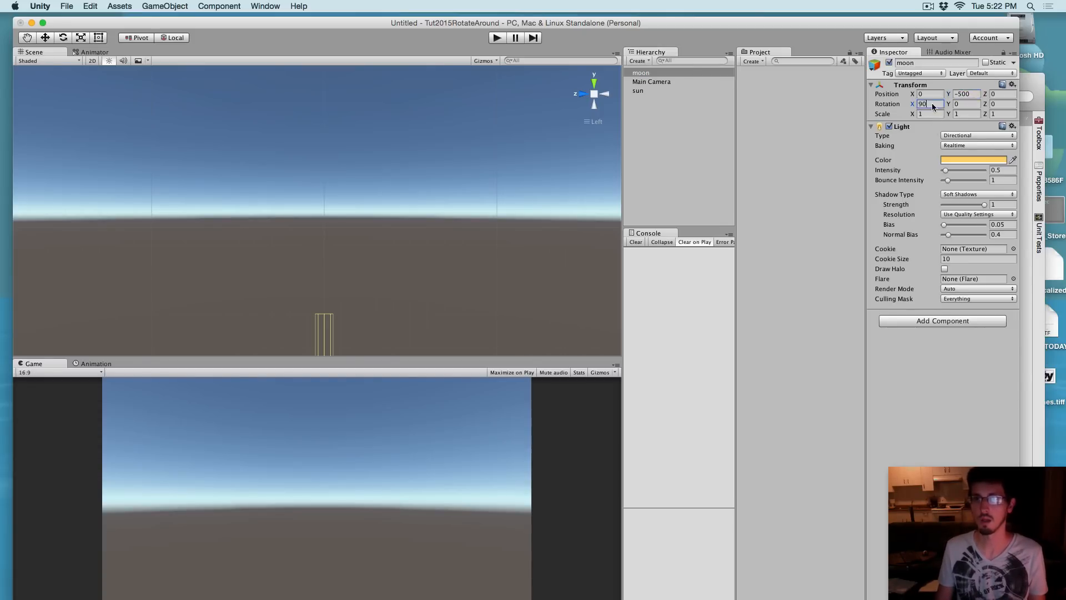
text(-90)
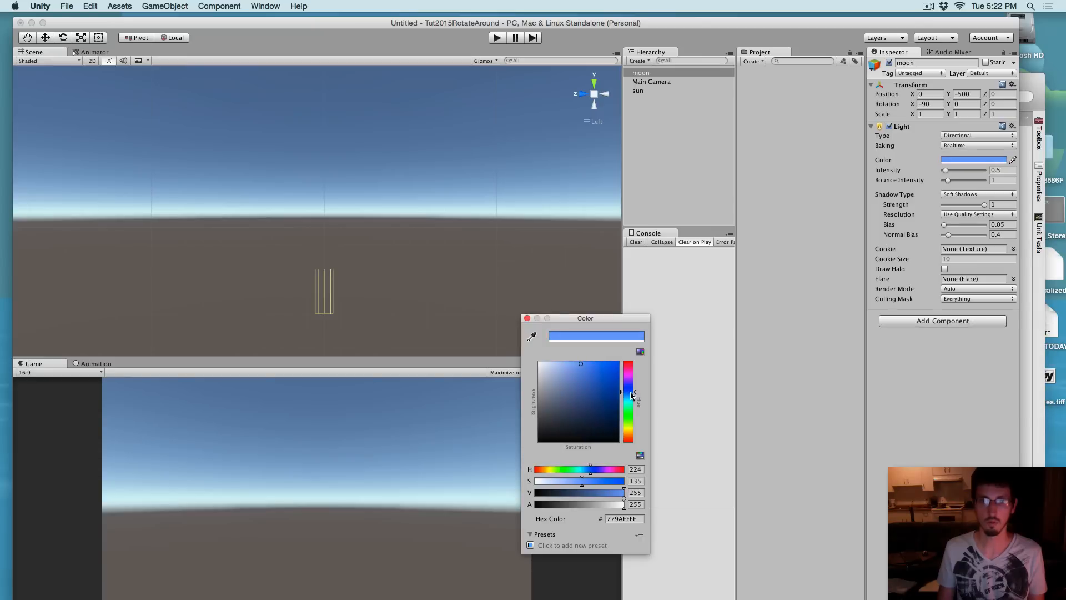
Step: Colour the moon light a light blue and deselect it
click(526, 318)
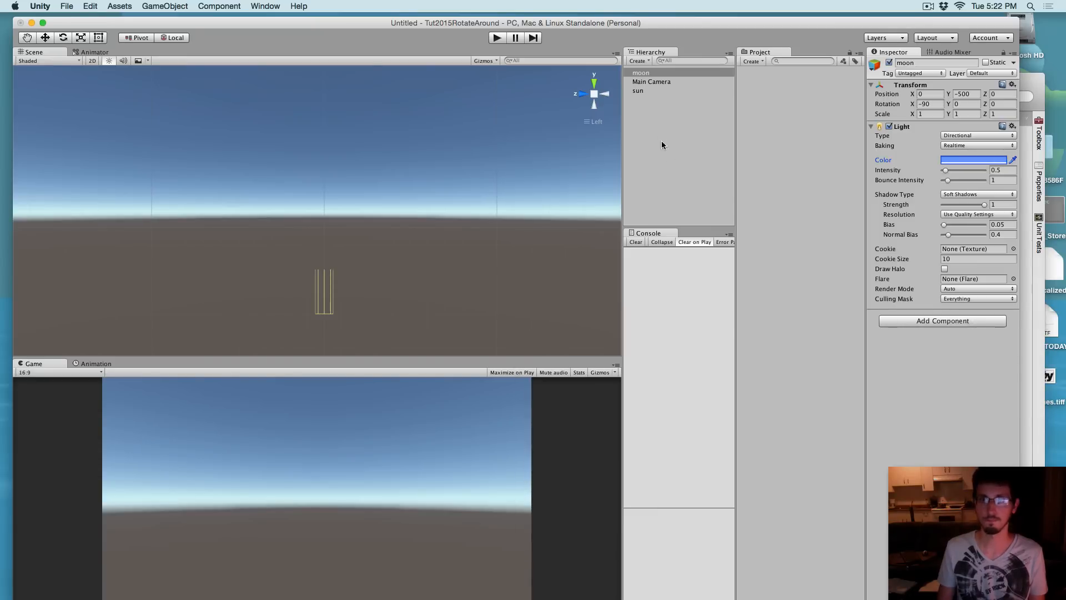
click(637, 90)
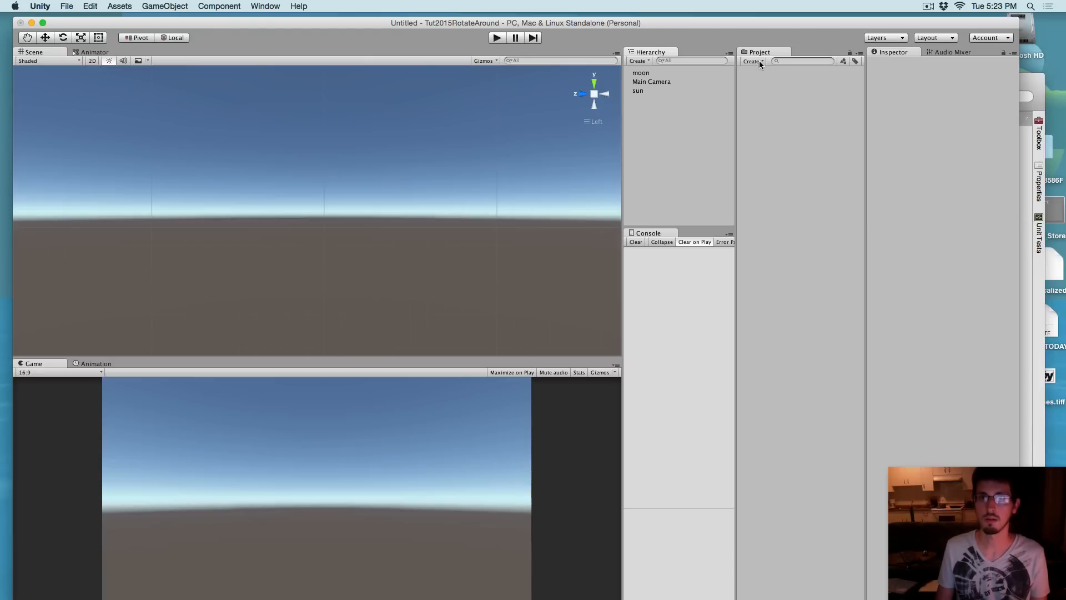
Step: Create a C# script 'sun', attach it to the sun light and open it in MonoDevelop
click(753, 60)
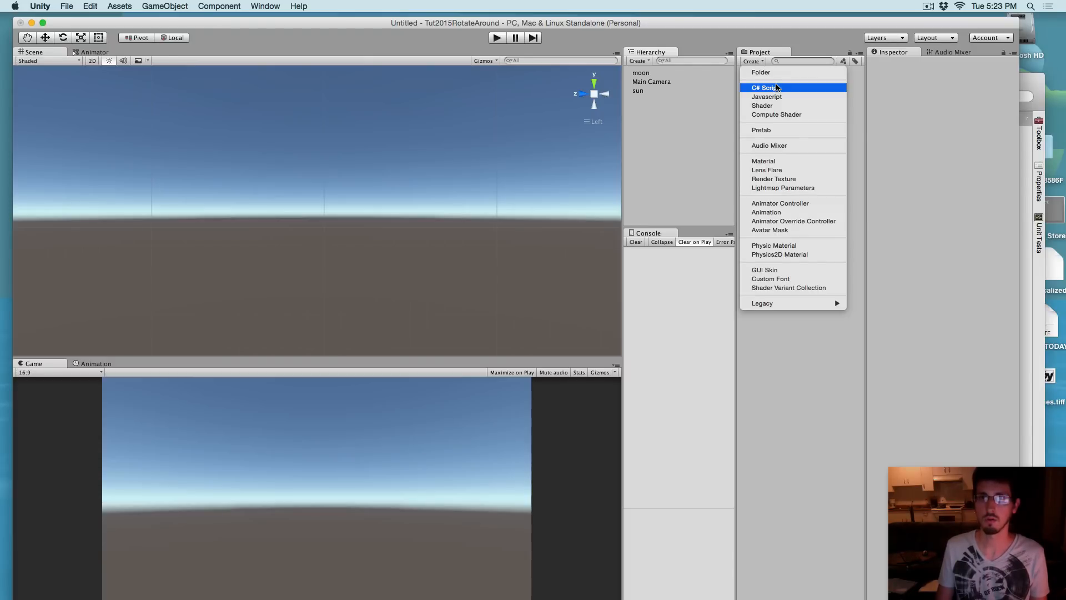
click(764, 86)
text(sun)
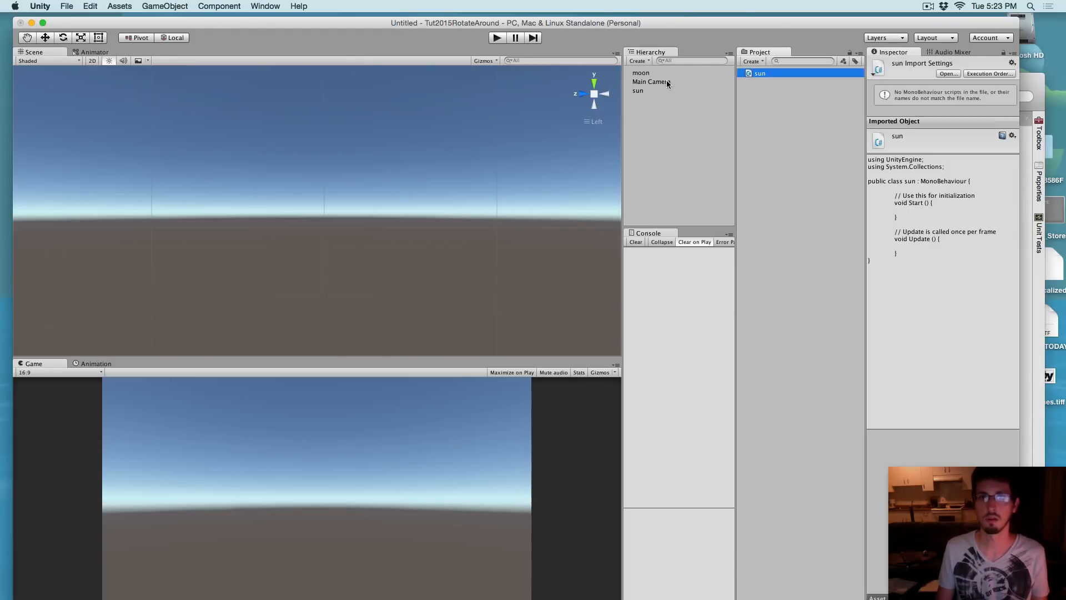
mouse_move(641, 96)
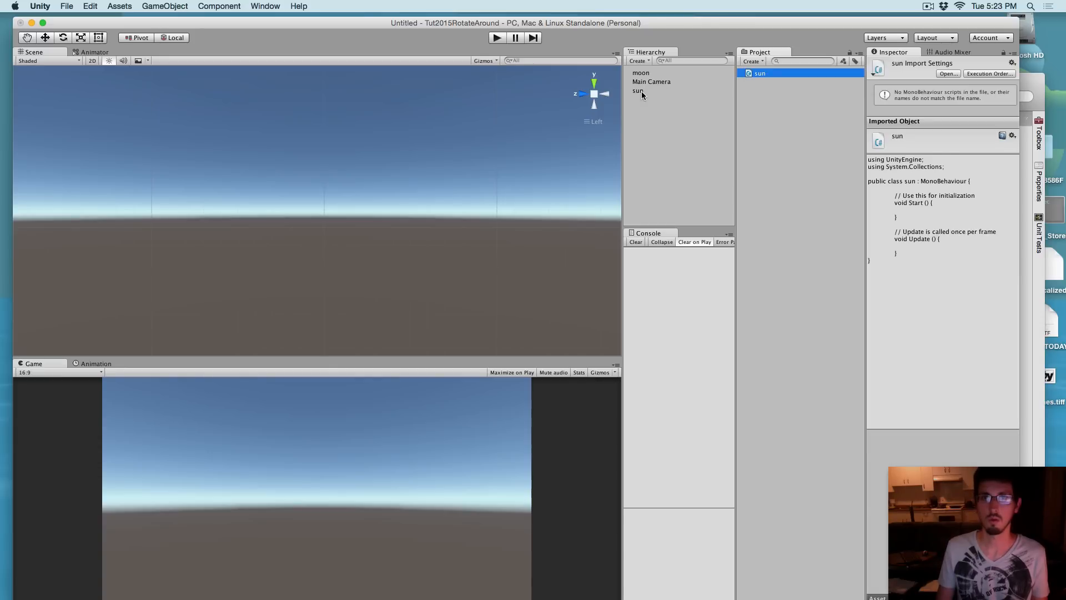
click(640, 73)
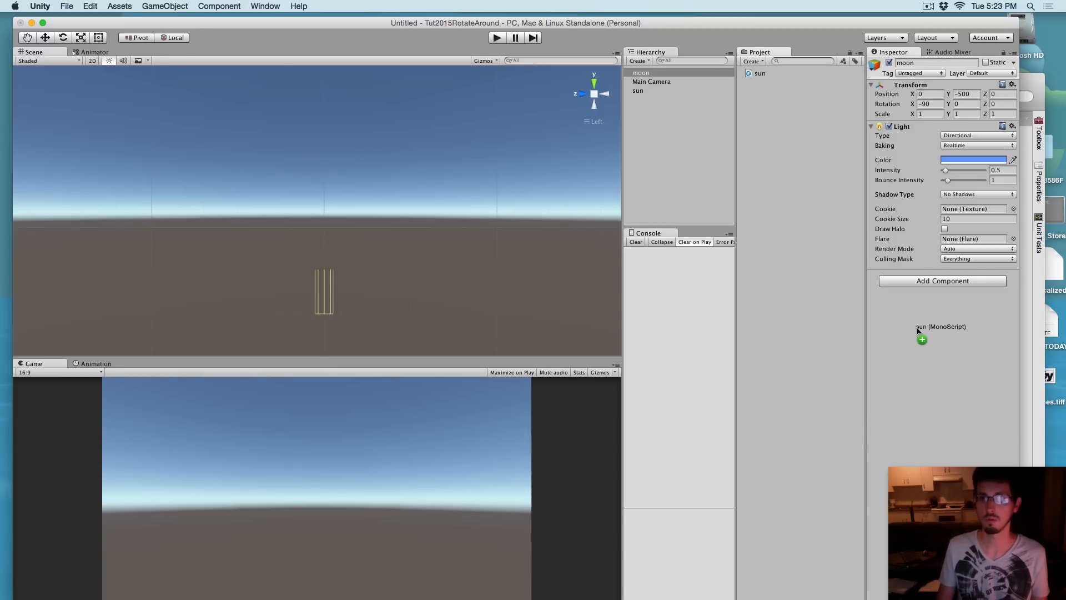
click(637, 90)
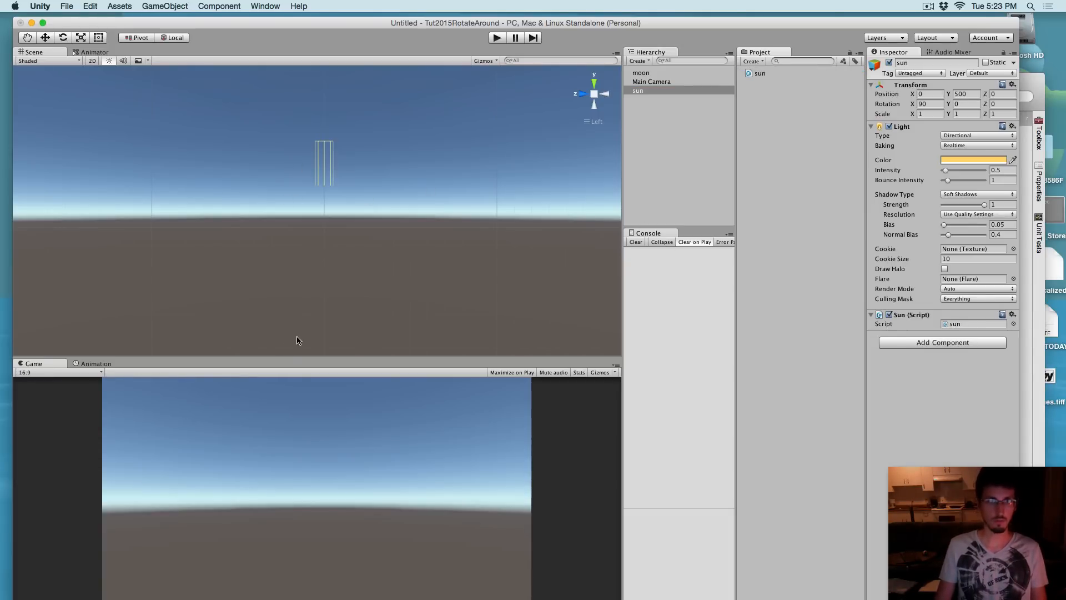
mouse_move(346, 340)
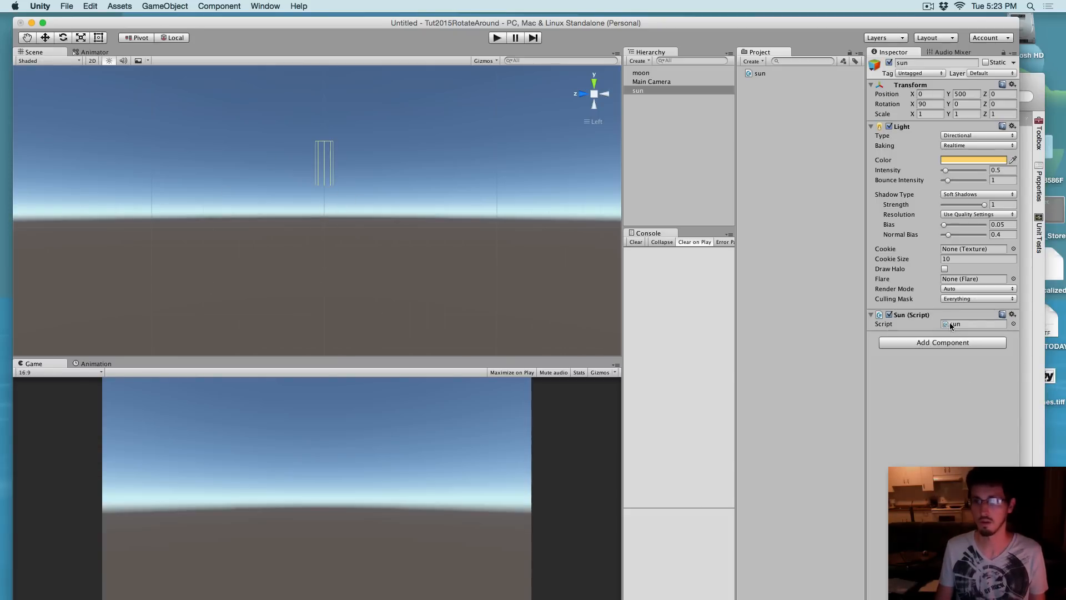
double_click(956, 323)
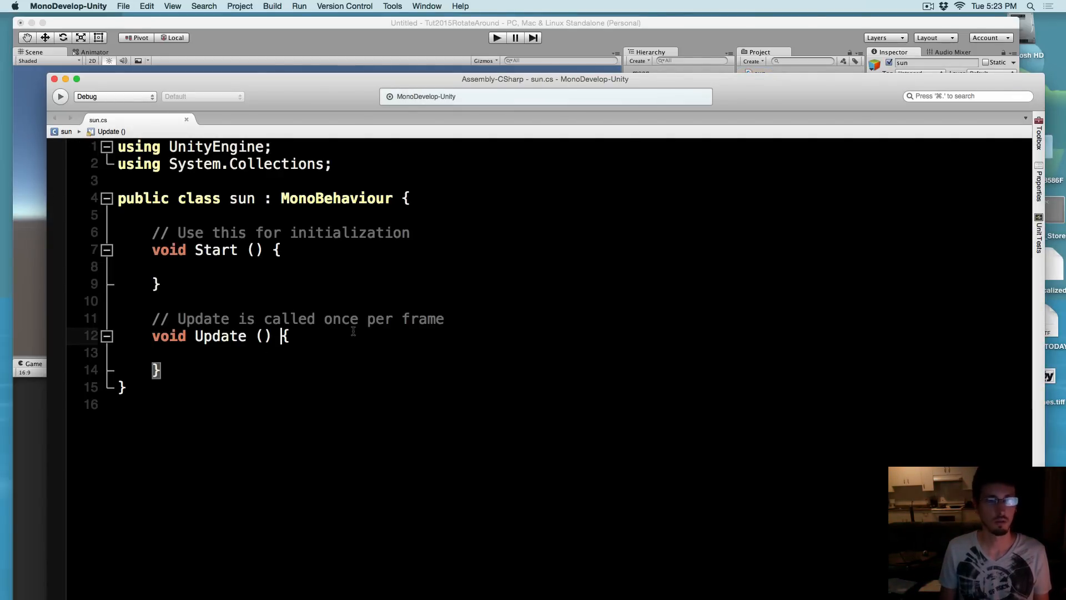
Step: In Update, add transform.RotateAround(Vector3.zero, Vector3.right, 10f*Time.deltaTime);
key(enter)
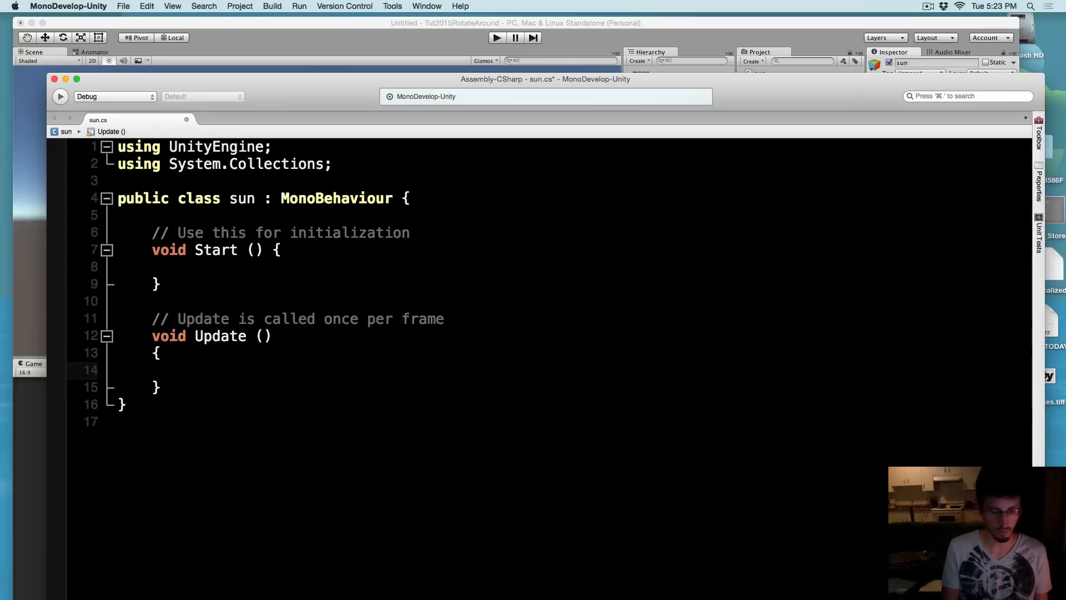
text(transform.)
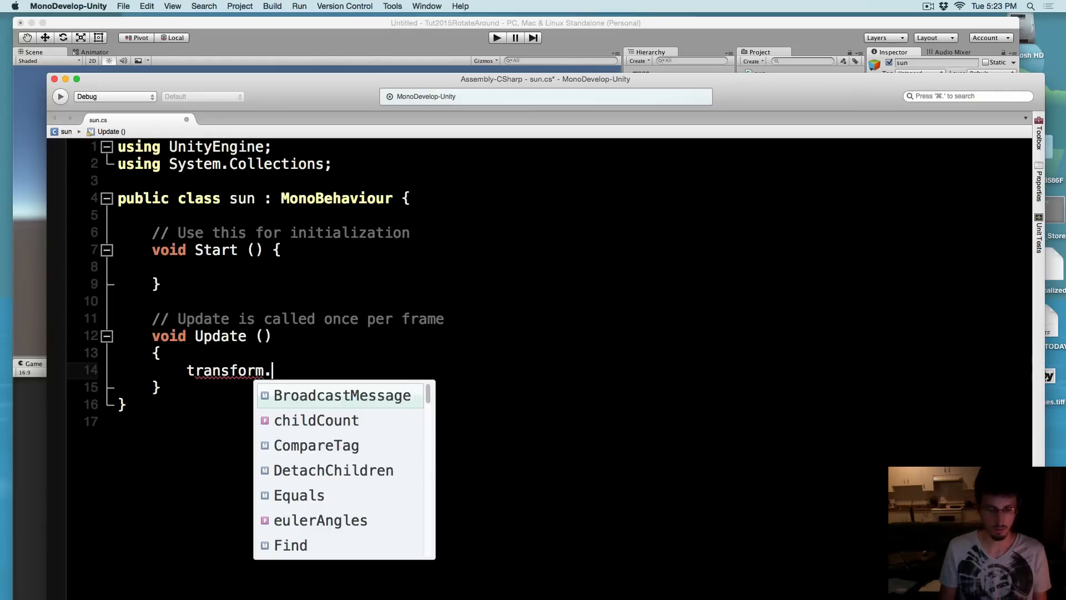
text(RotateAround)
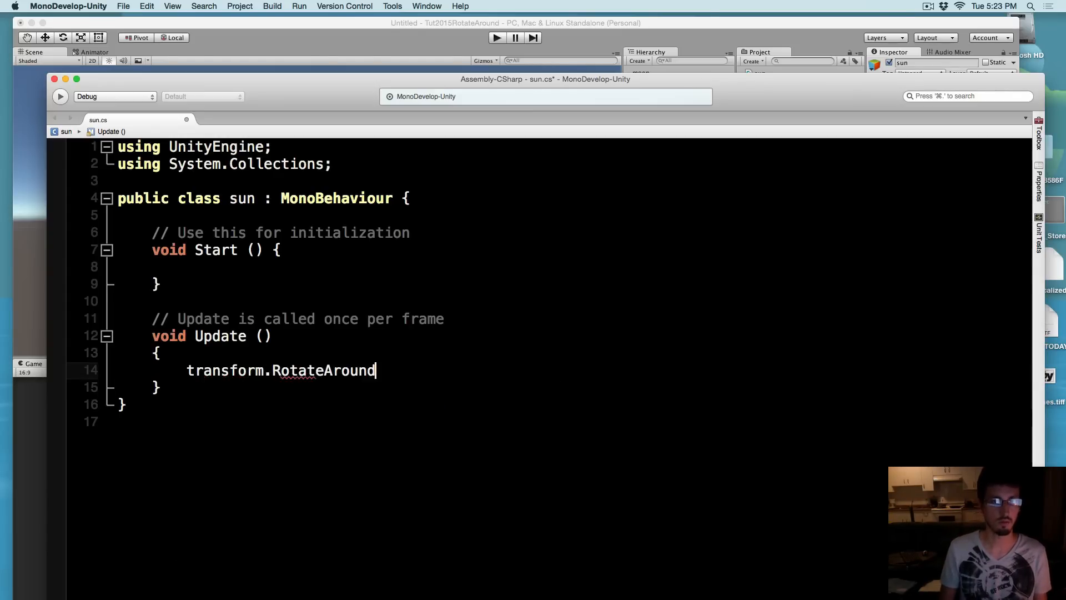
text(()
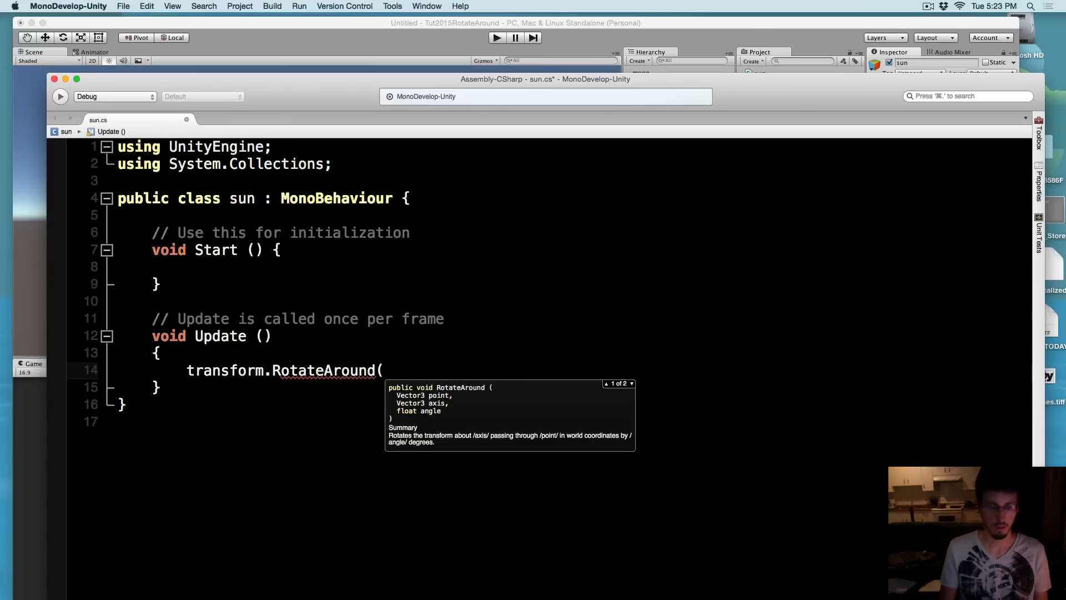
text(Vector)
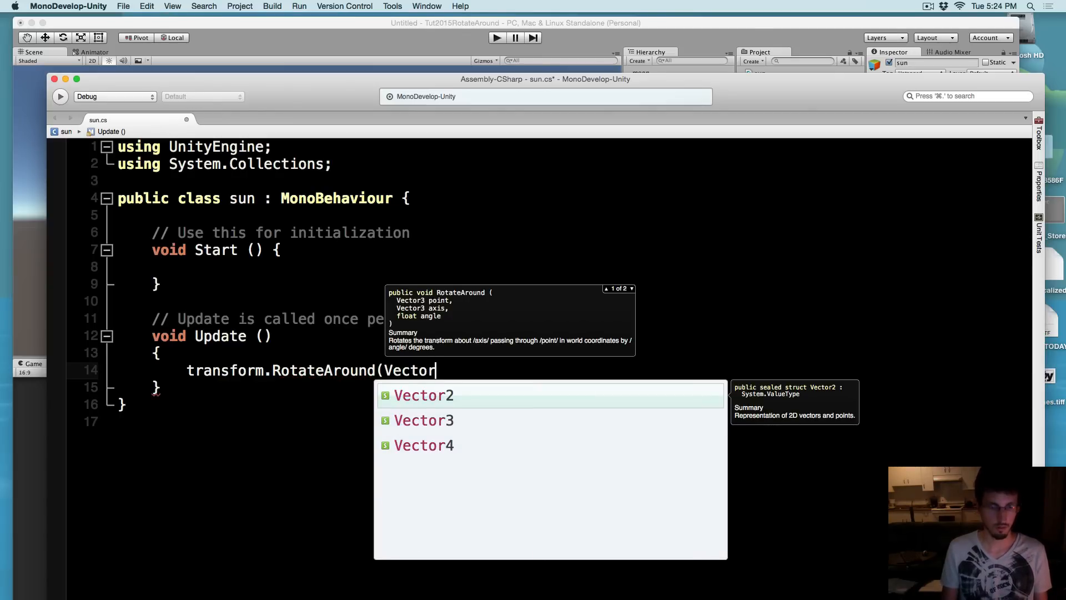
text(3.)
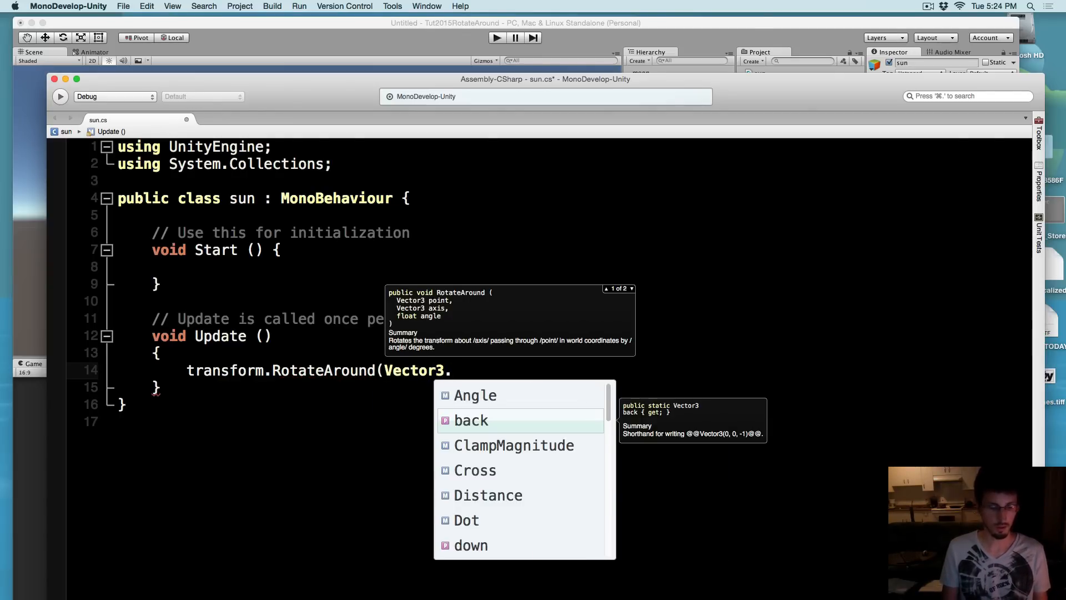
text(zero)
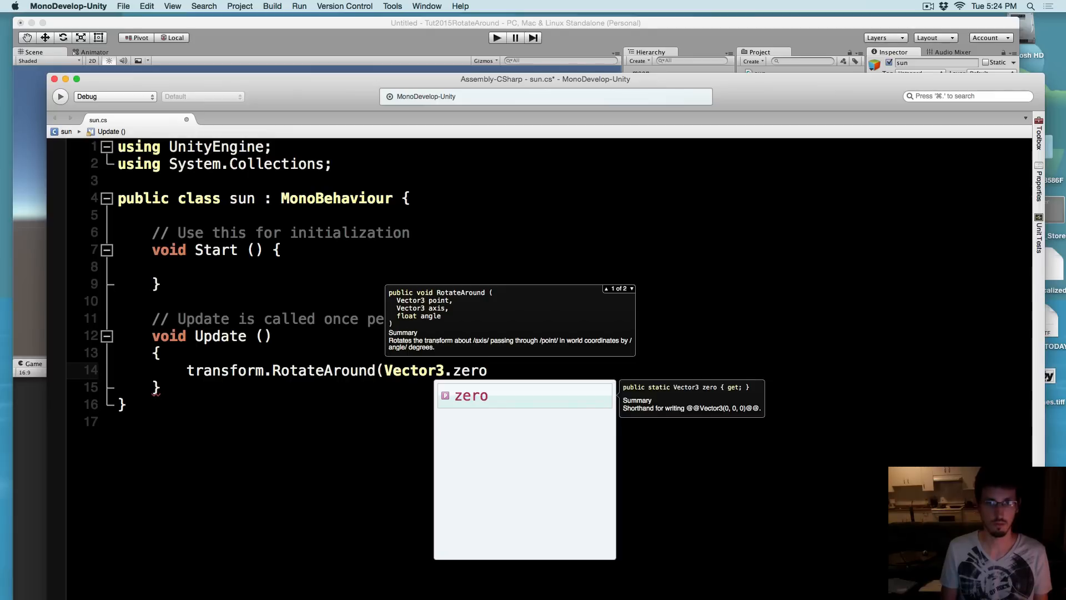
text(,)
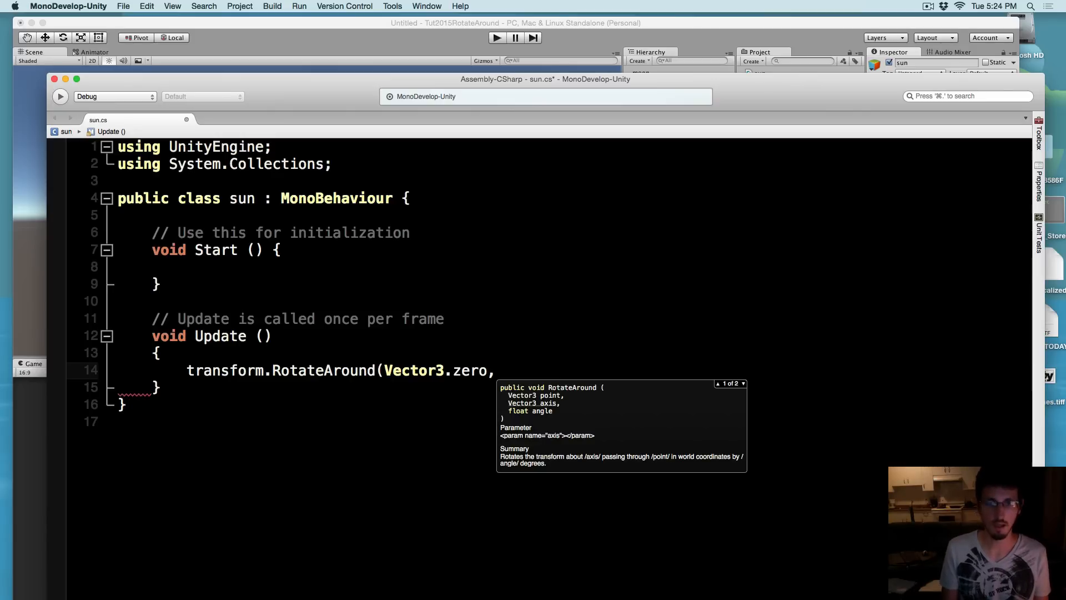
text(Vet)
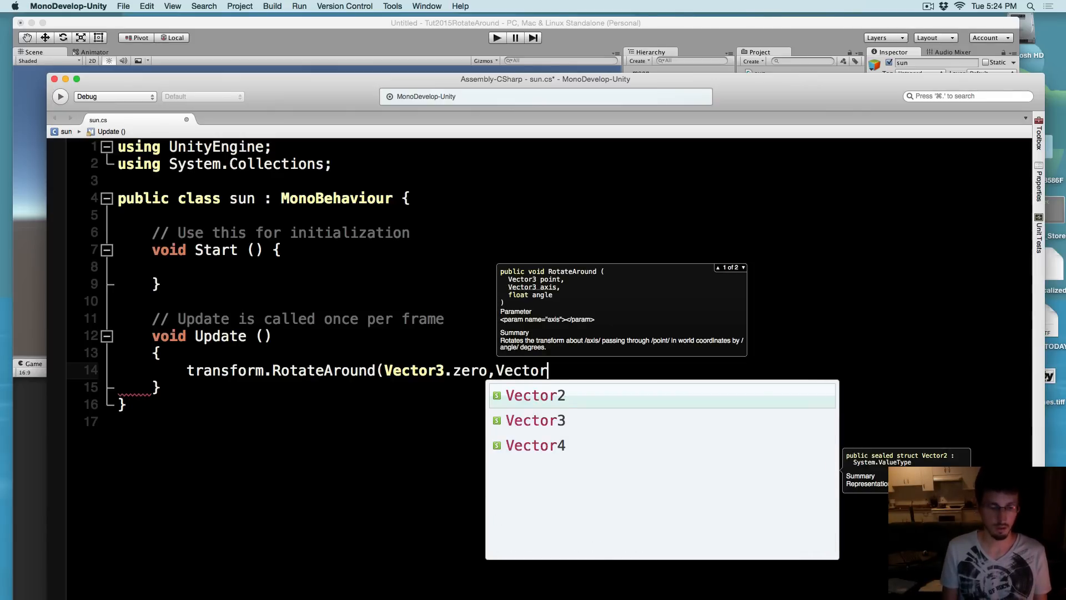
text(3.rig)
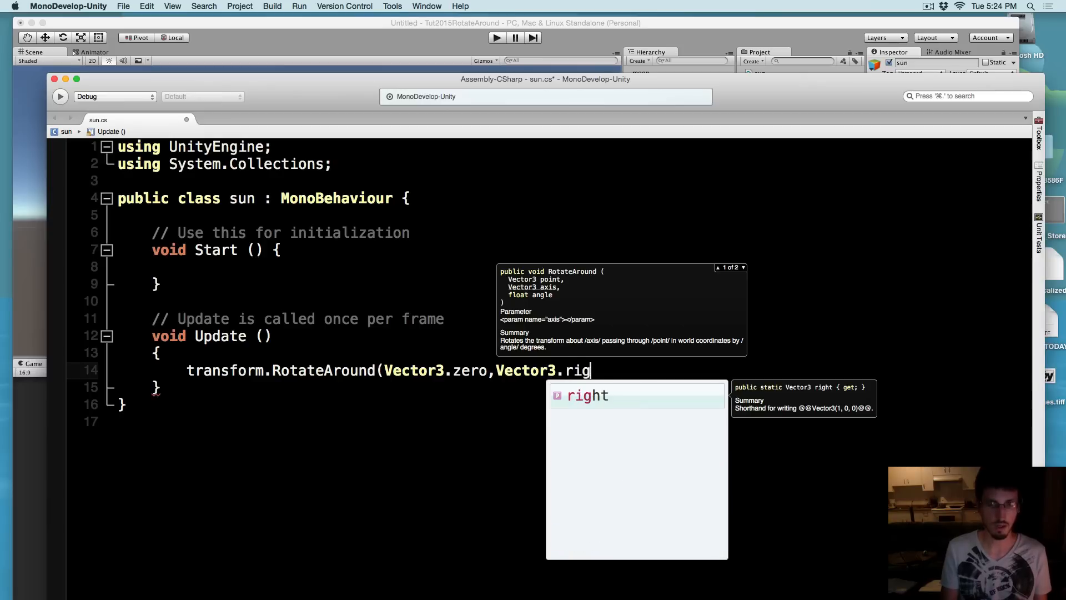
text(ht)
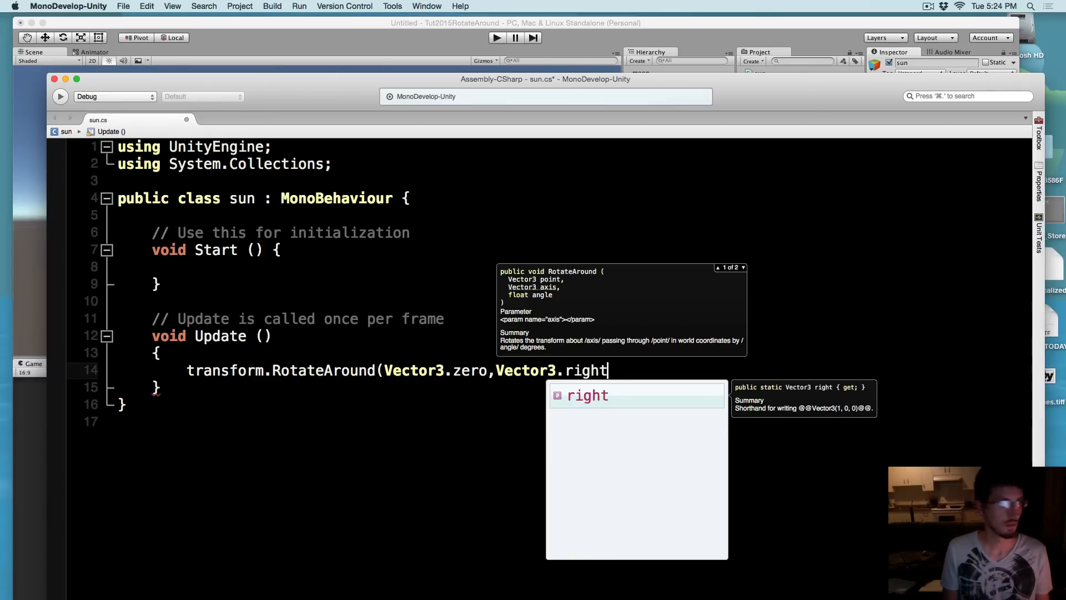
text(,)
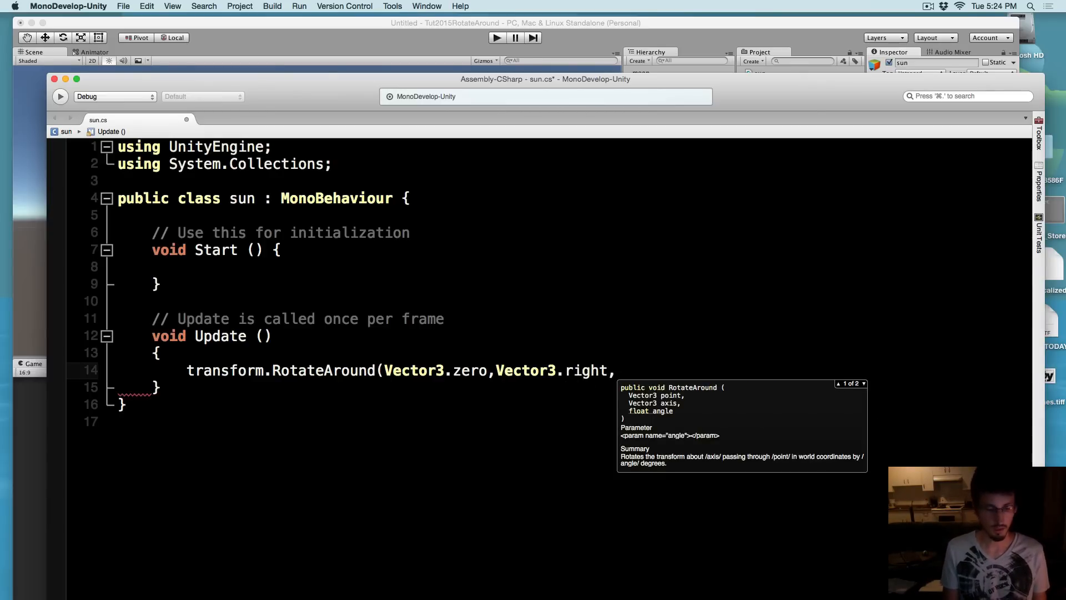
text(10f)
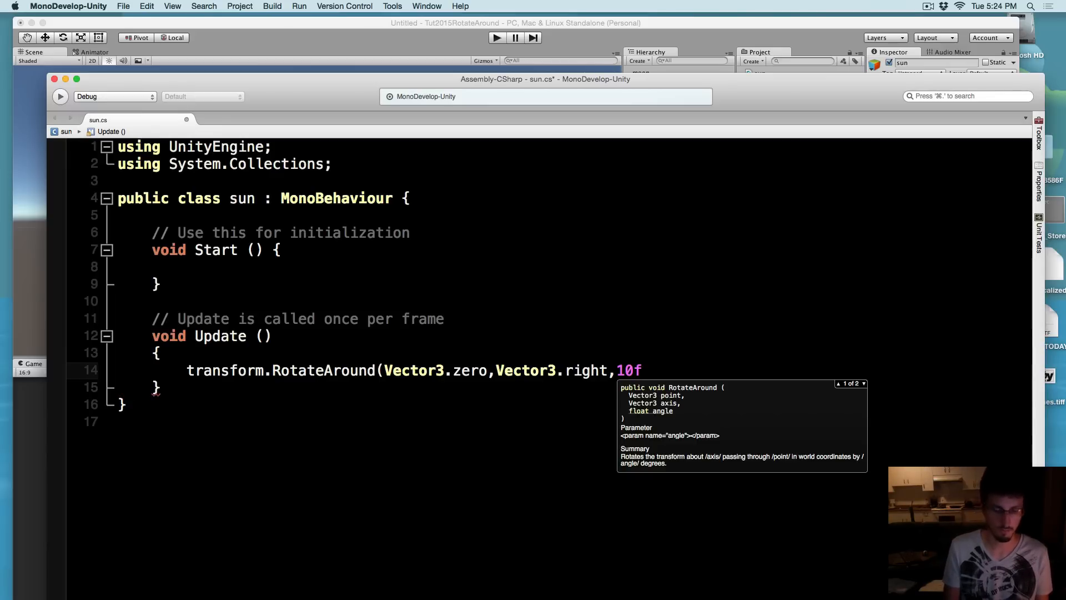
text(*Time.deltaTime)
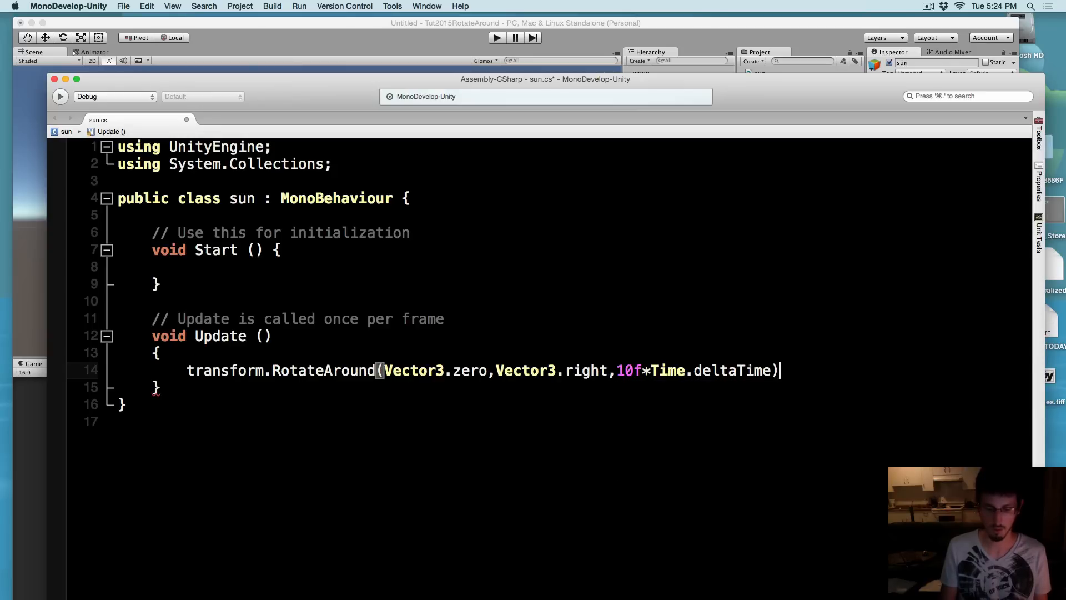
text(;)
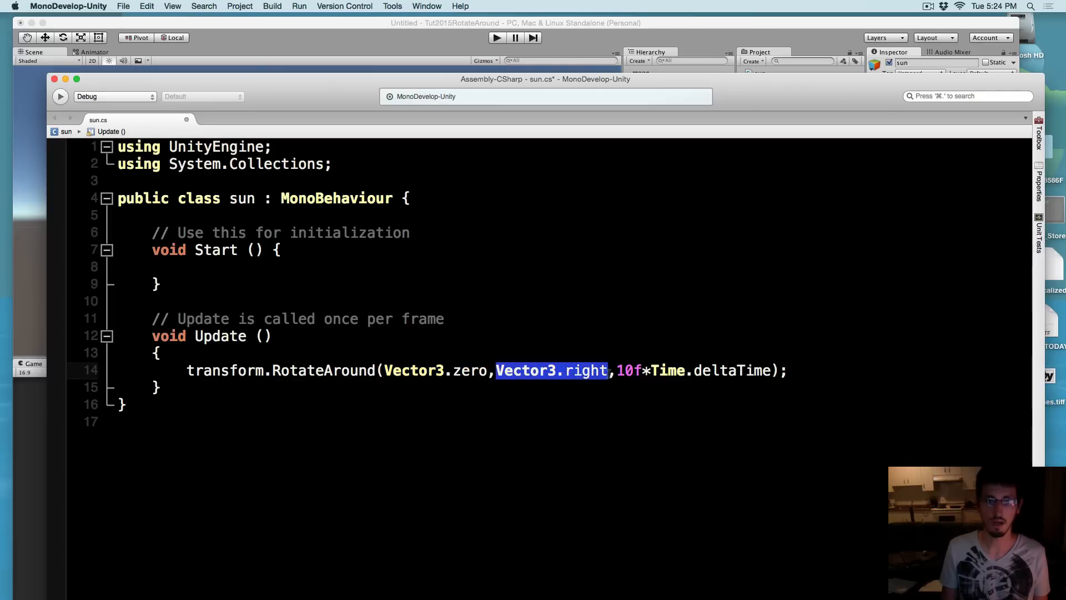
Step: Begin a new line transform.LookAt(Vector3.zero below the rotation call
click(624, 371)
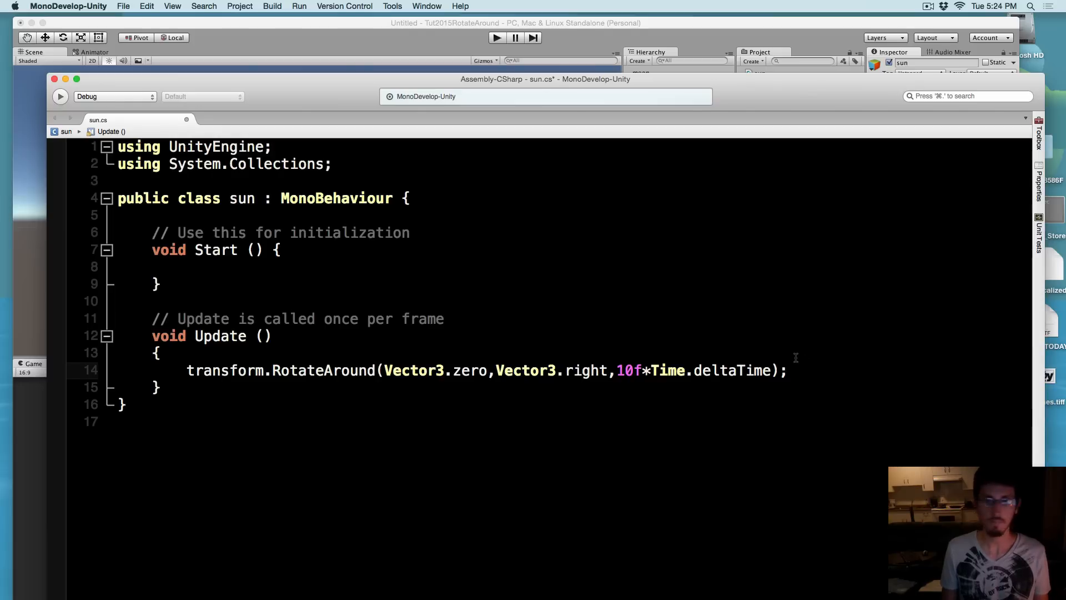
key(Return)
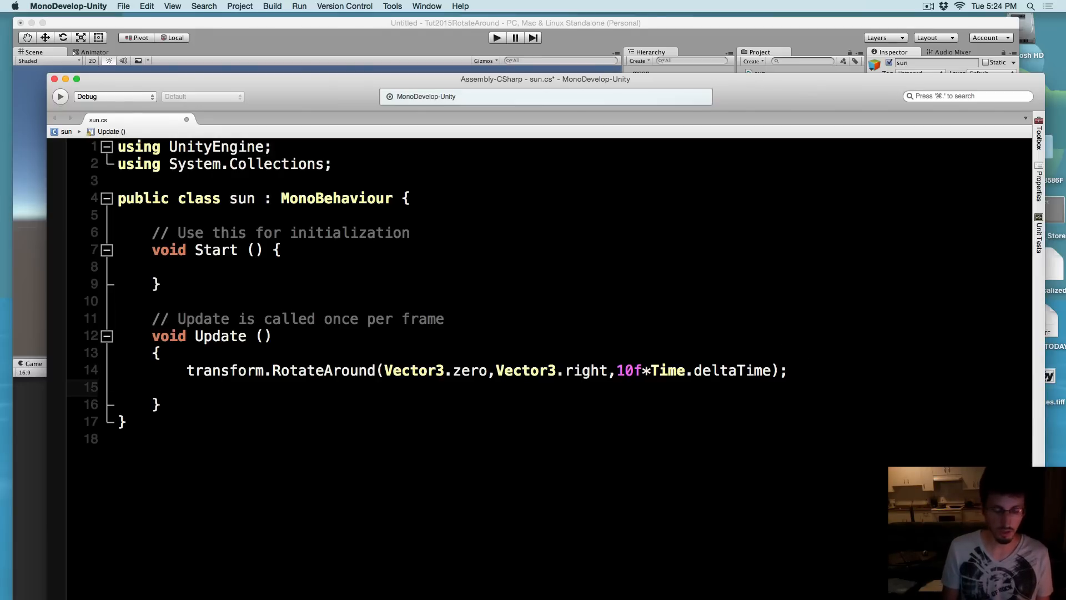
text(transform)
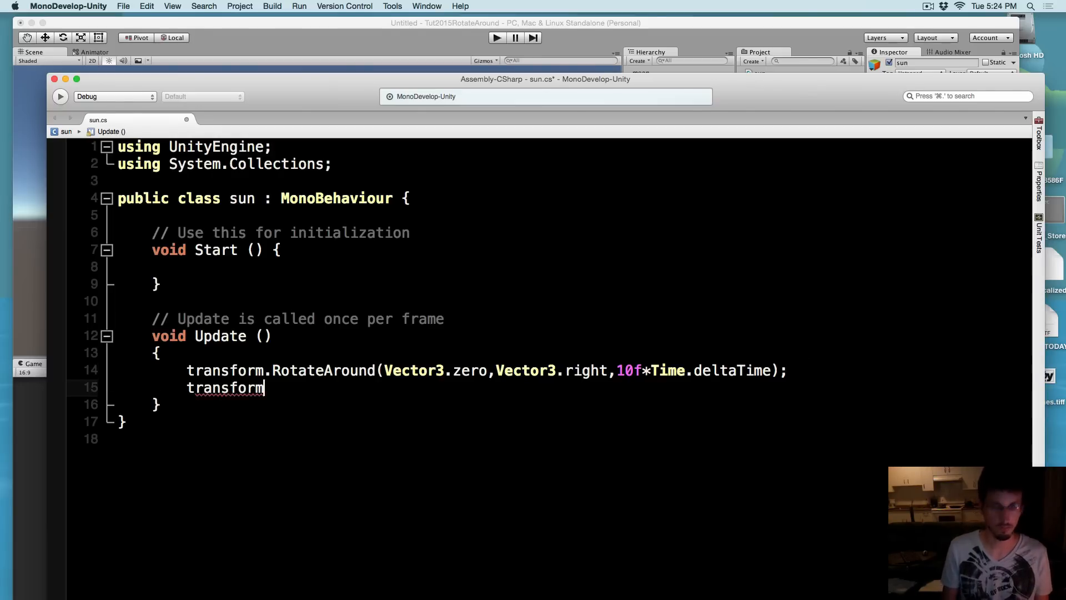
text(.lookAt()
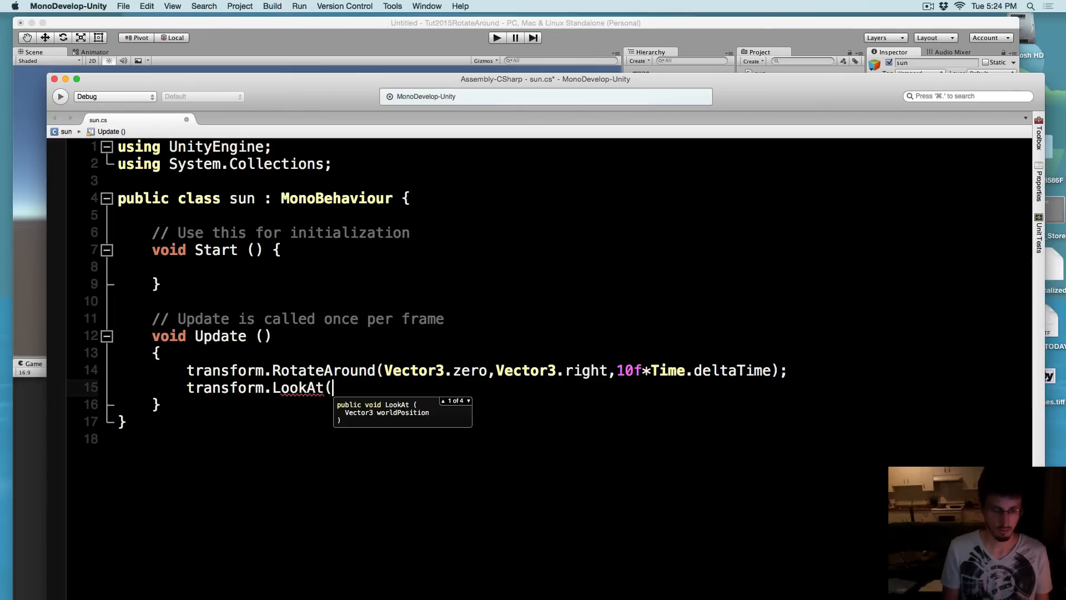
text(Vector3)
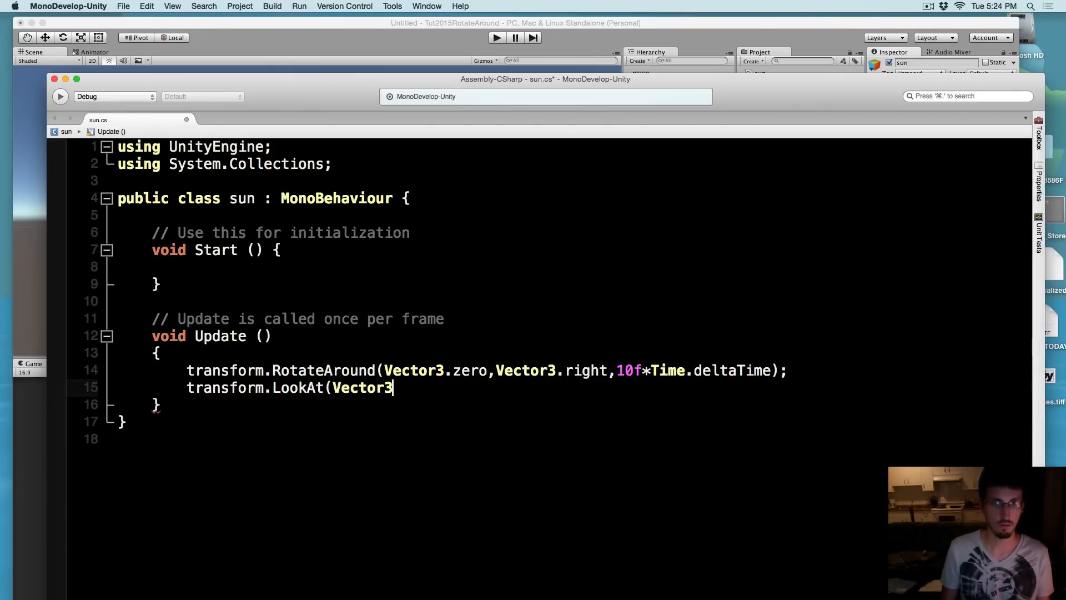
text(.zer)
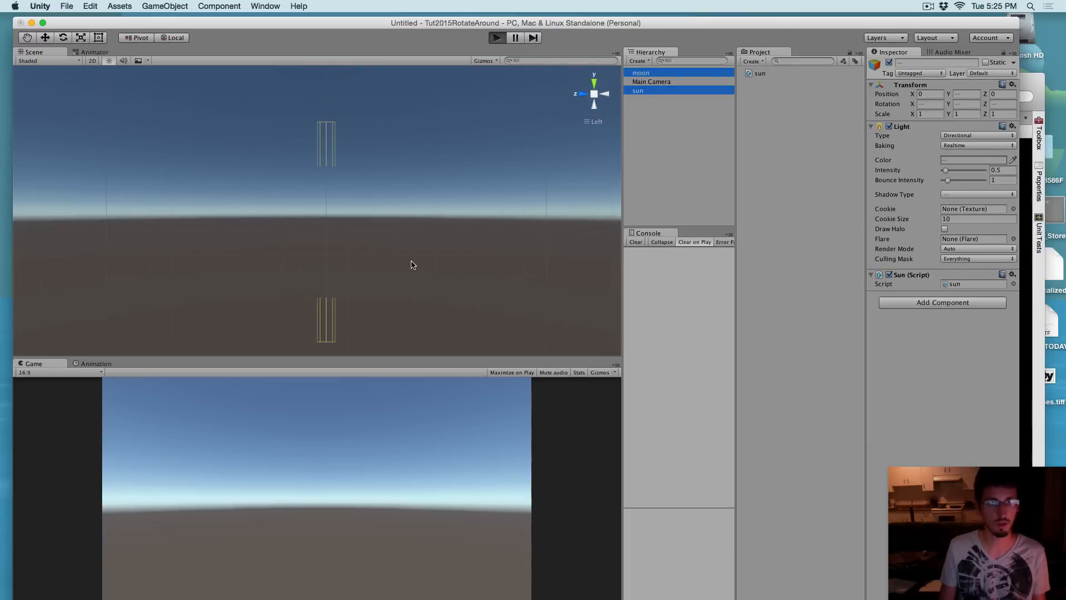
Step: Switch back to the Unity editor with the sun script attached
click(496, 37)
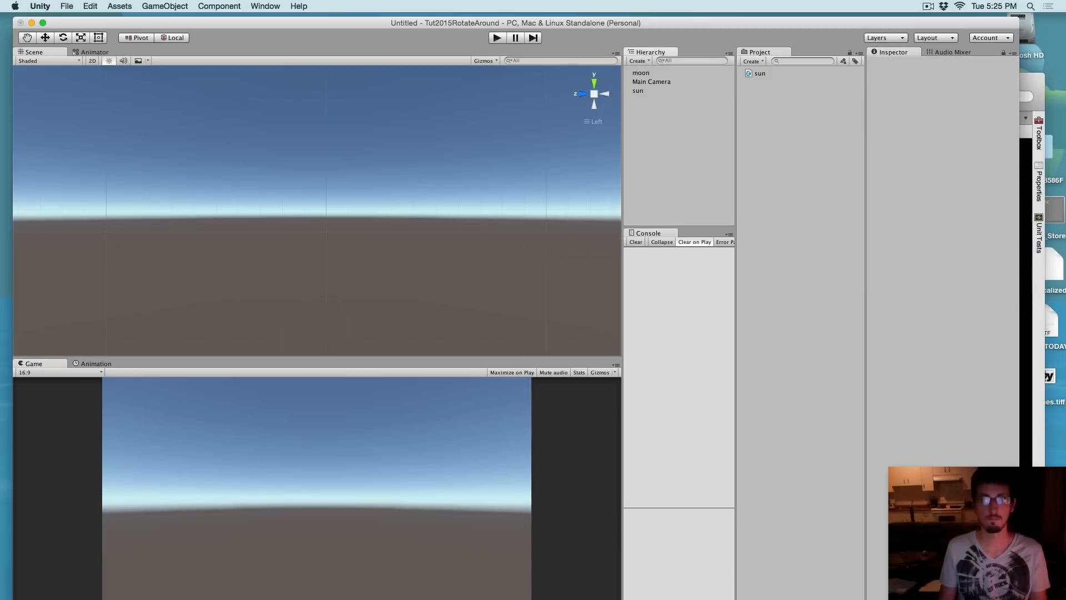
Step: Set the Main Camera's position to X -200, Y 2, Z -5
click(650, 81)
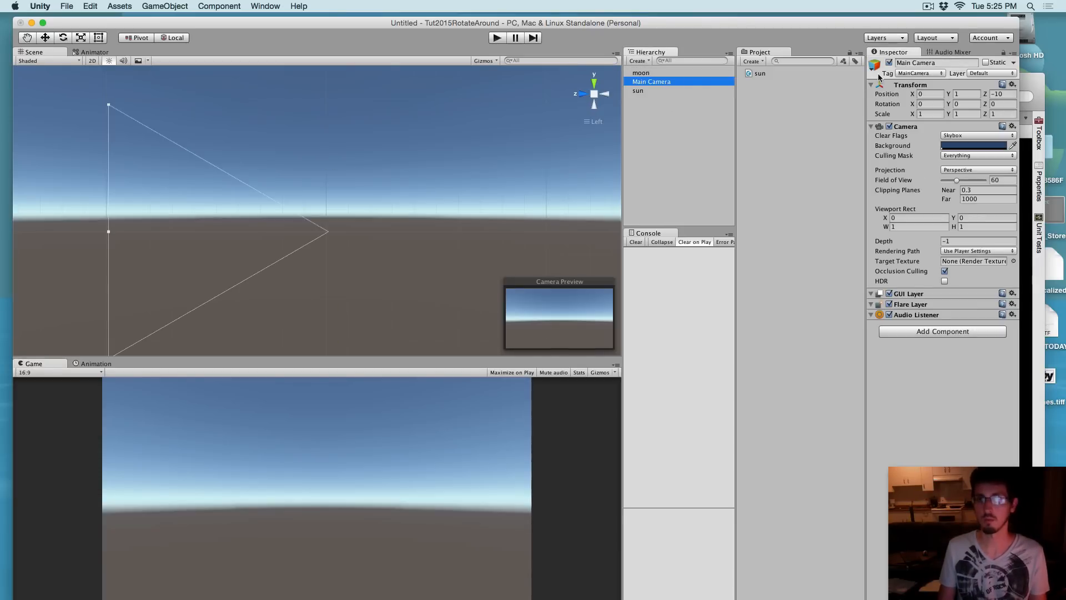
click(925, 93)
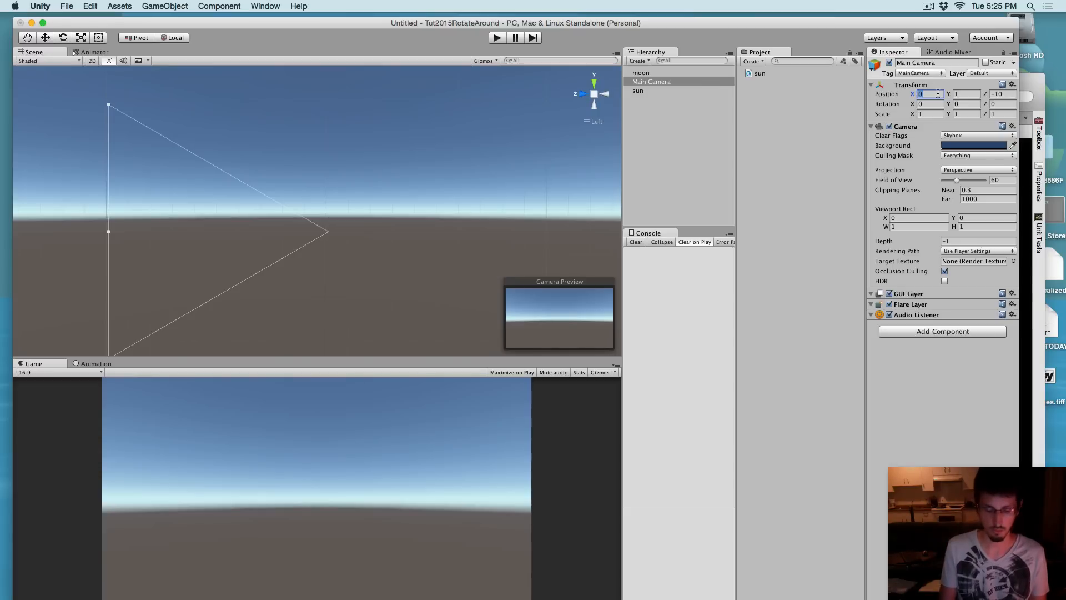
text(-200)
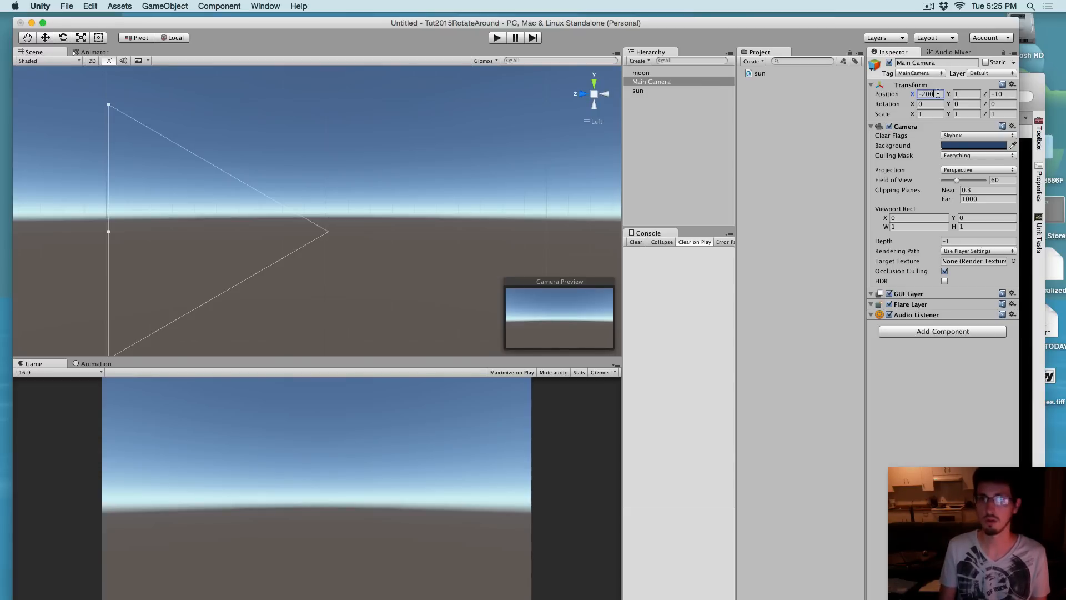
click(965, 94)
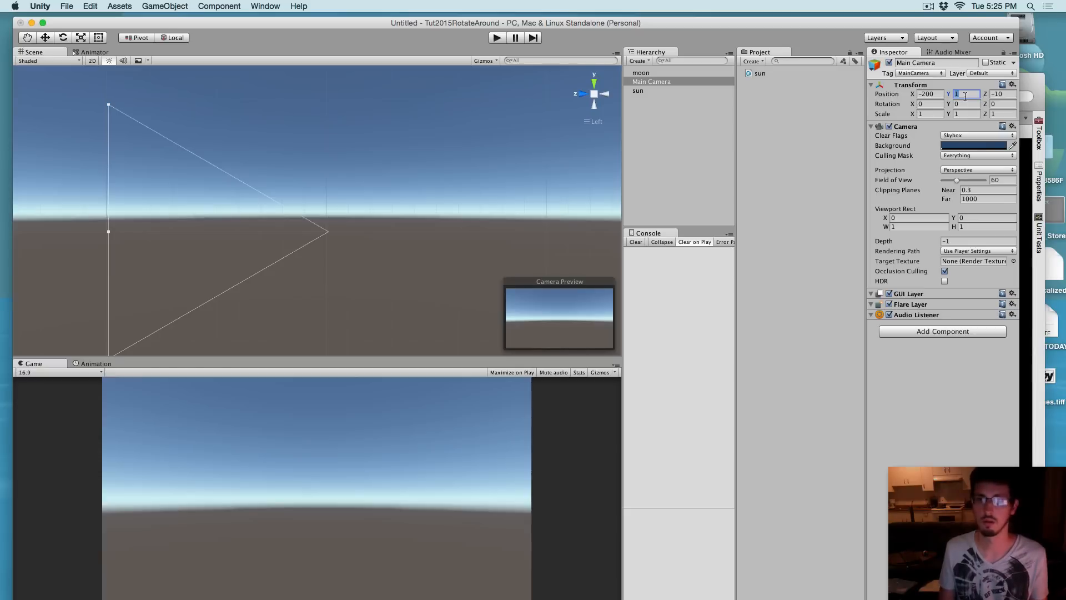
text(2)
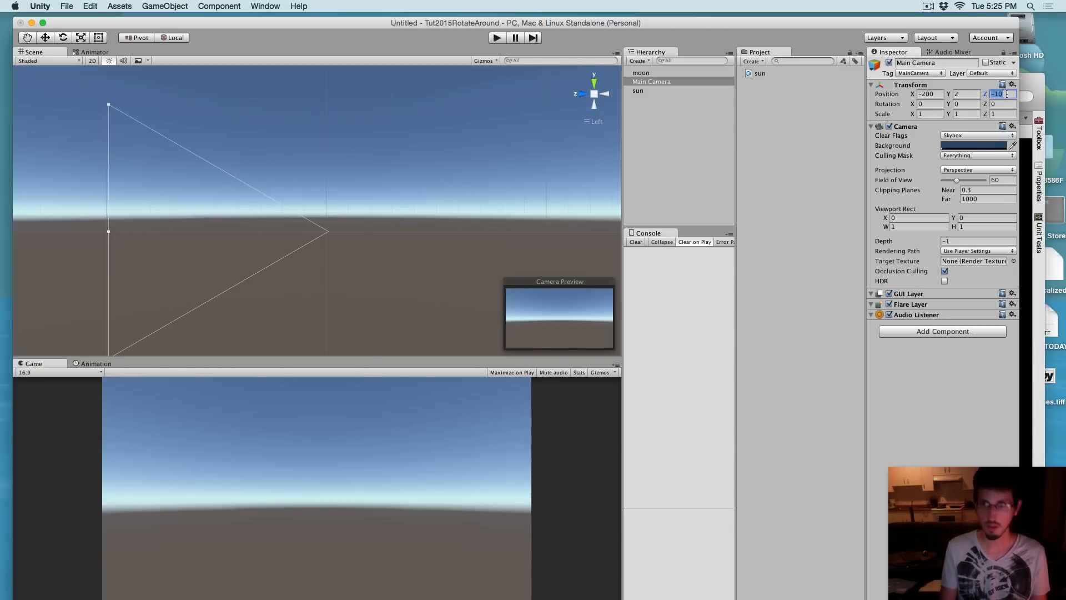
text(-5)
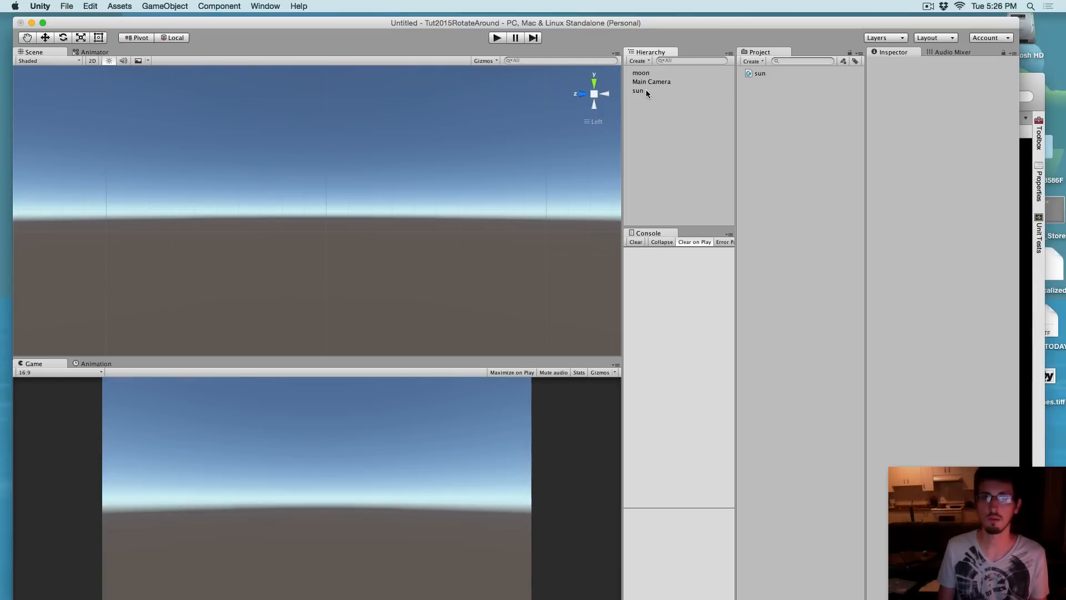
Step: Create a C# script 'mainCam' and attach it to the Main Camera
click(652, 81)
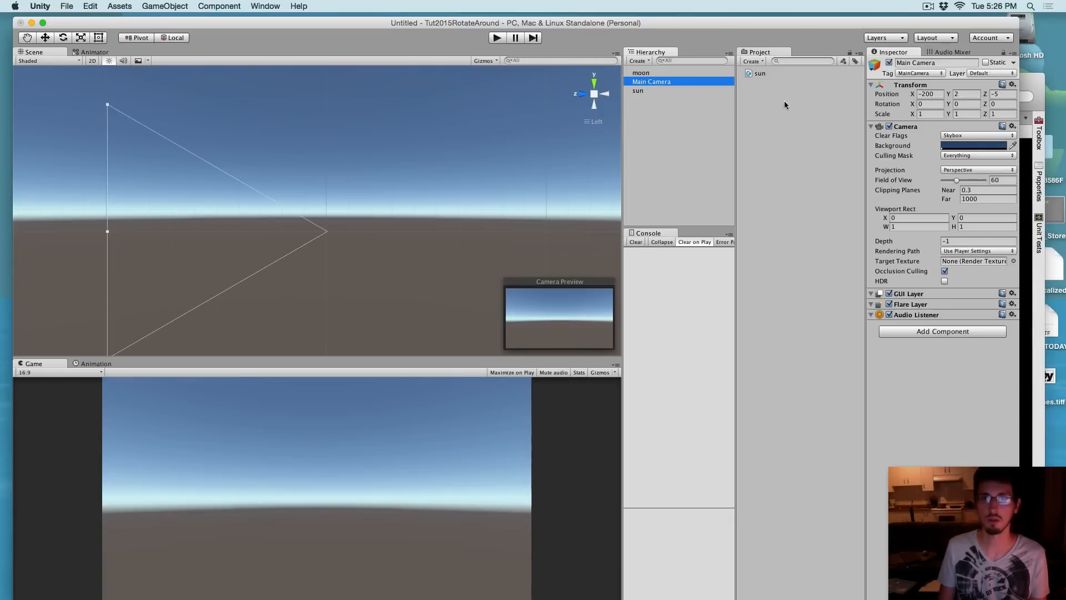
click(752, 61)
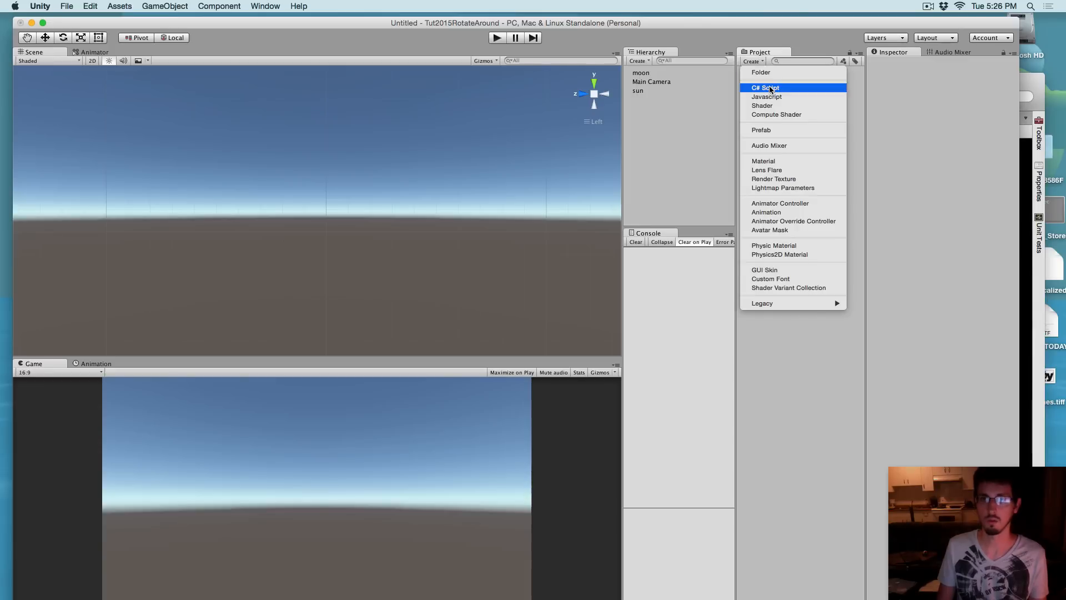
click(765, 86)
text(mainCam)
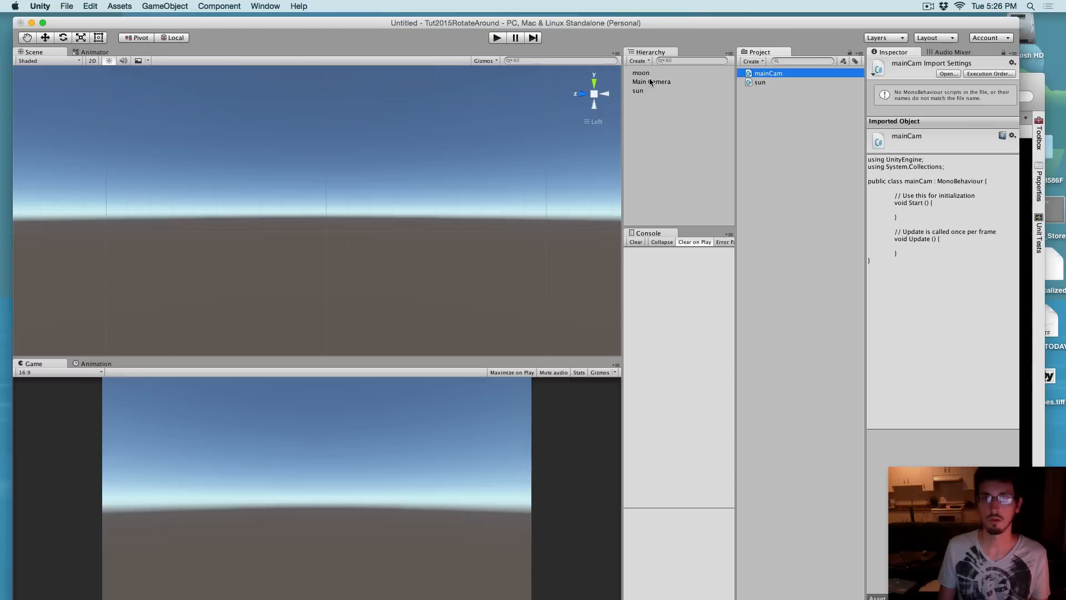
click(651, 81)
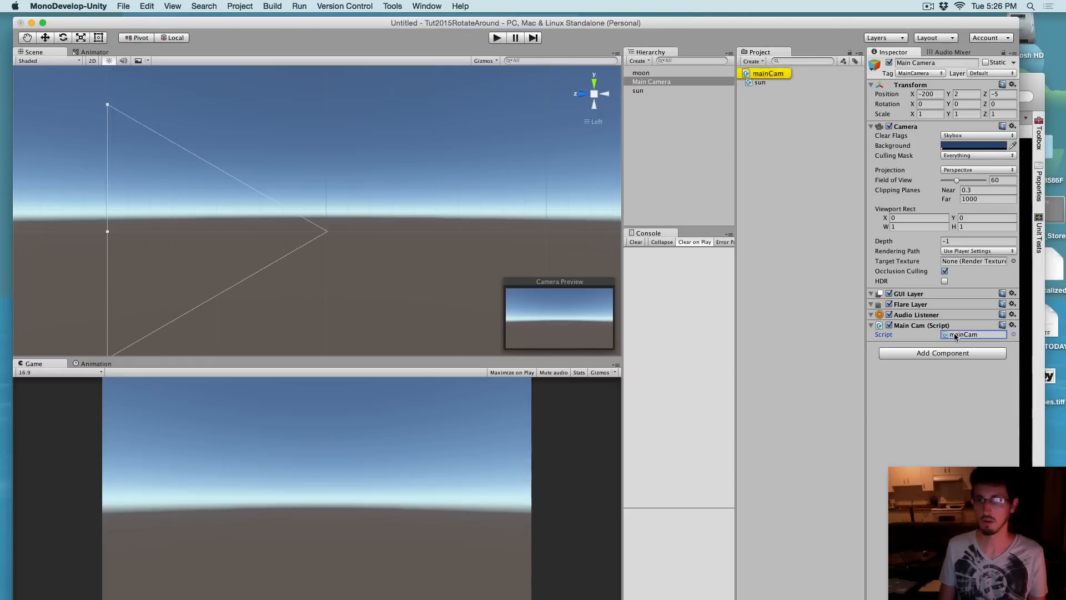
Step: In mainCam.cs declare 'public Transform targetPos;' above Start and save
double_click(963, 334)
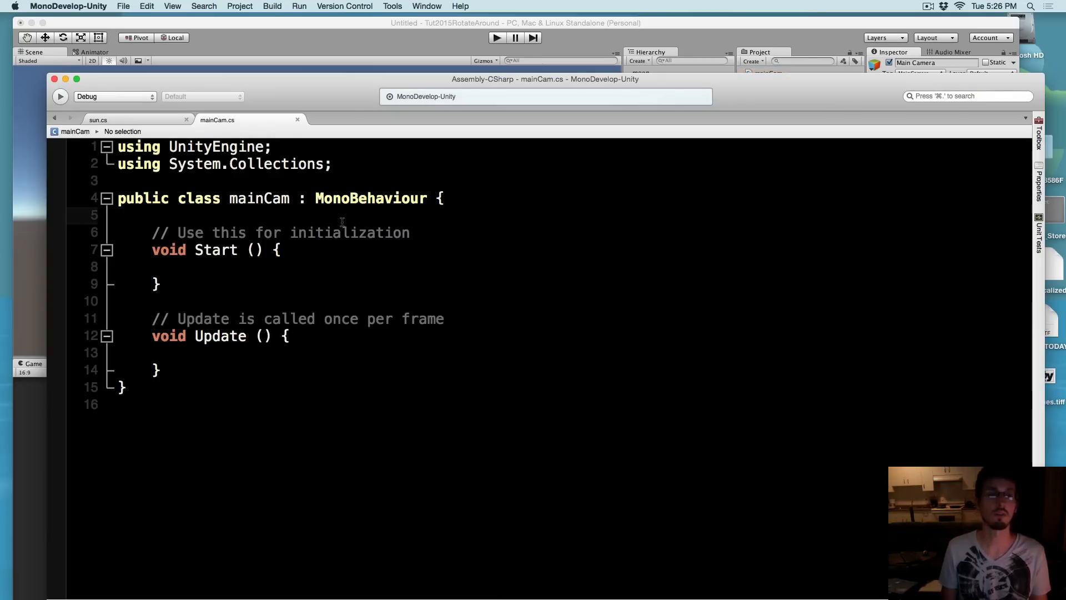
key(enter)
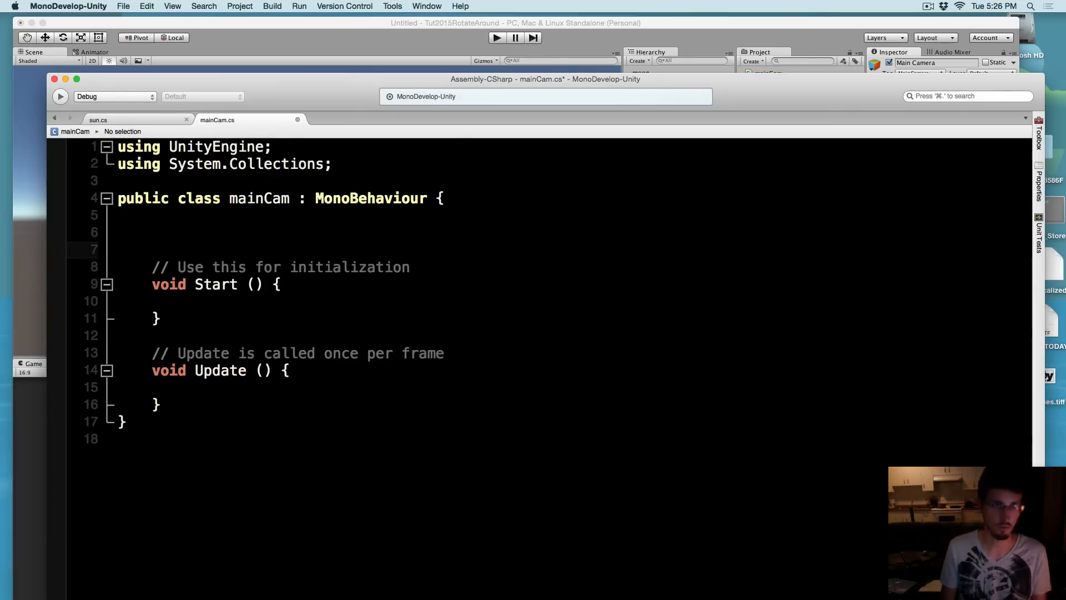
text(prop)
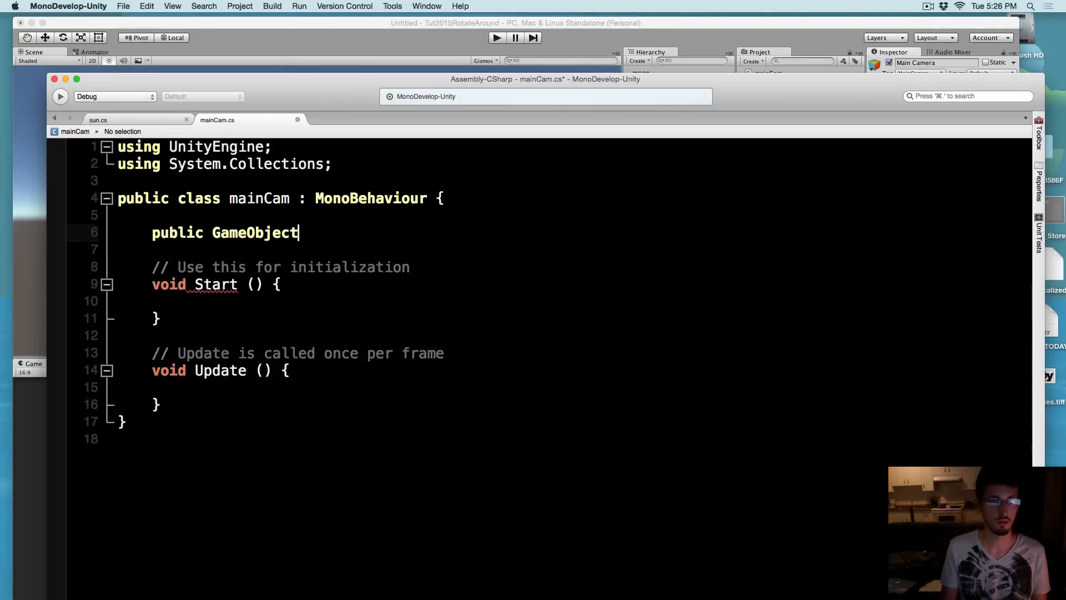
key(Backspace)
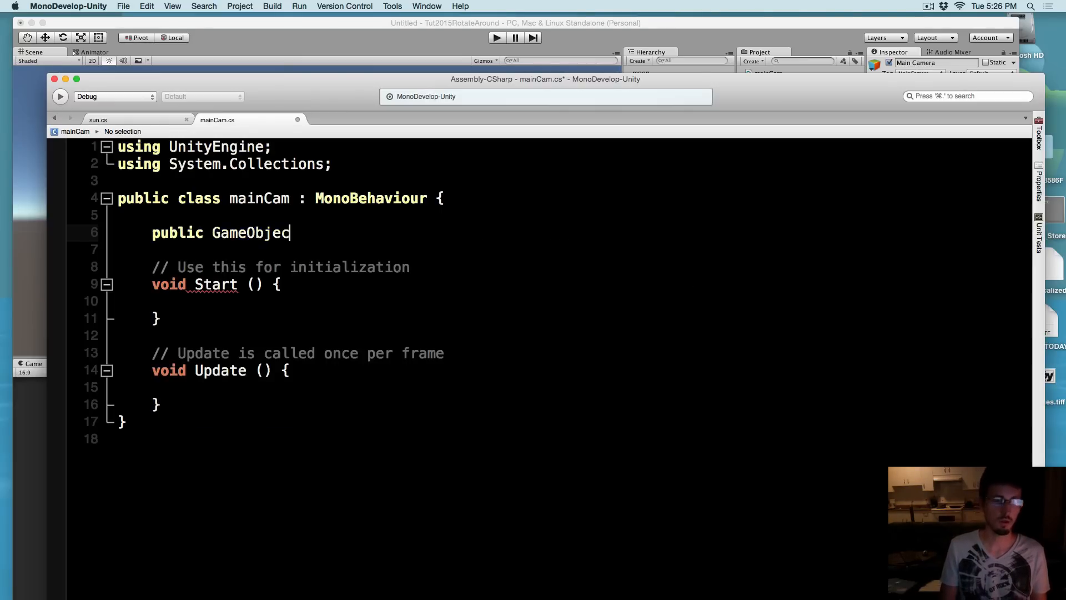
text(Transfor)
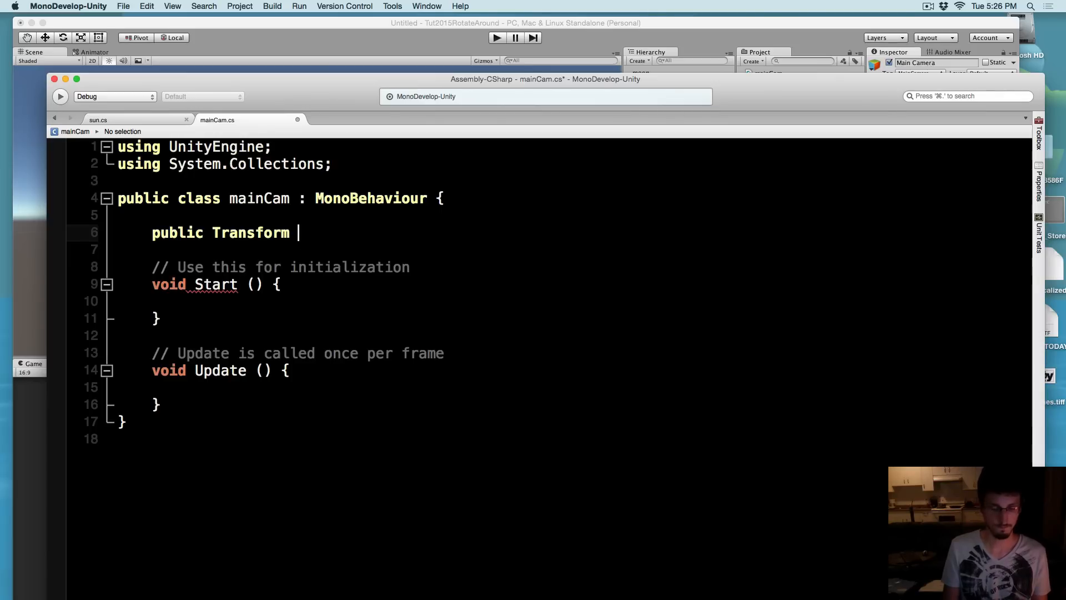
text(tar)
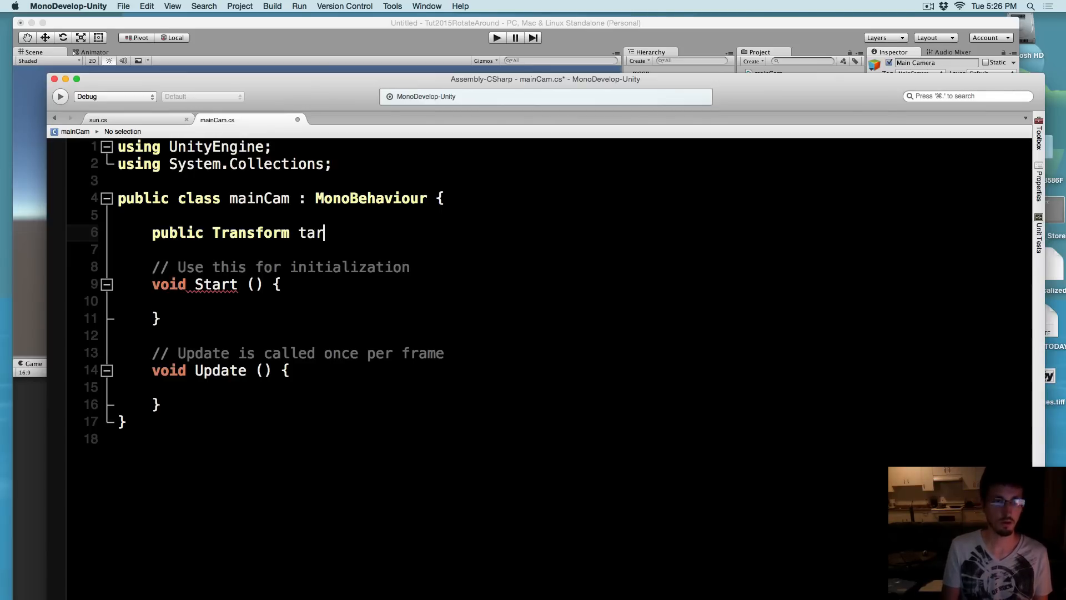
text(getPos)
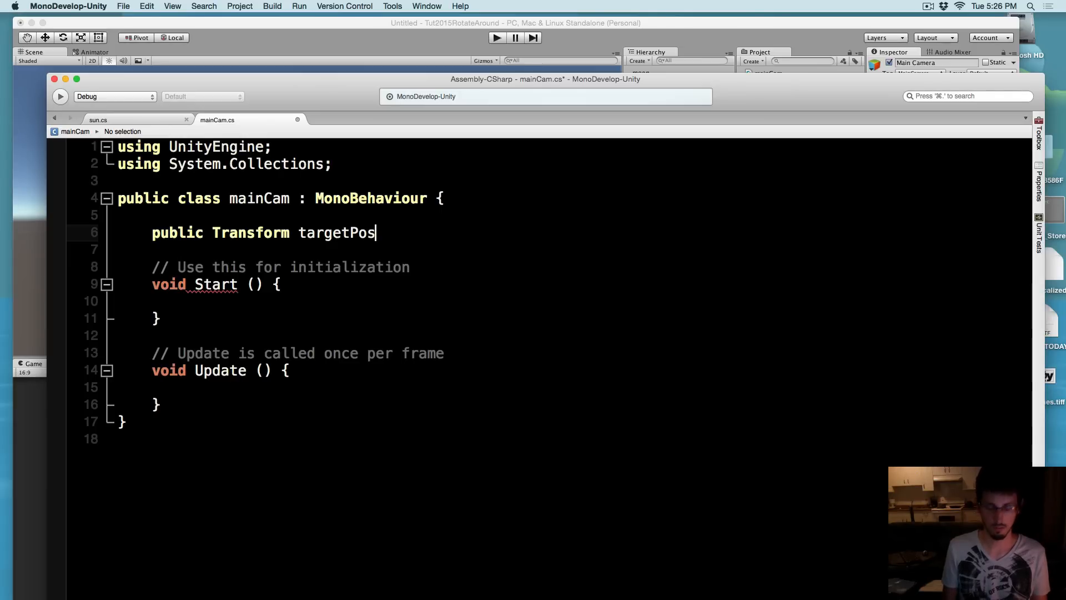
text(;)
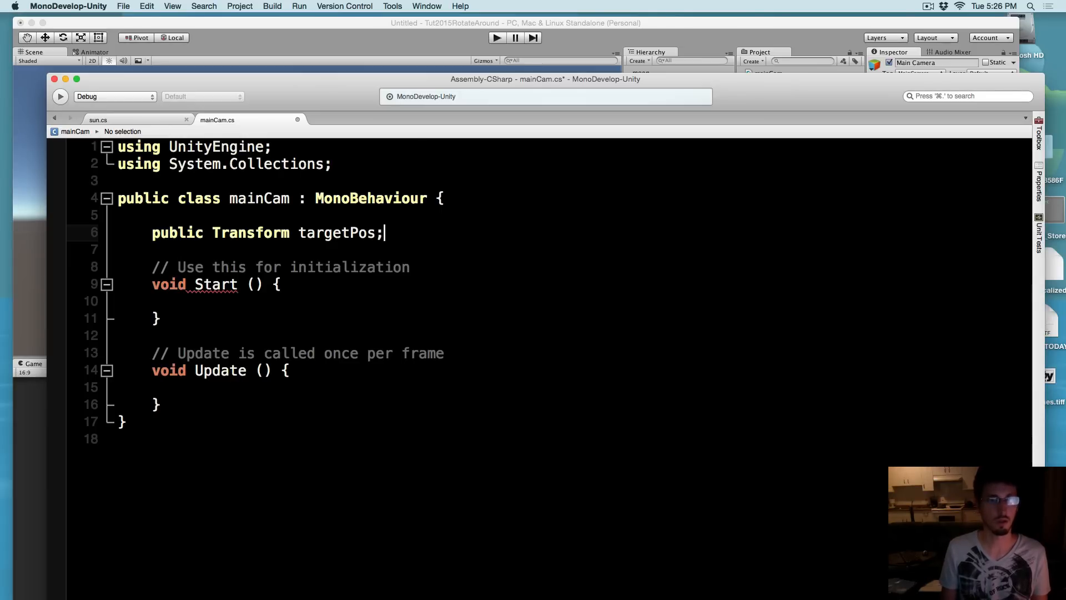
key(cmd+s)
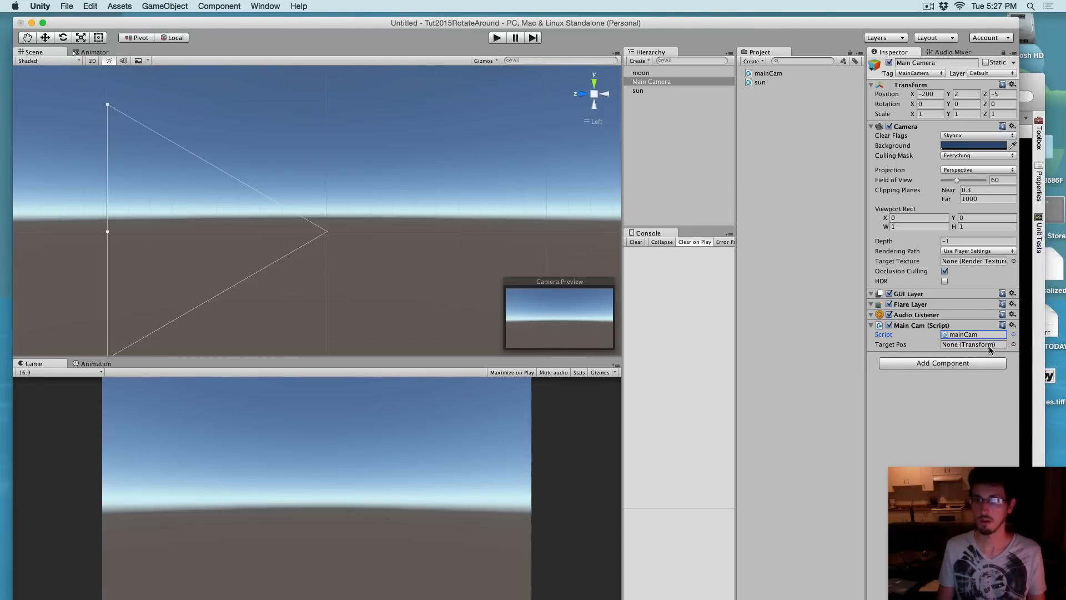
Step: Select the Main Camera to show its empty Target Pos slot
click(637, 91)
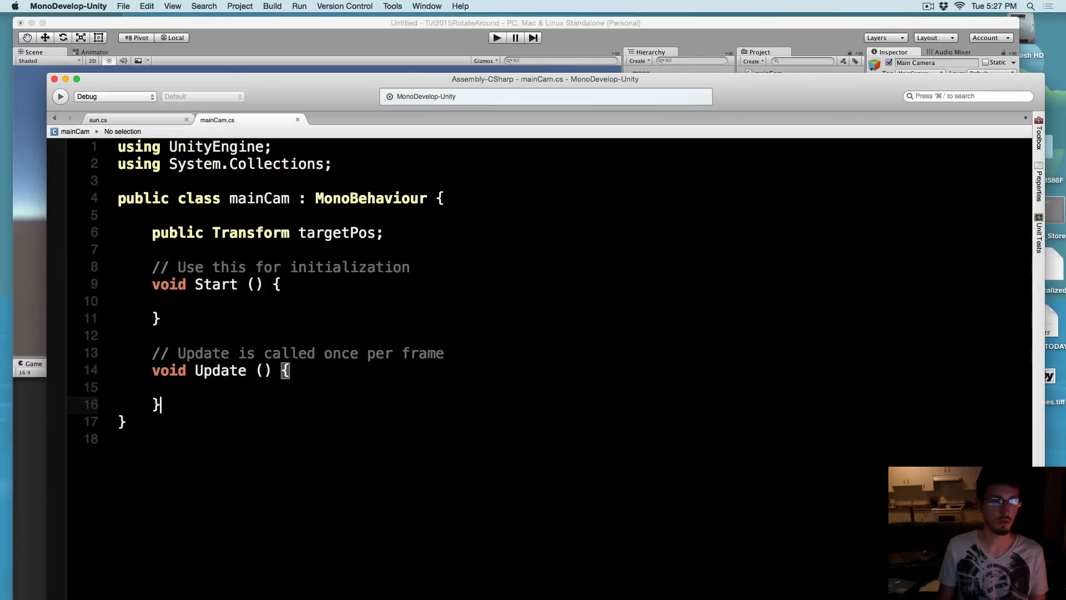
Step: Declare an empty void FixedUpdate() method below Update in mainCam.cs
text(void)
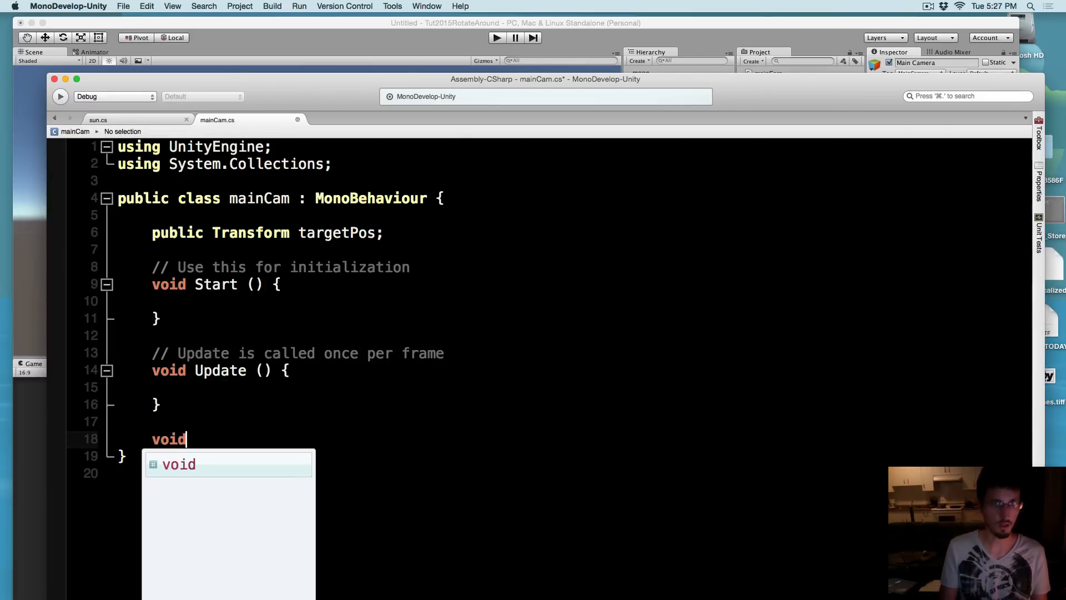
text(Fi)
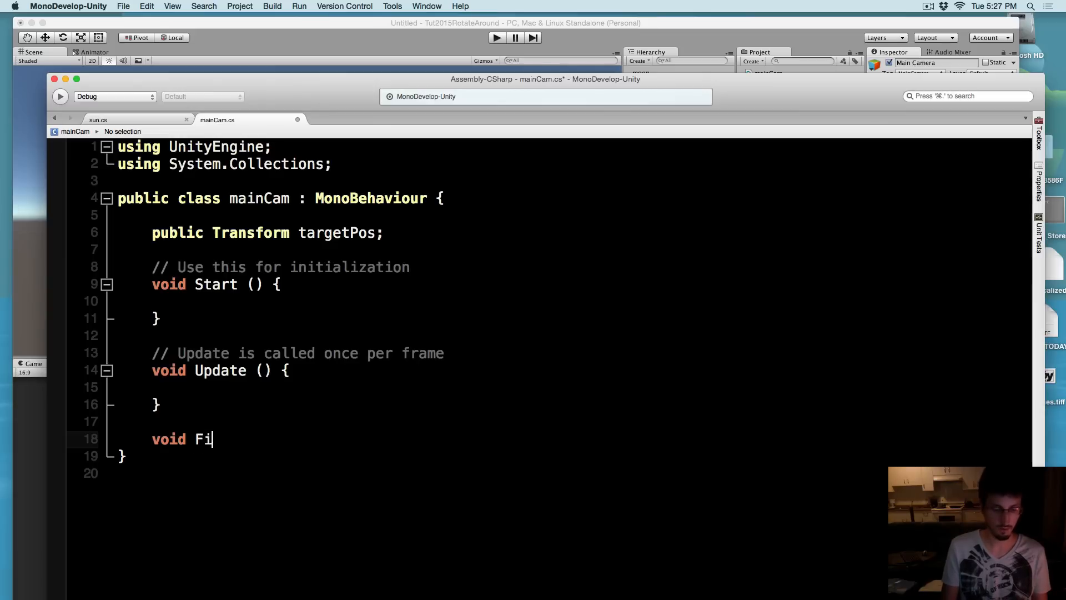
text(xedUpdate)
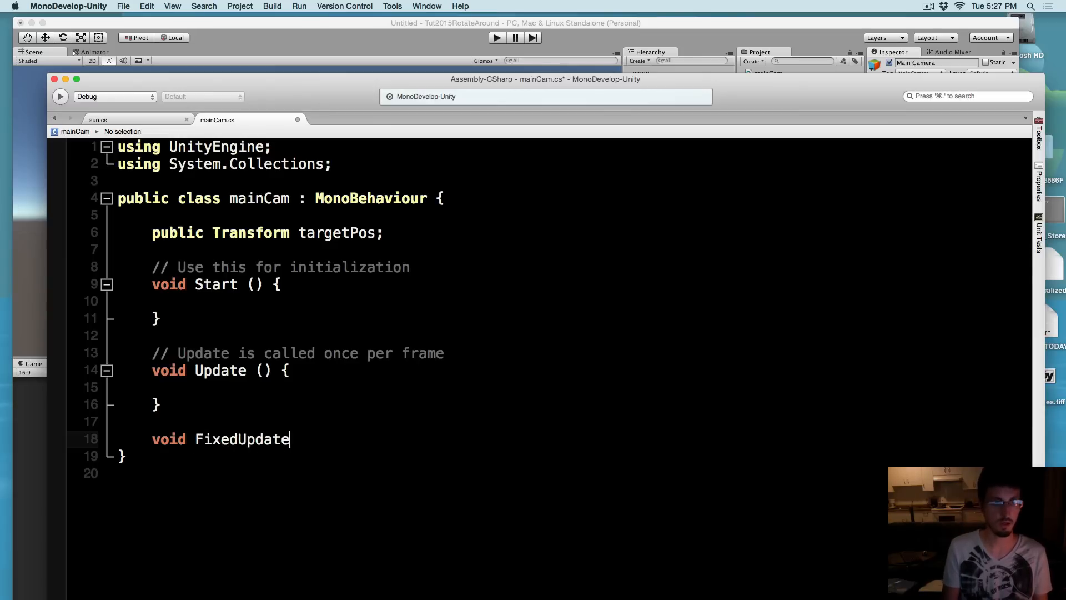
text(())
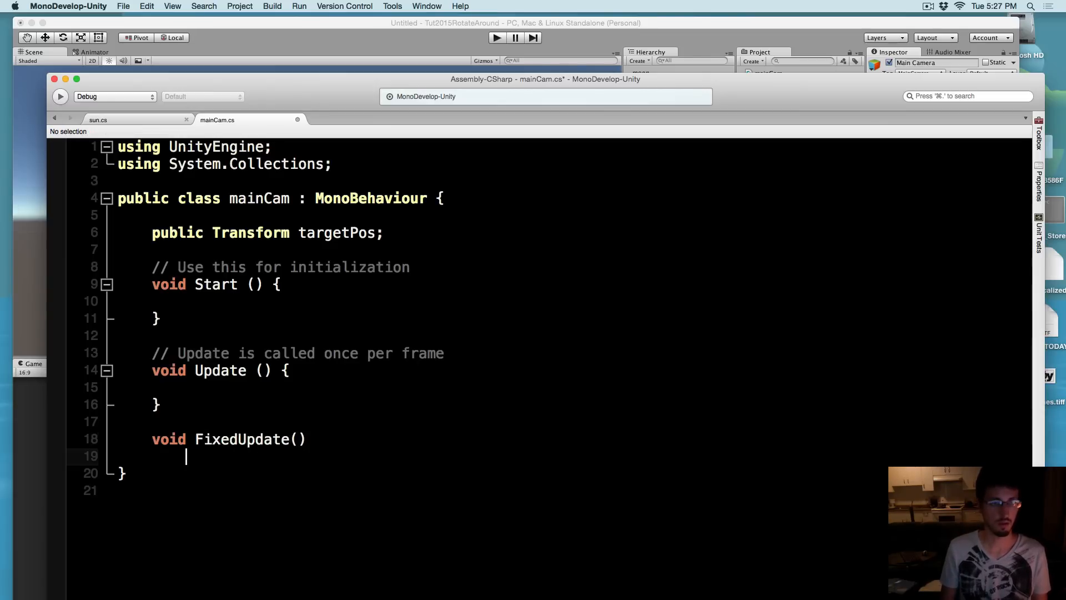
text({)
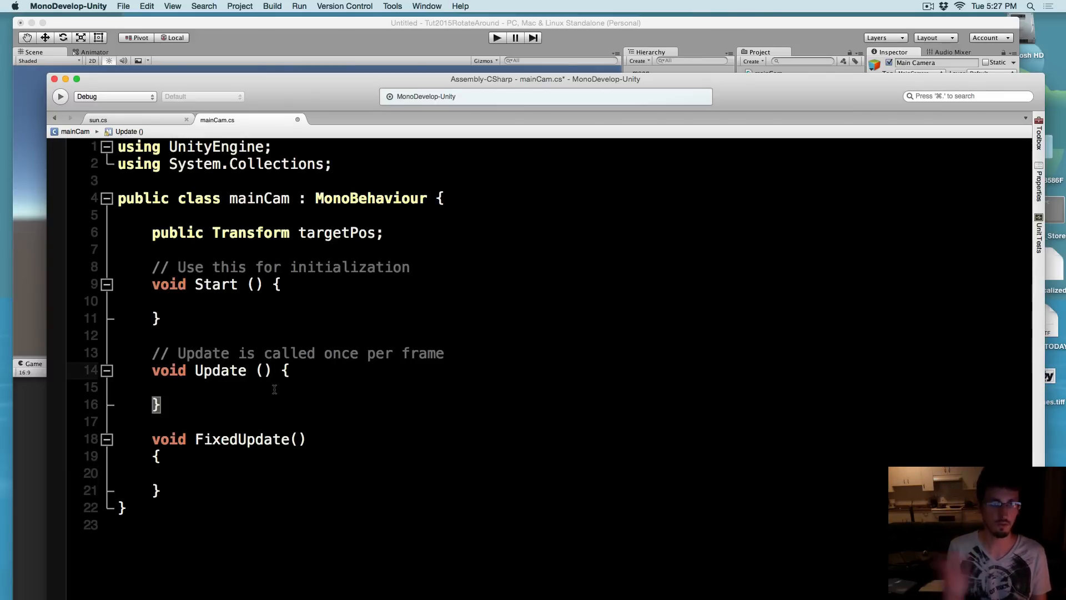
Step: Inside FixedUpdate, write transform.LookAt(targetPos.position); so the camera tracks the target
click(186, 474)
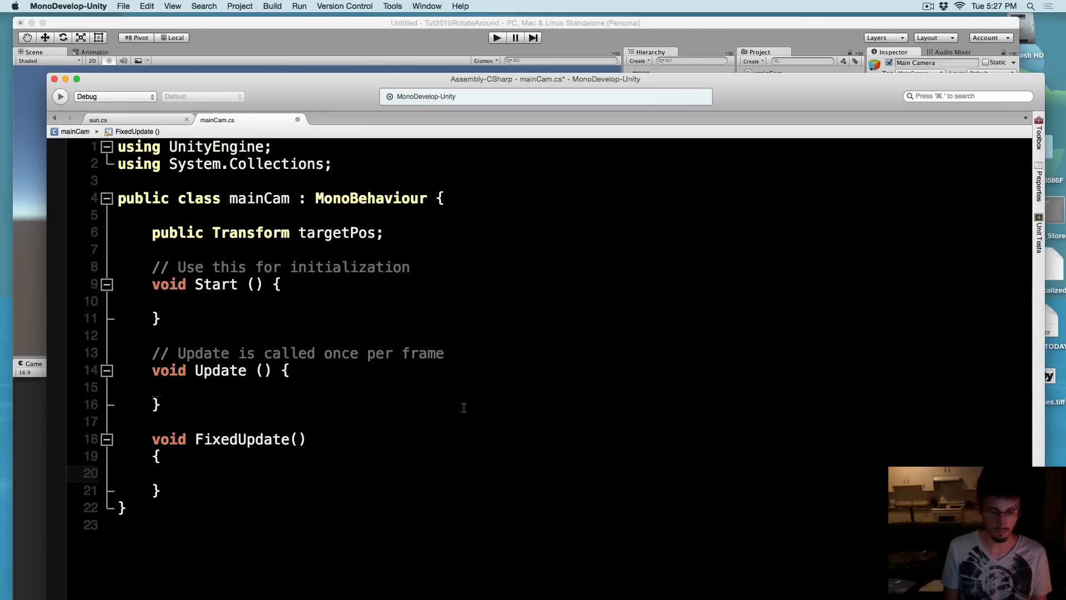
text(transform)
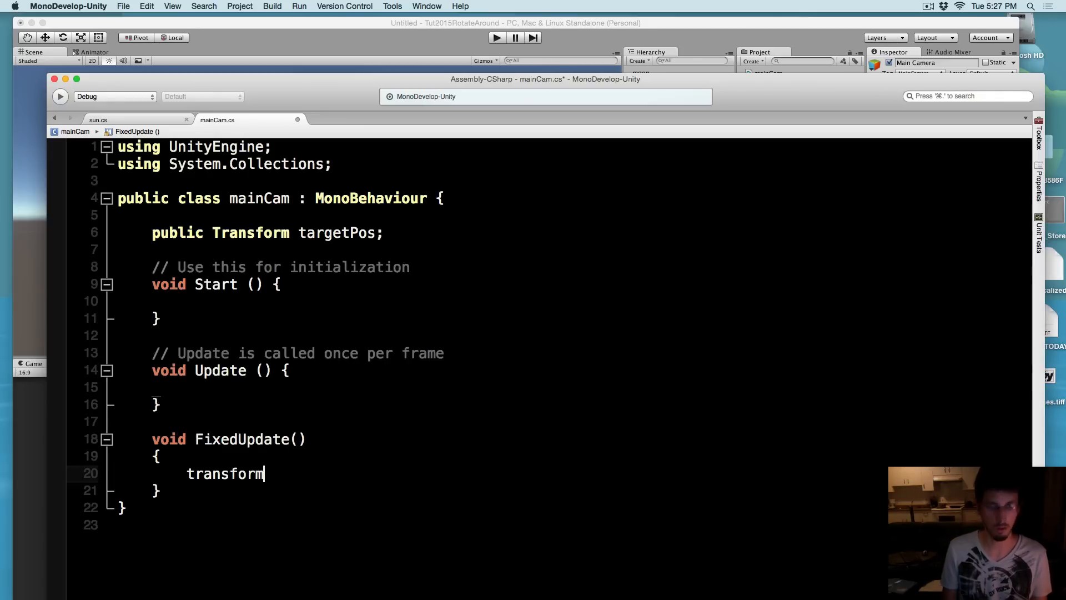
text(.loo)
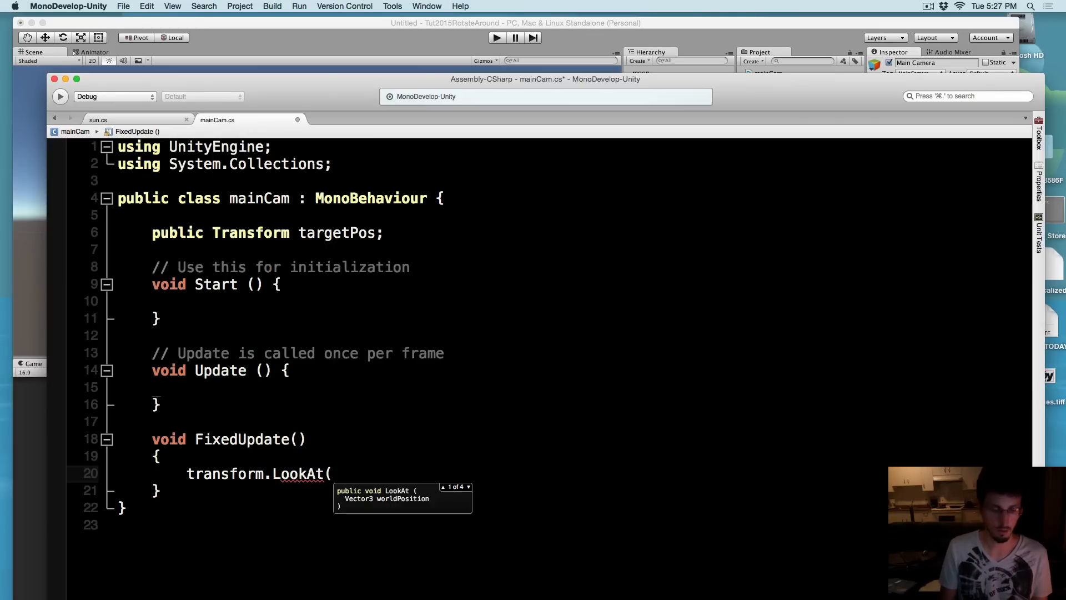
text(targetPos)
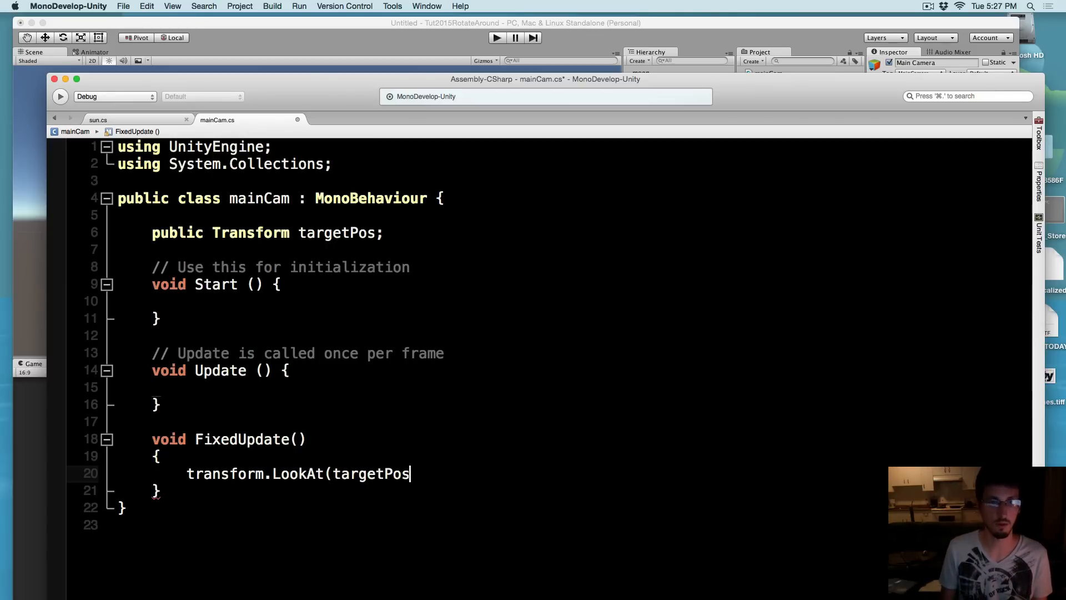
text(.position)
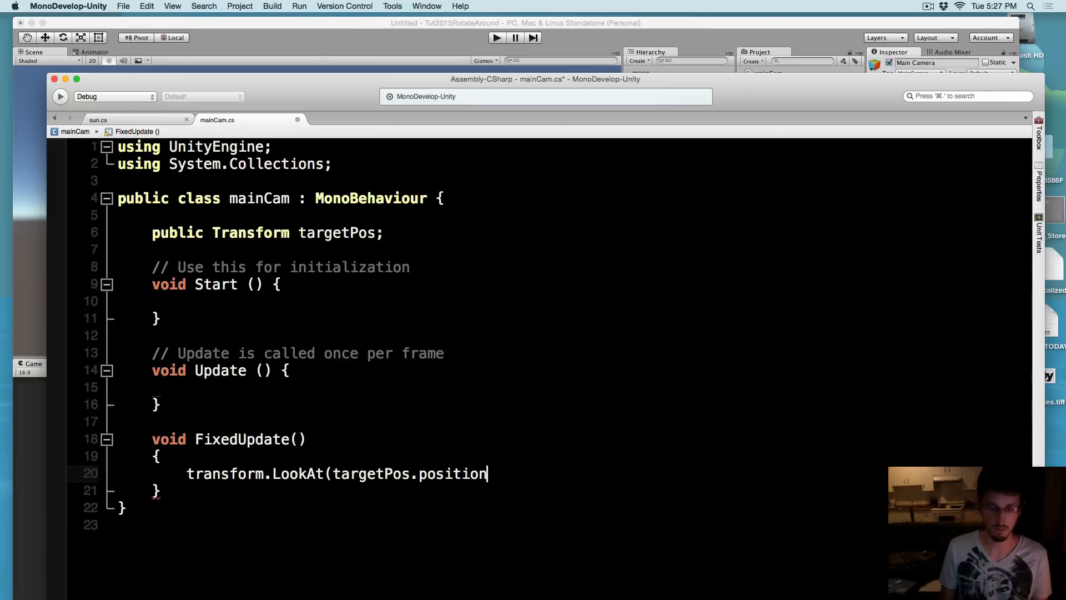
text();)
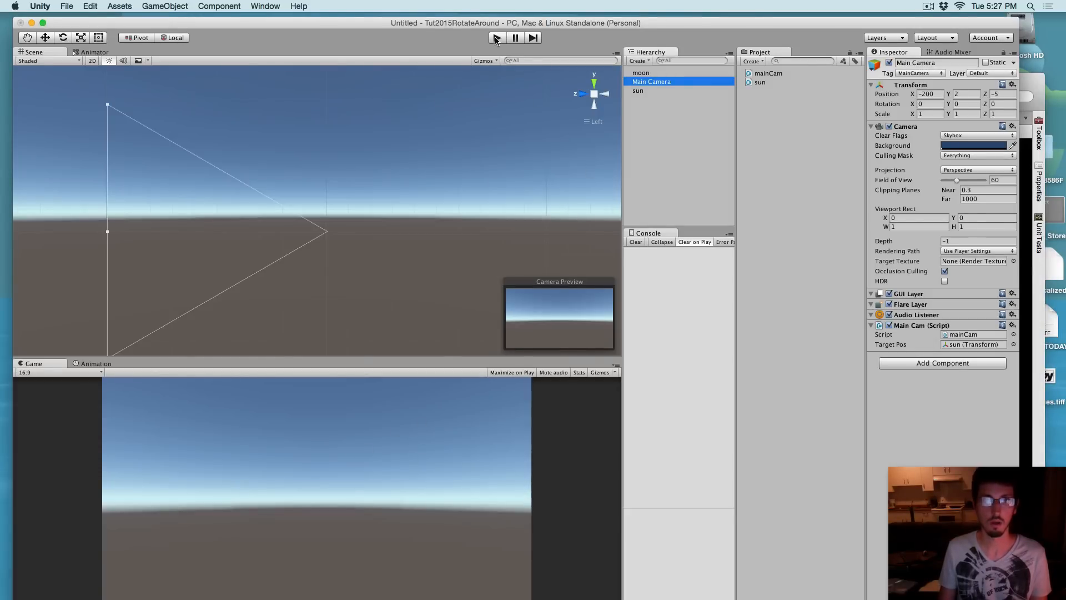
Step: Play the scene to test the camera looking at the sun
click(496, 37)
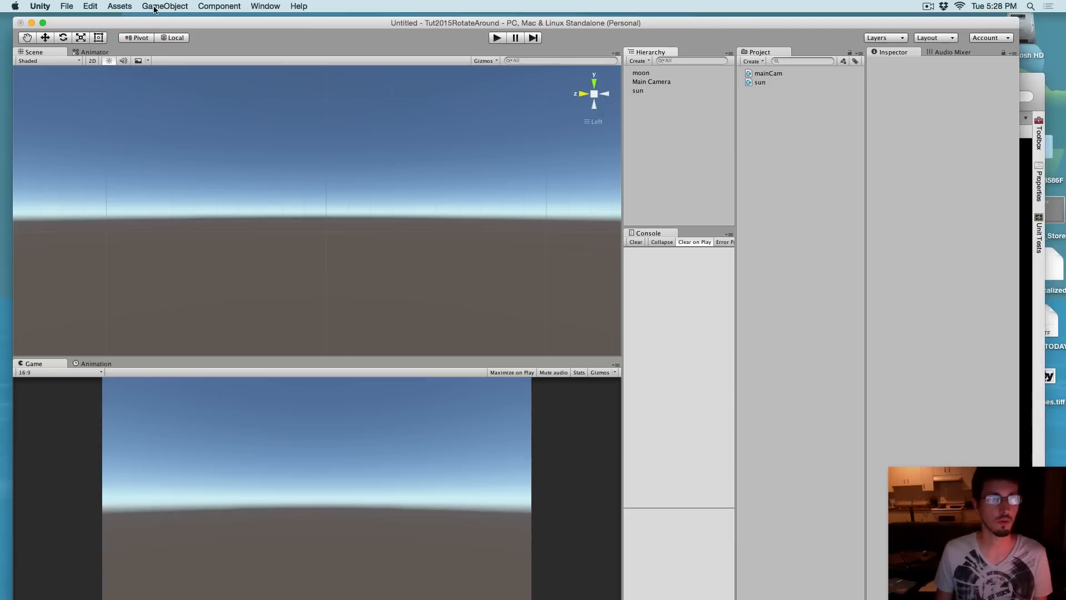
Step: Create a new Terrain object via GameObject > 3D Object
click(165, 6)
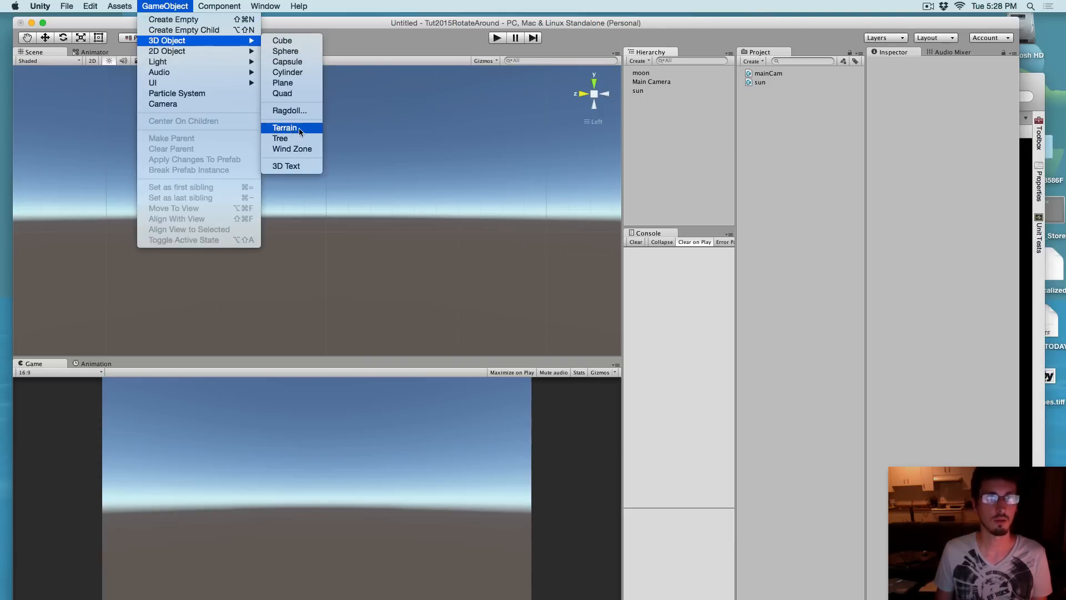
click(284, 128)
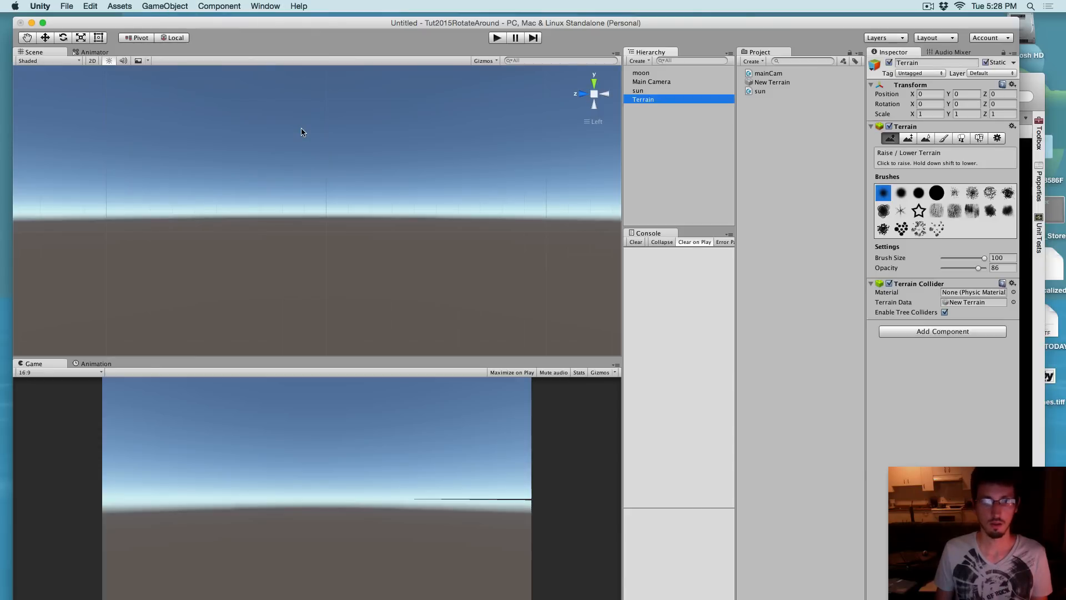
Step: Move the terrain to position X -250, Z -250 so it centres on the origin
click(928, 93)
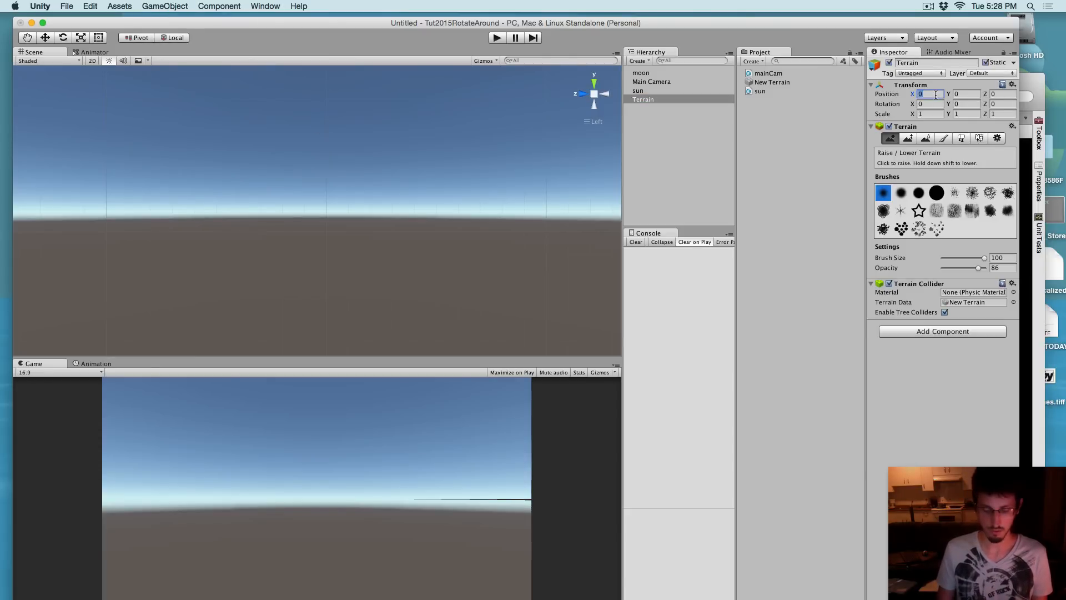
text(-250)
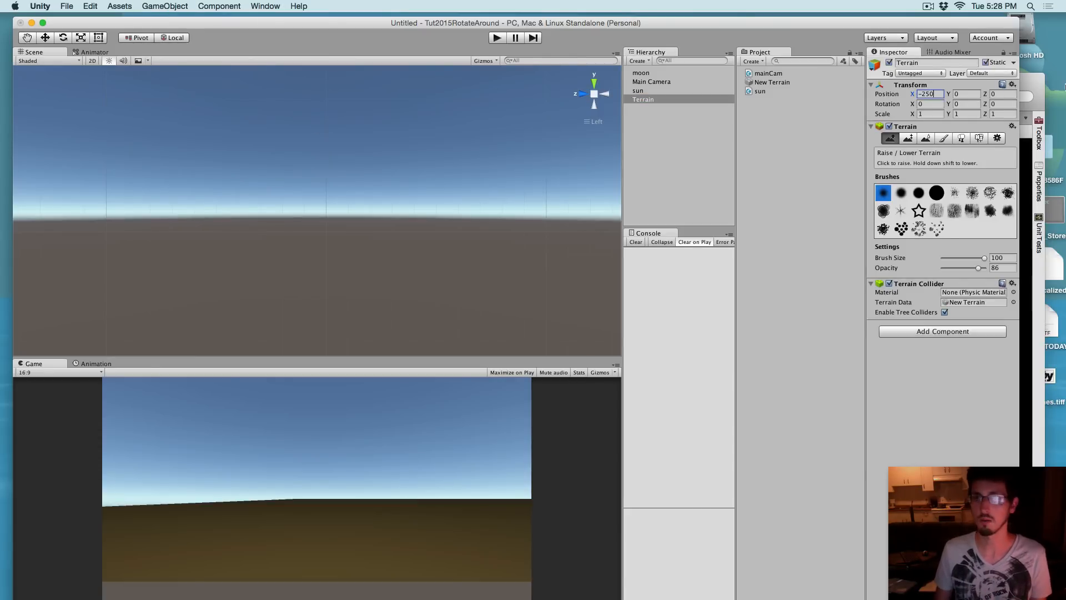
click(999, 93)
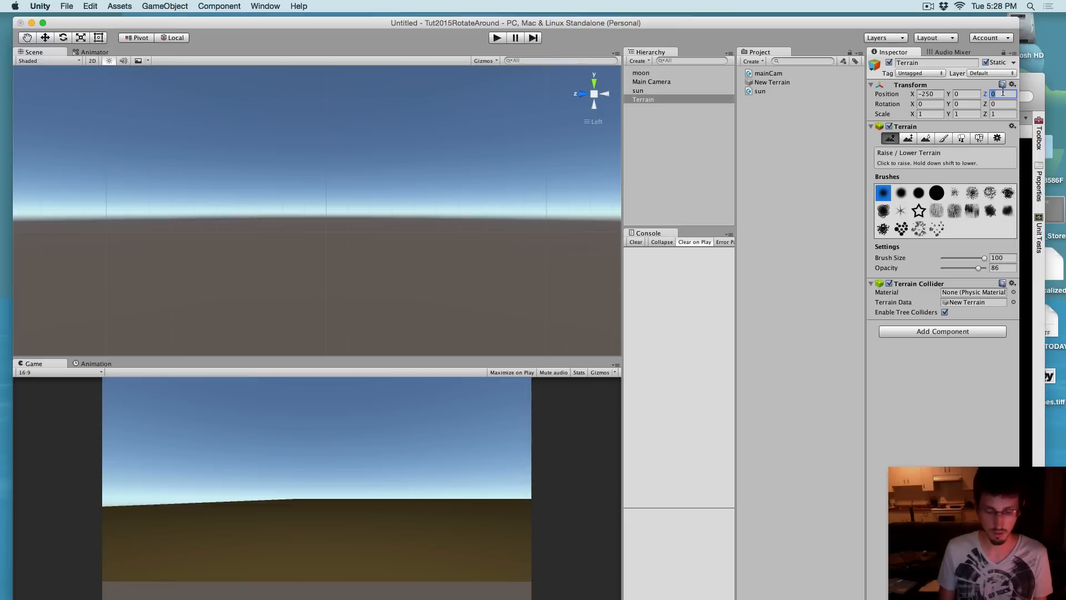
text(-250)
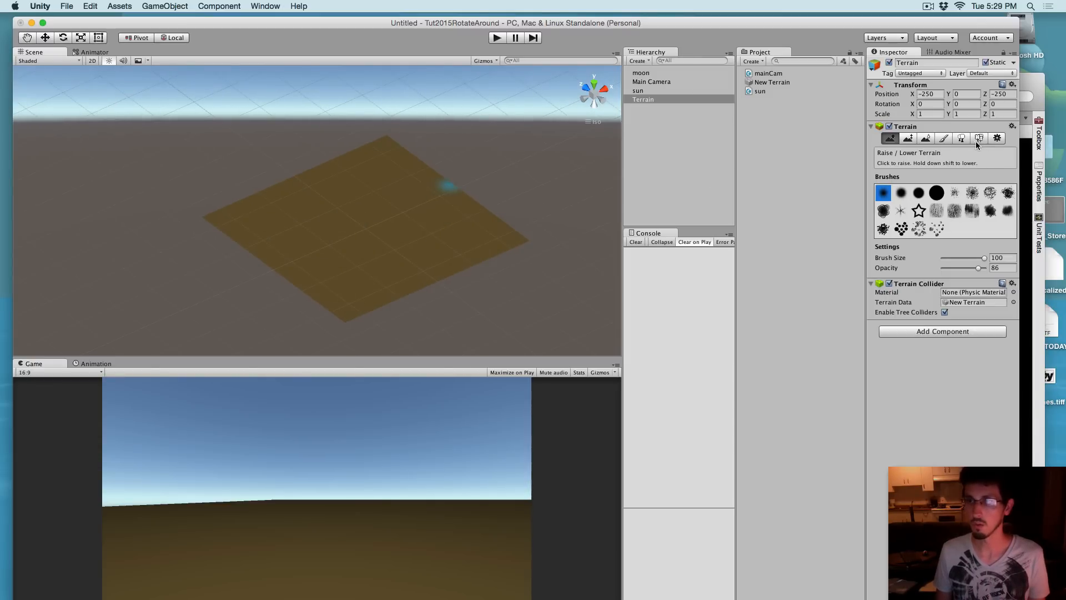
Step: Add a terrain paint texture using Default-Checker as its albedo
click(944, 138)
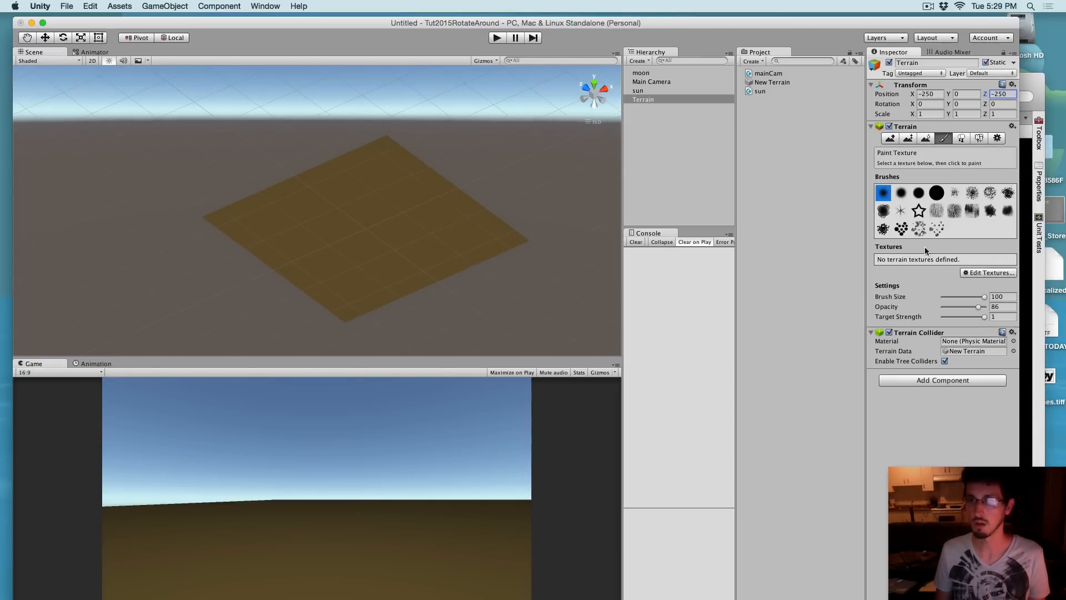
click(988, 272)
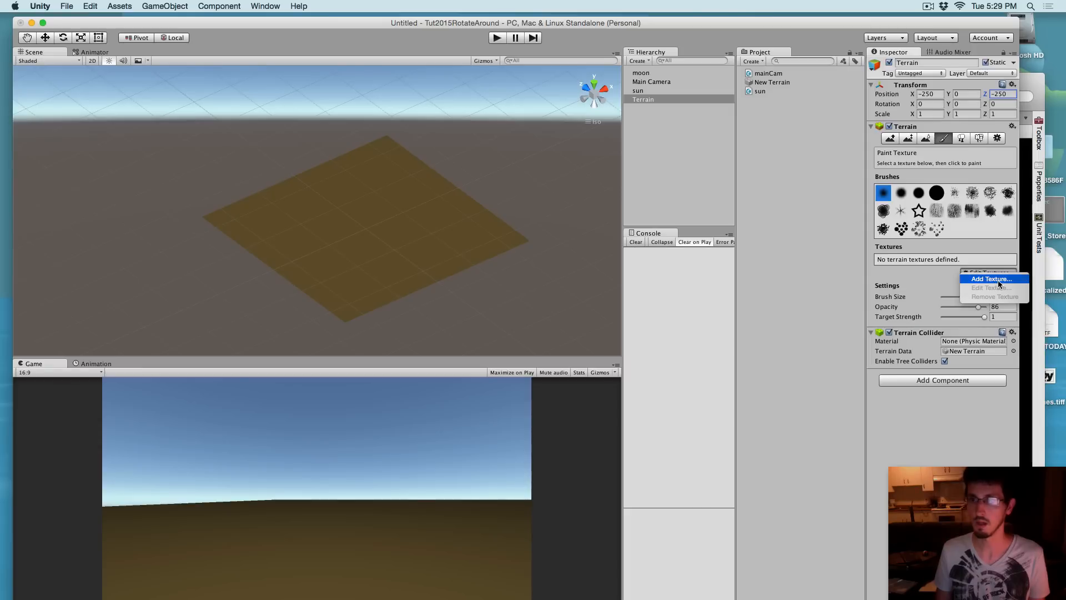
click(989, 278)
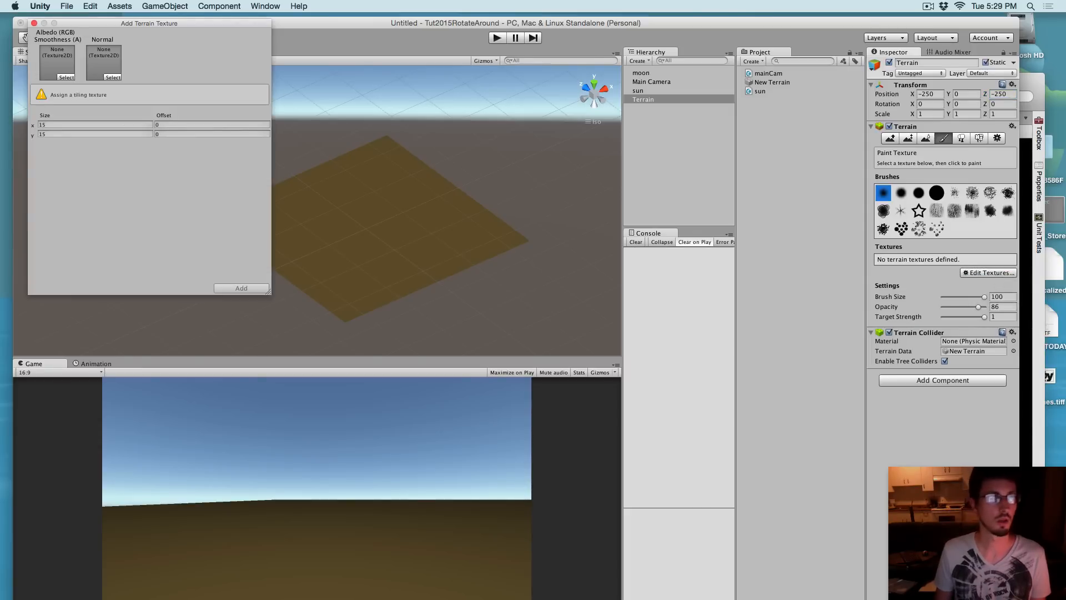
click(65, 77)
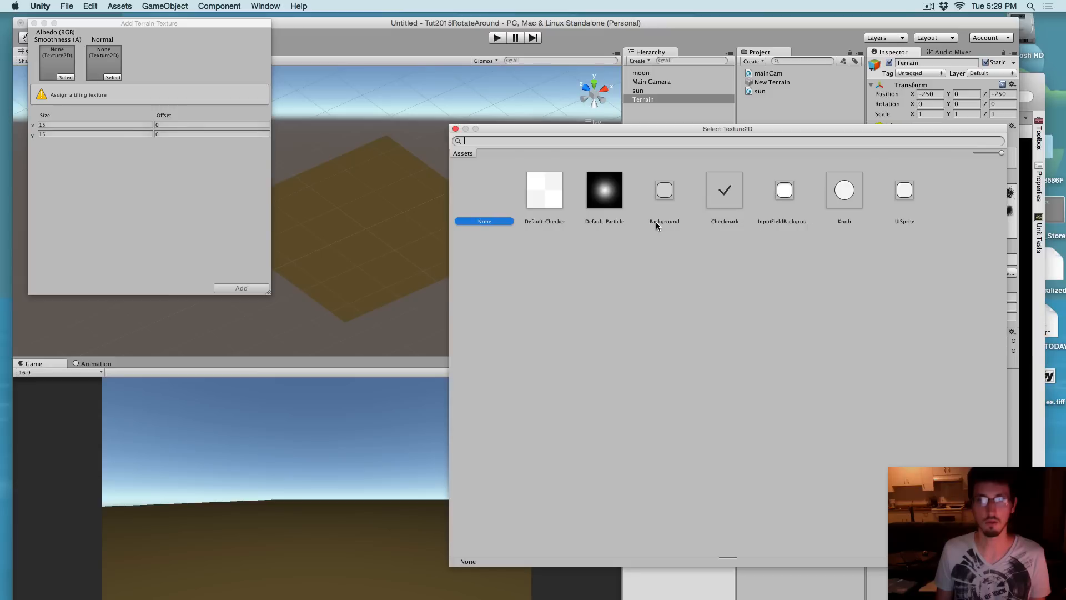
click(544, 190)
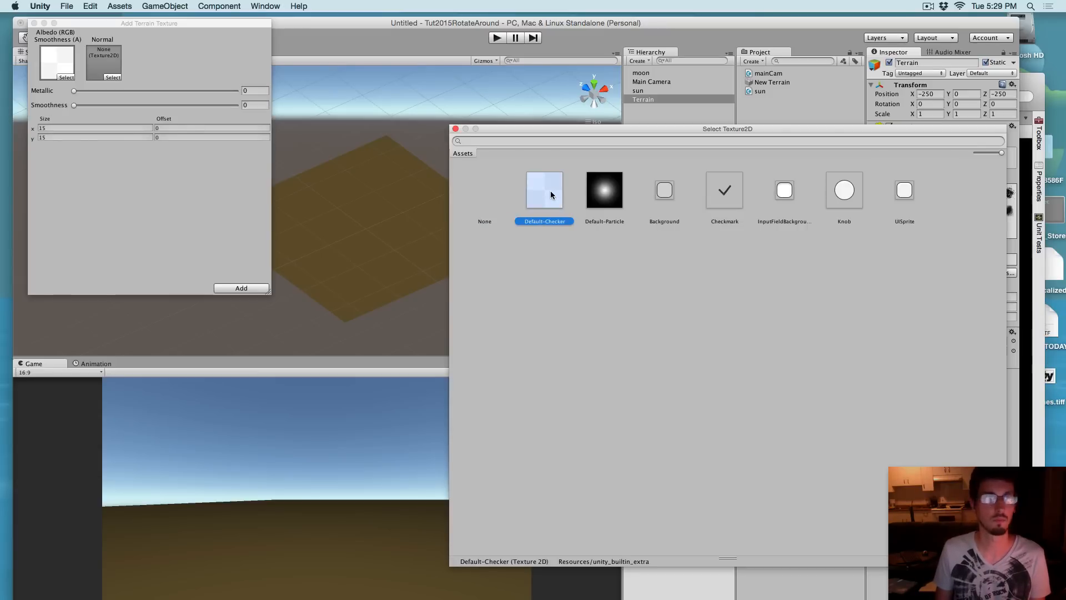
mouse_move(544, 198)
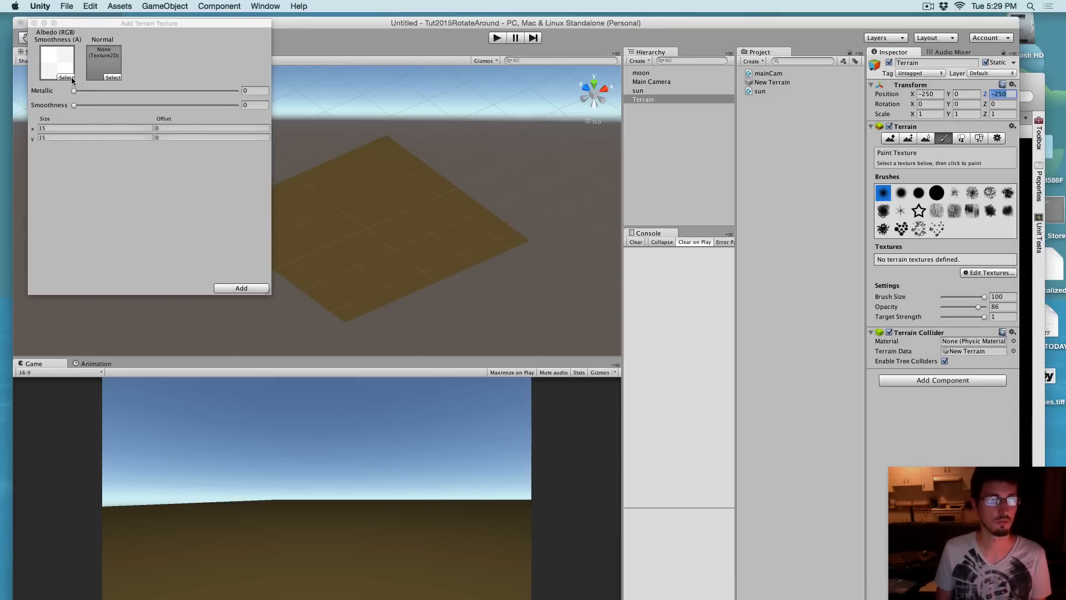
click(241, 287)
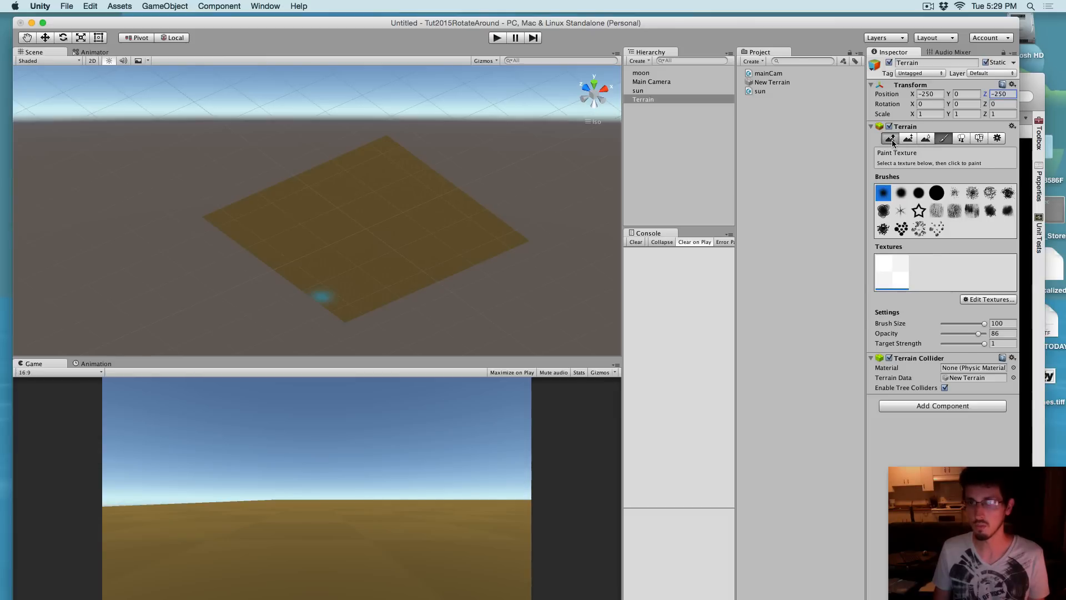
Step: With Raise/Lower Terrain and a noise brush, paint rugged hills across the terrain
click(890, 137)
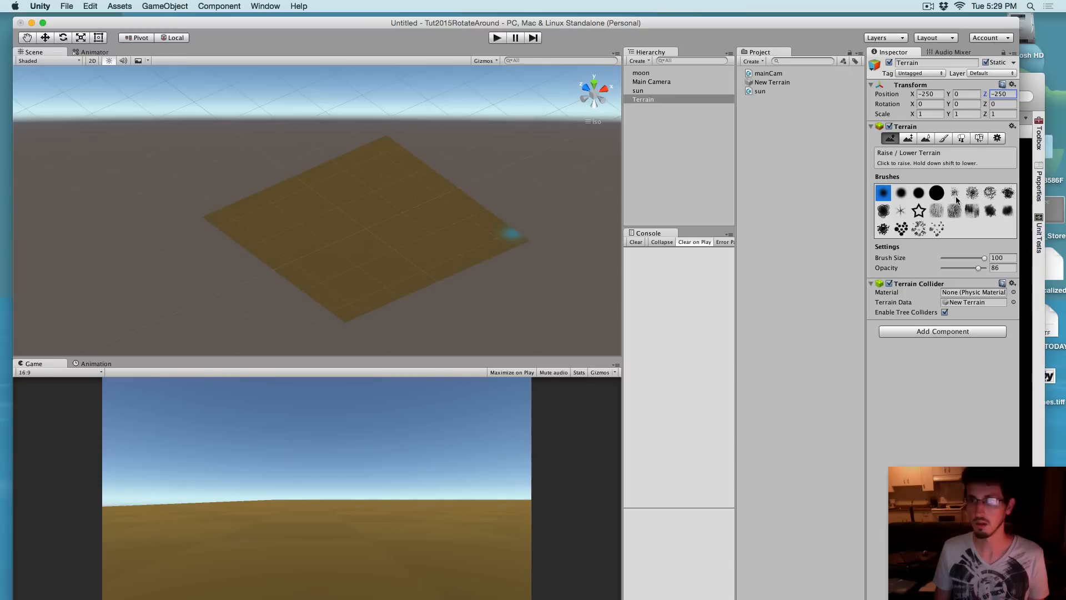
click(971, 192)
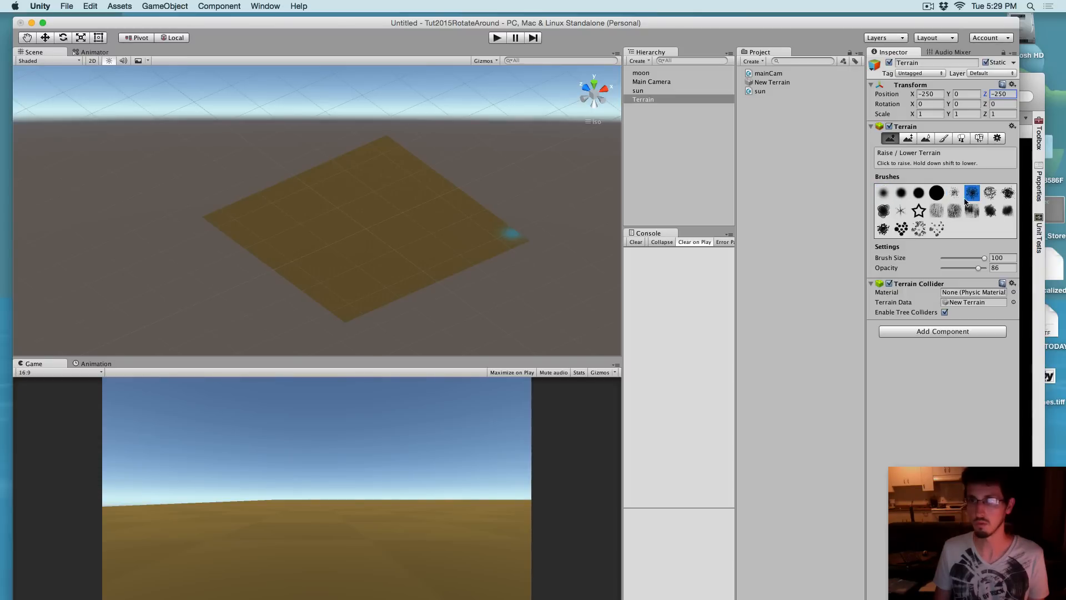
click(954, 192)
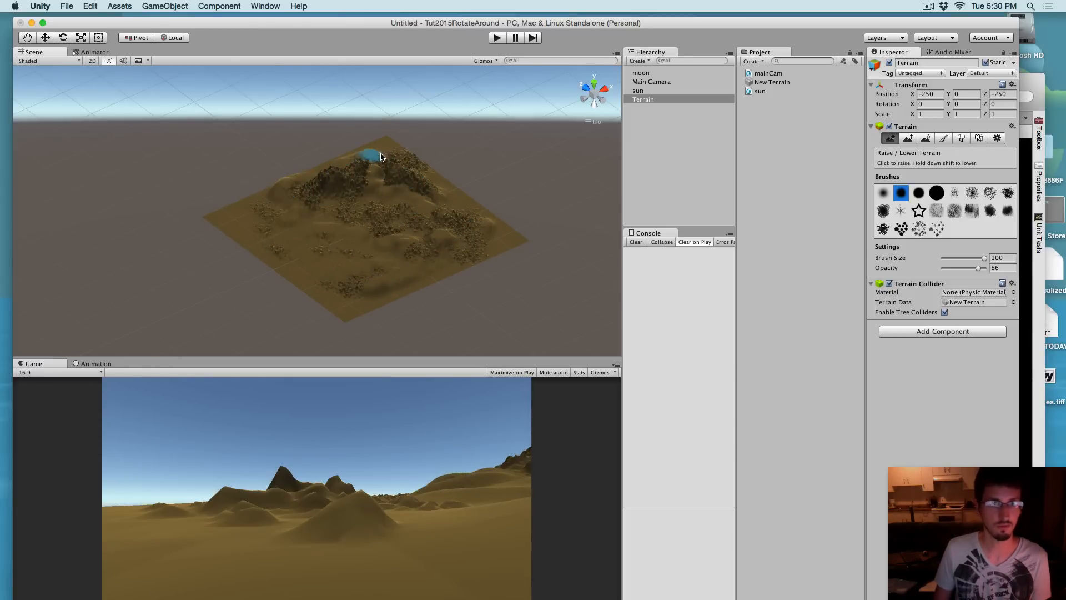
drag(380, 156, 432, 192)
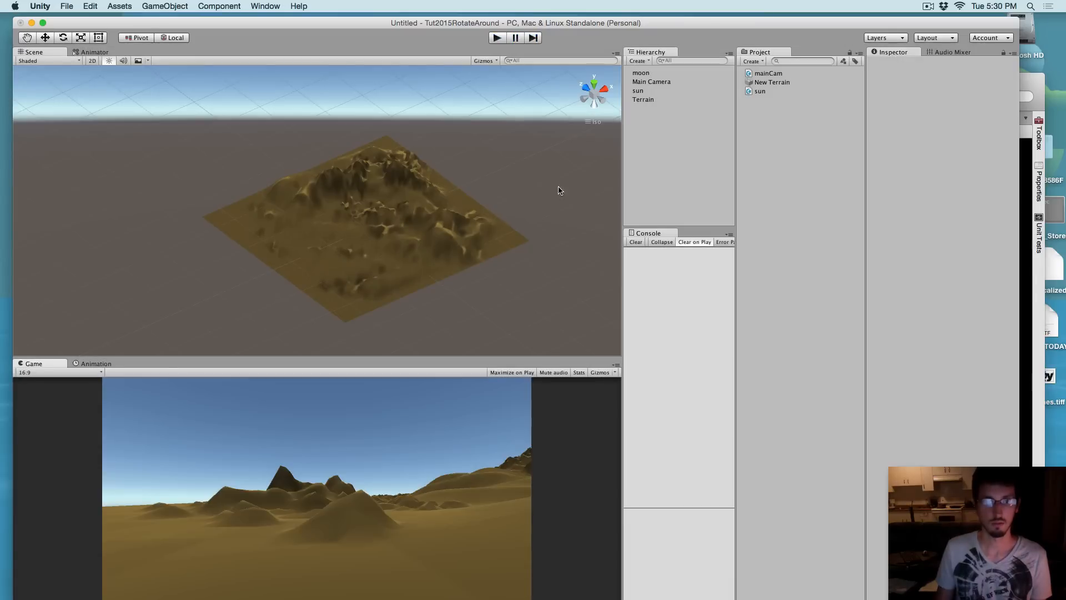
mouse_move(659, 81)
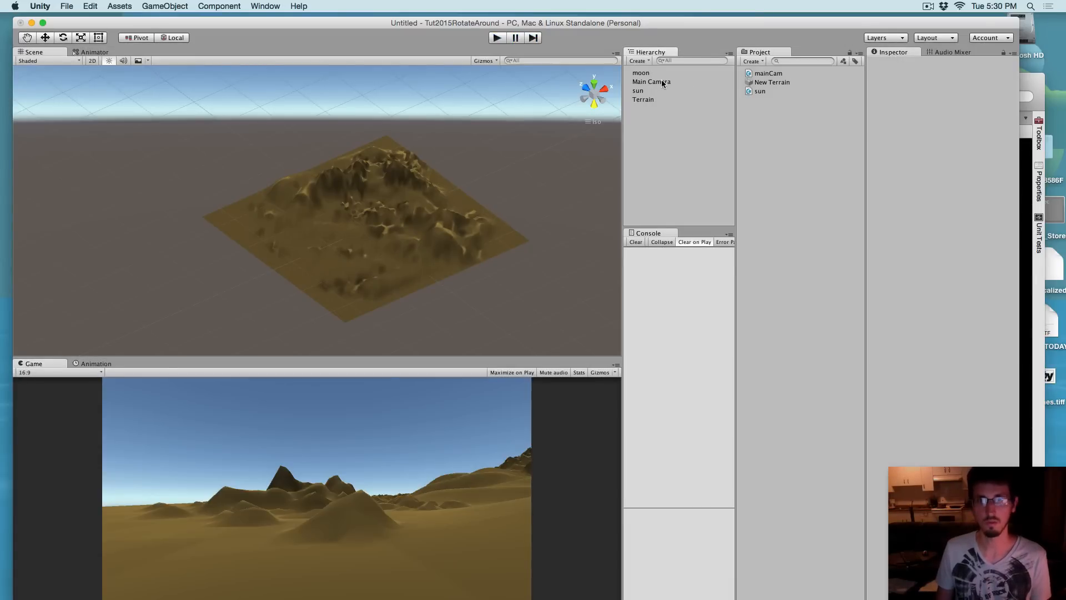
Step: Select the Main Camera in the Hierarchy to reach its mainCam script
click(652, 81)
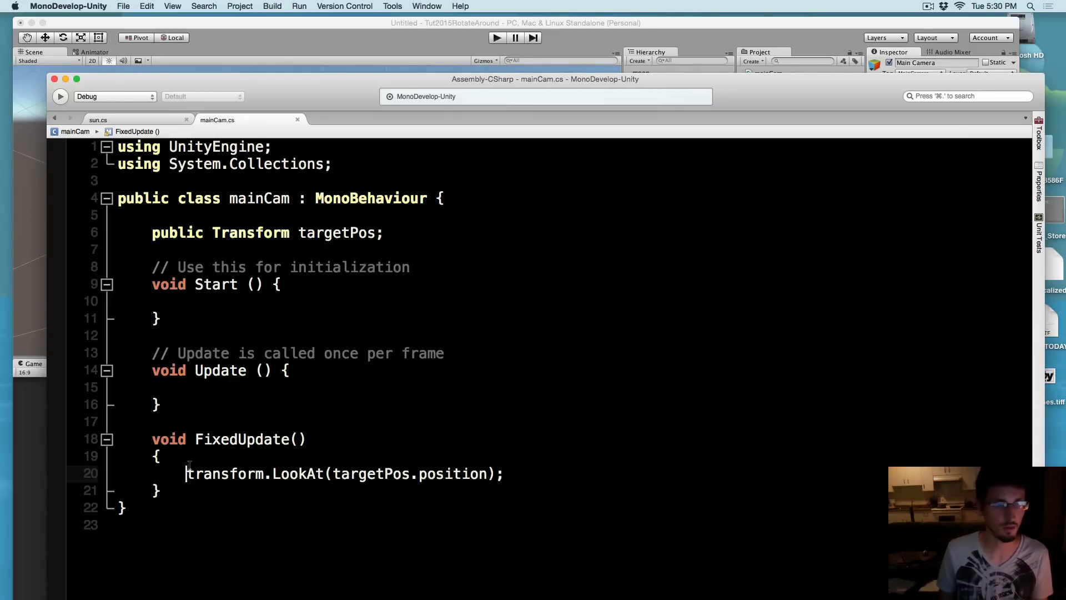
Step: Comment out the old LookAt line and start a new transform.LookAt call
text(//)
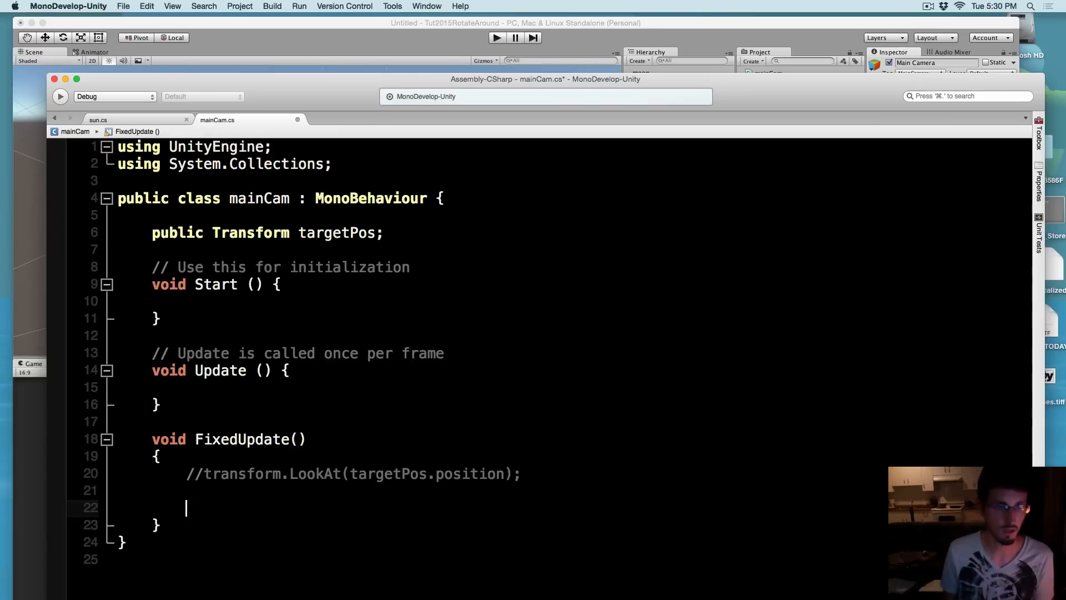
text(transform)
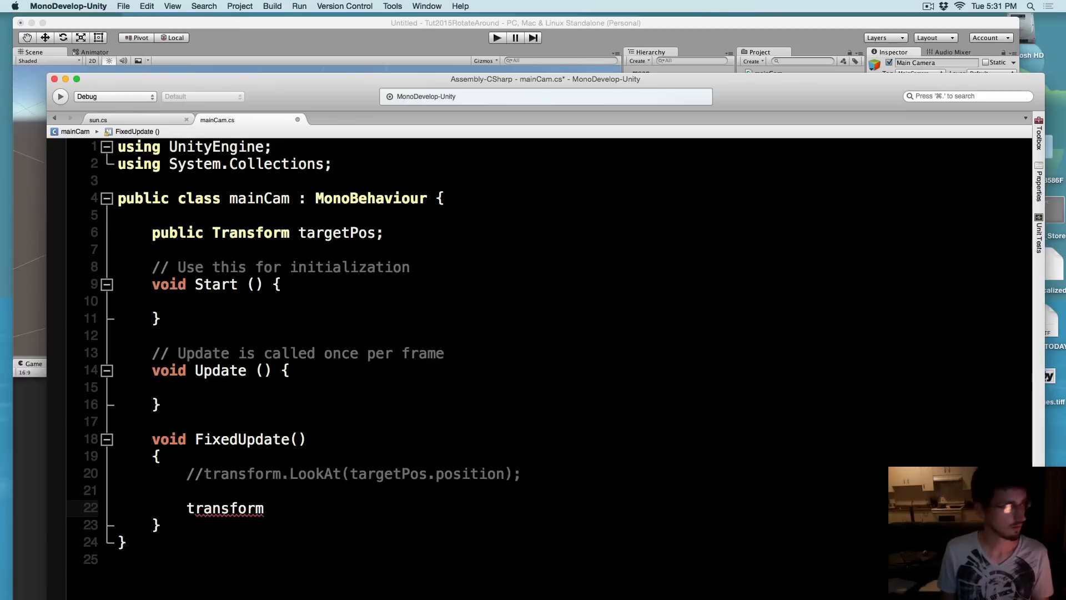
click(266, 507)
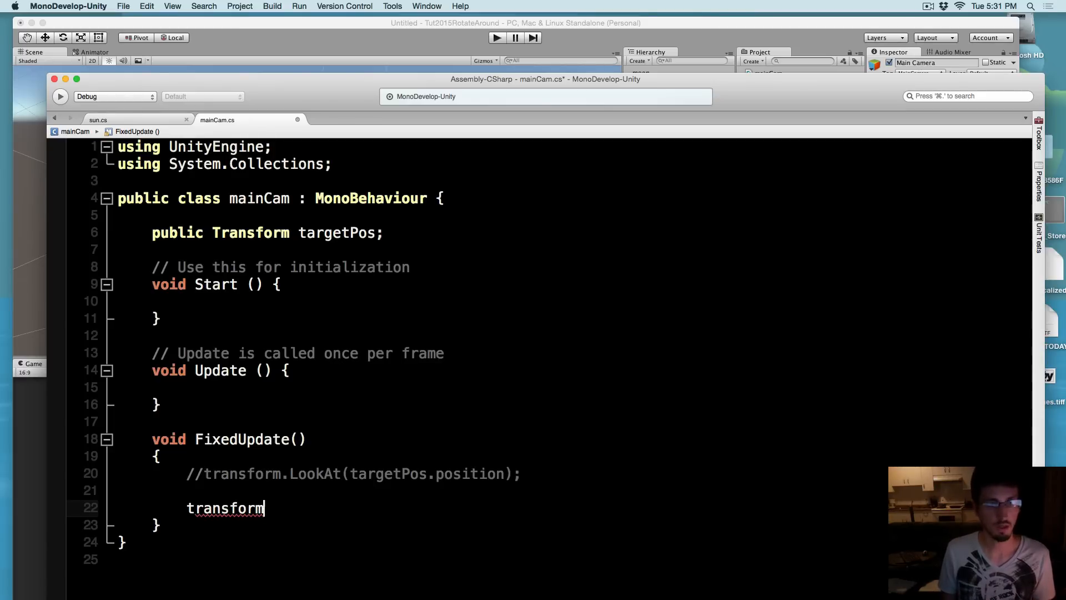
text(.lo)
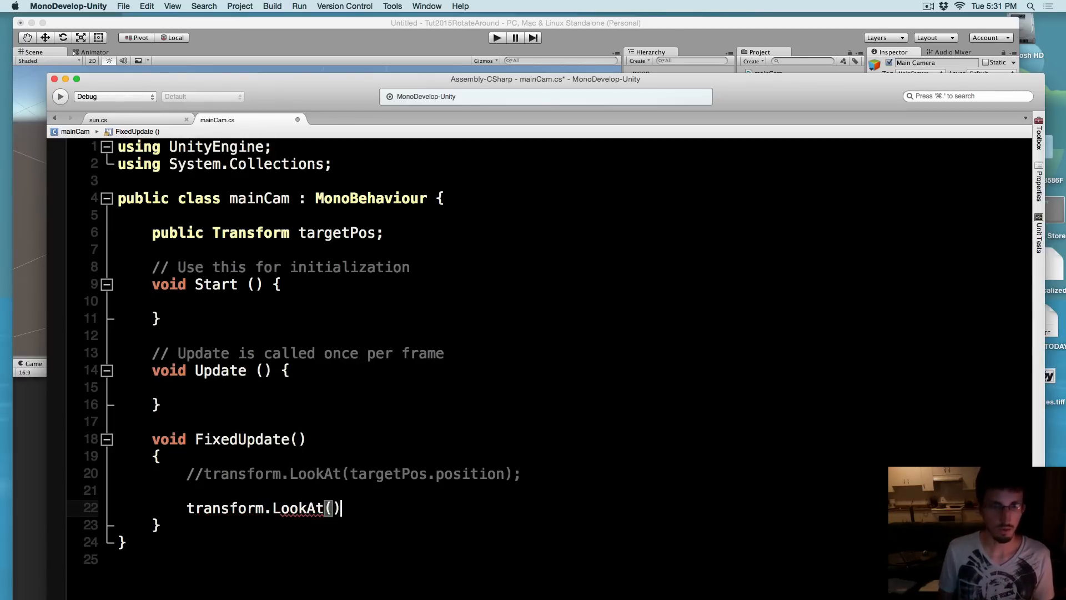
text(;)
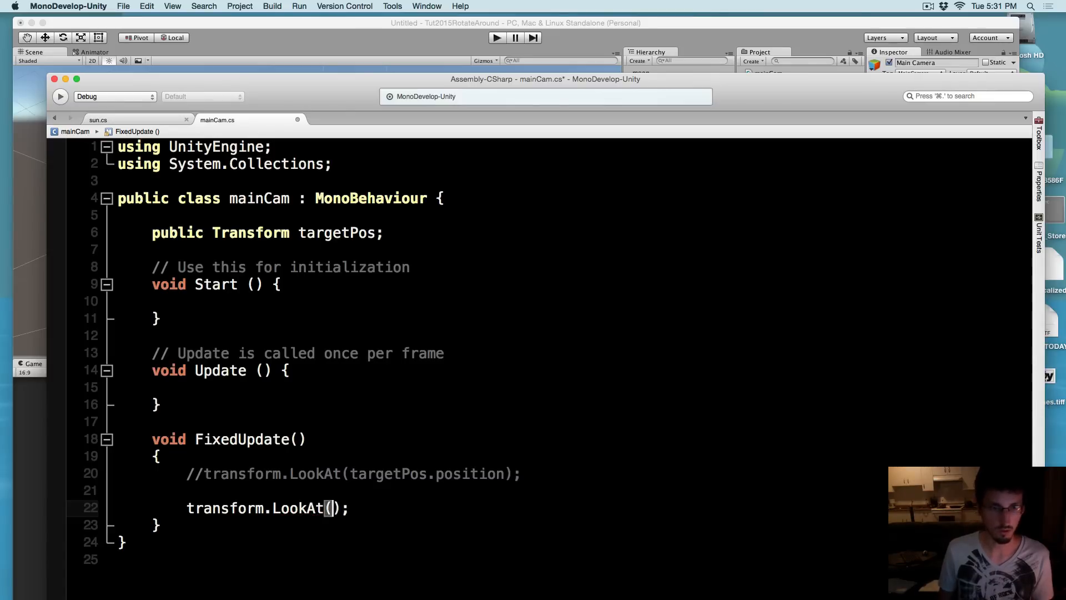
Step: Target new Vector3(targetPos.position.x, 0f, targetPos.position.z) and save the script
text(new)
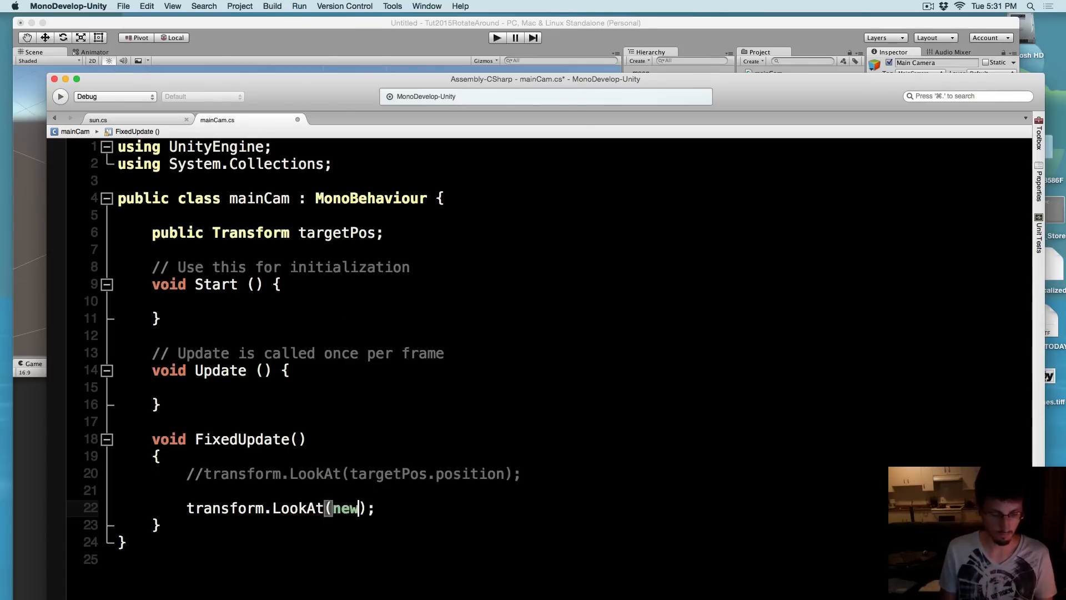
text(Vector3)
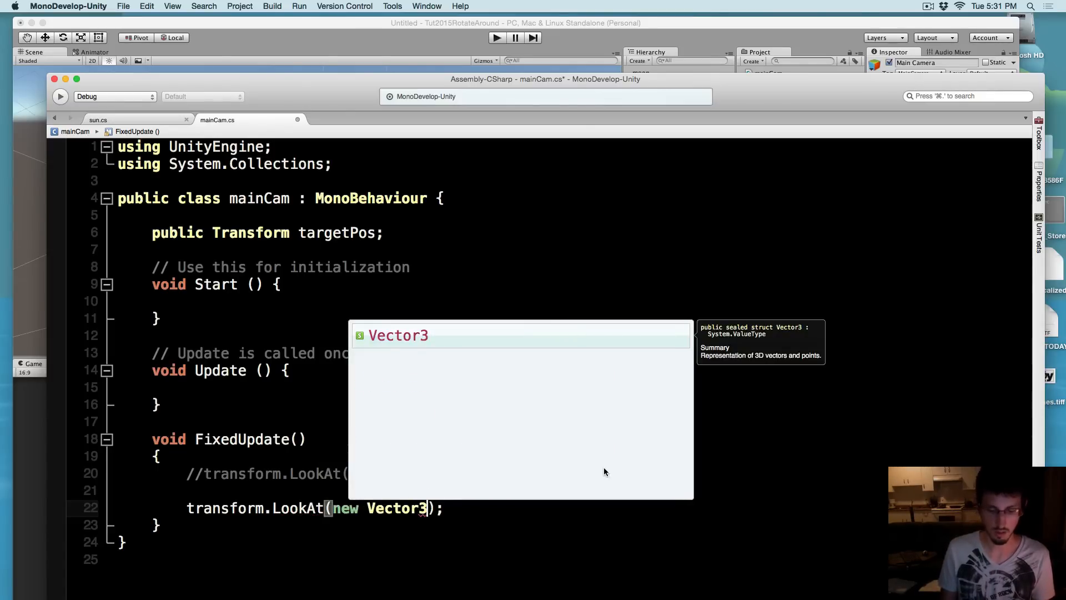
text(()
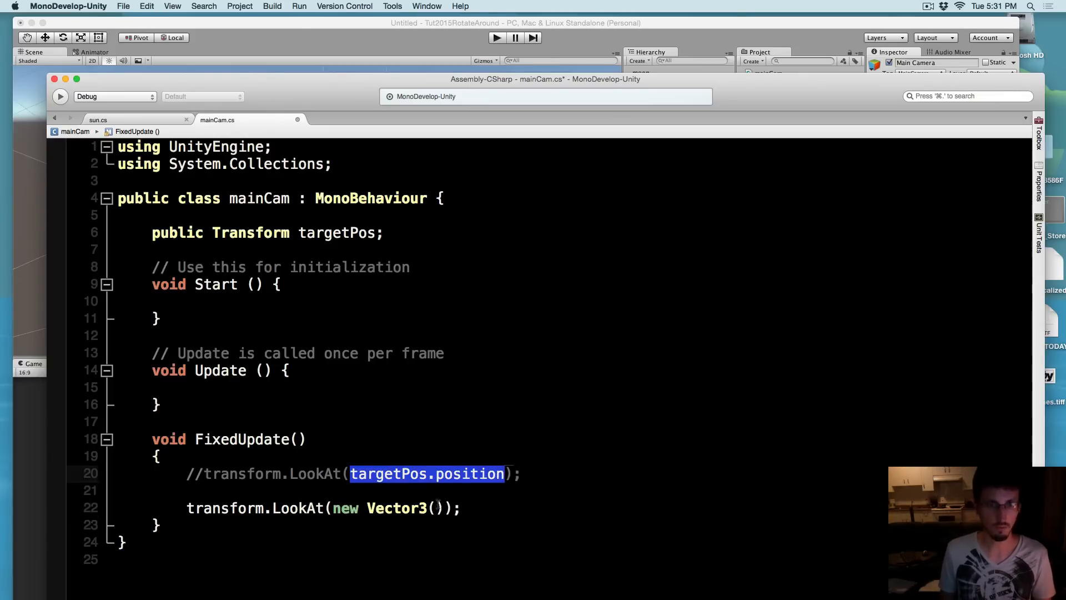
text(targetPos.position)
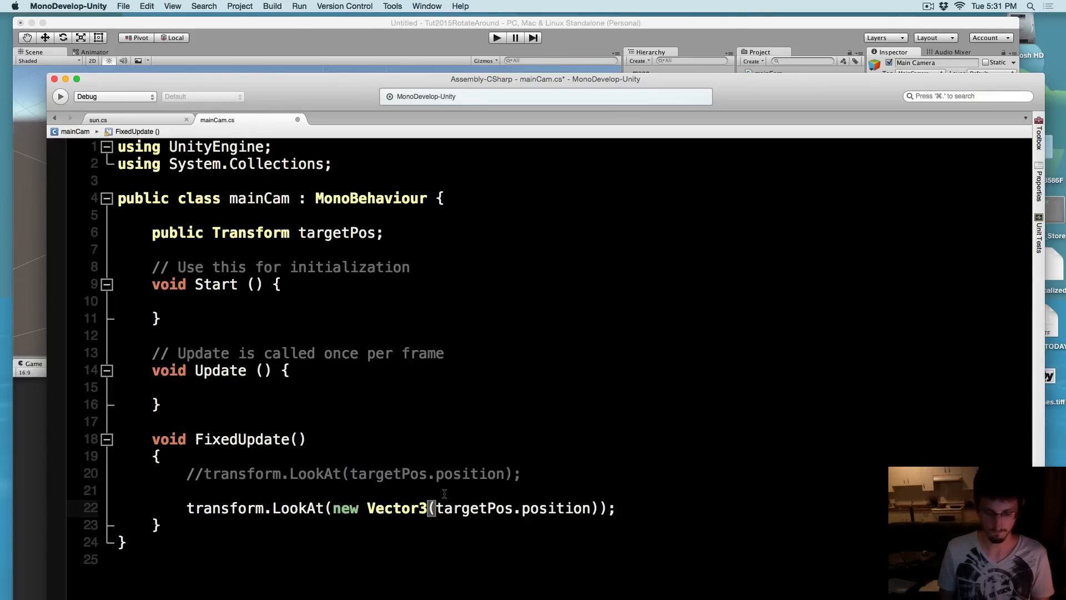
text(.x)
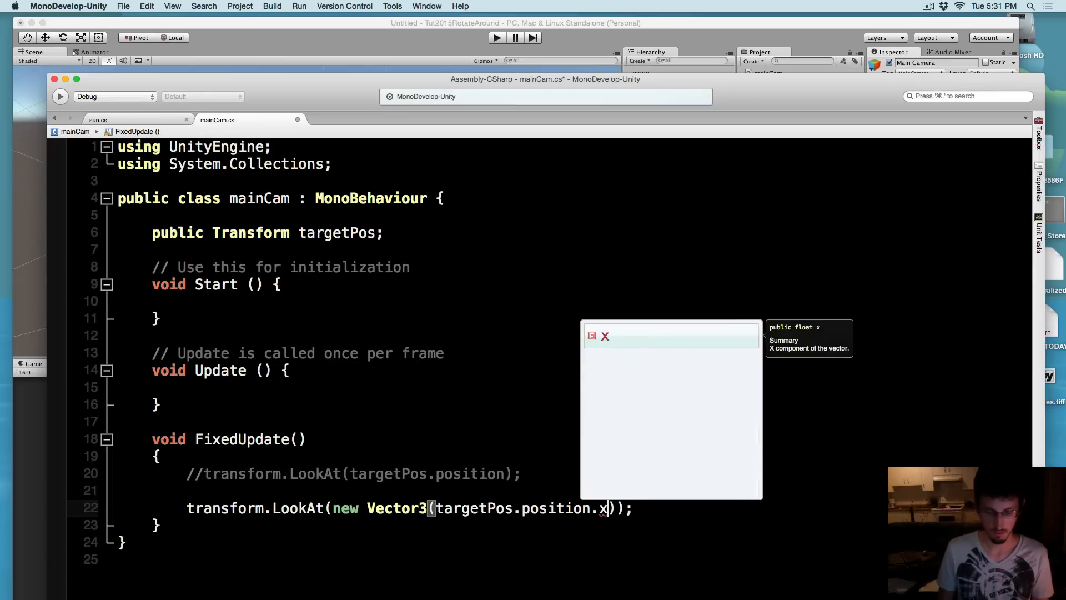
text(,0f)
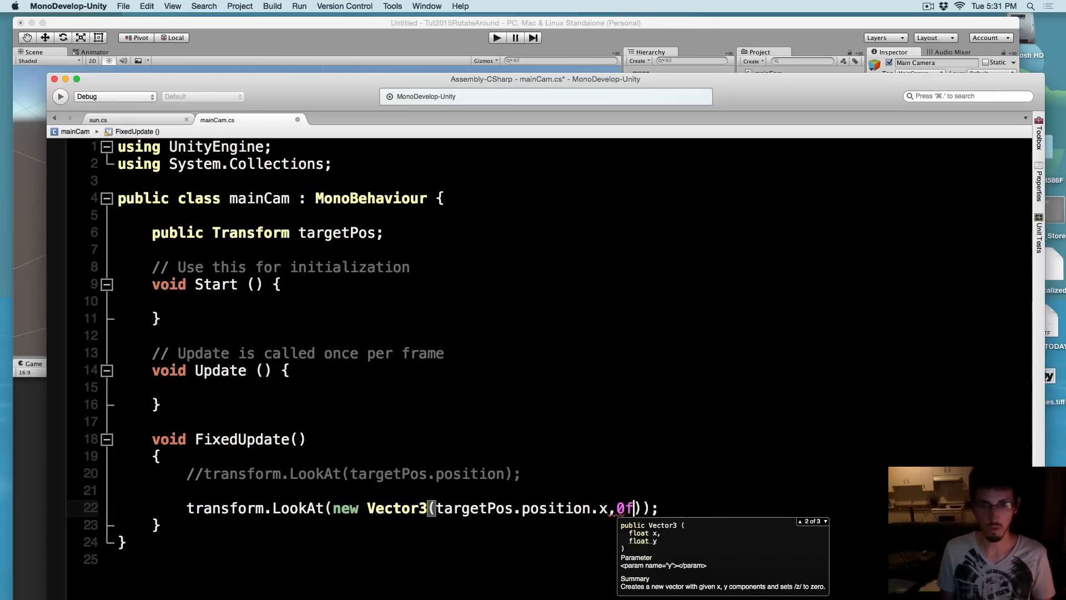
text(,targetPos.position)
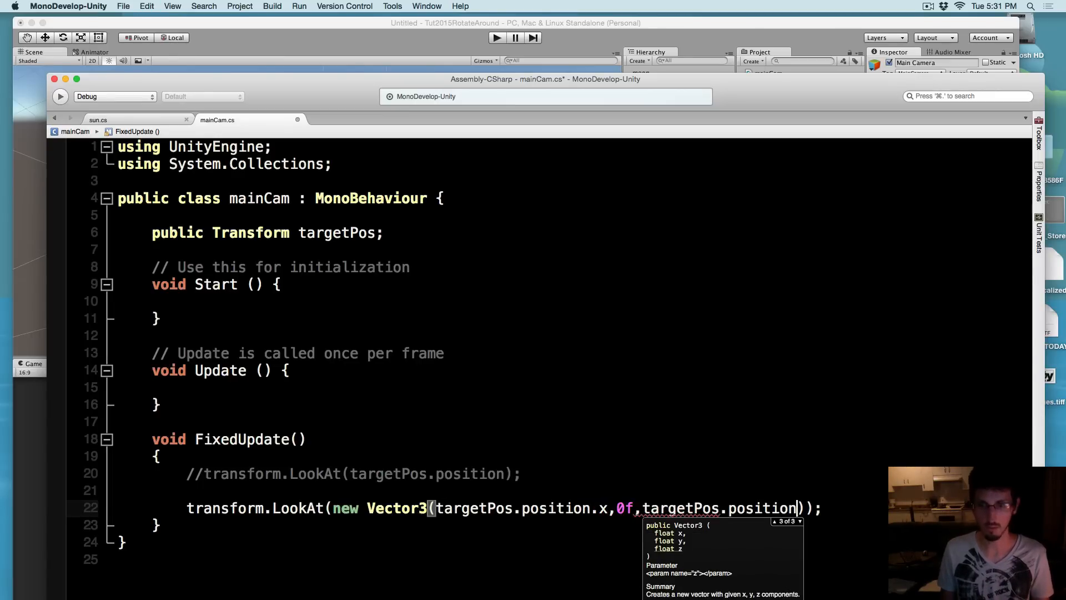
text(.z)
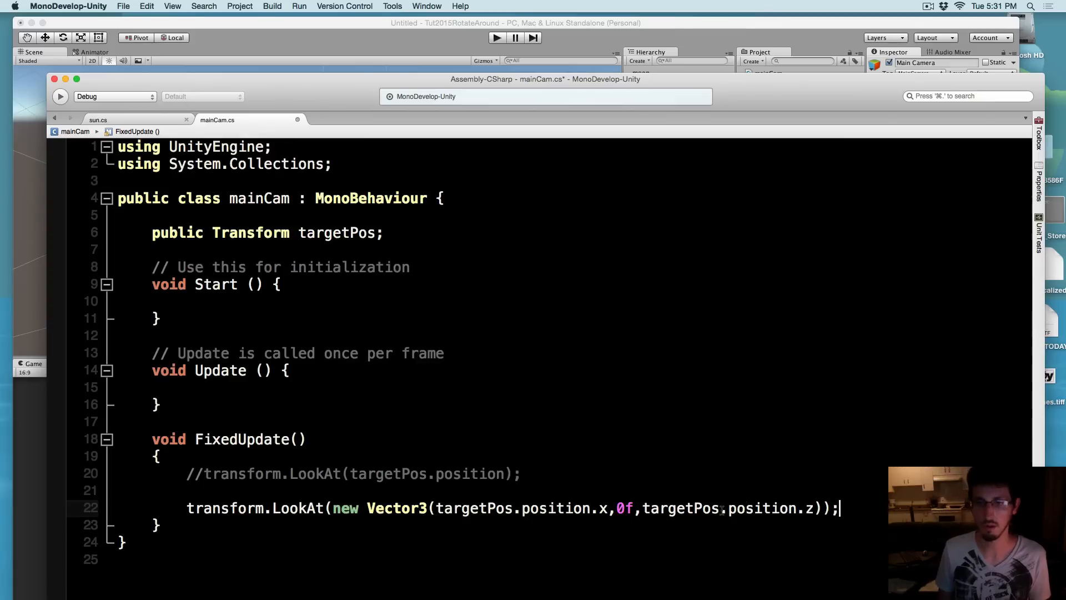
key(cmd+s)
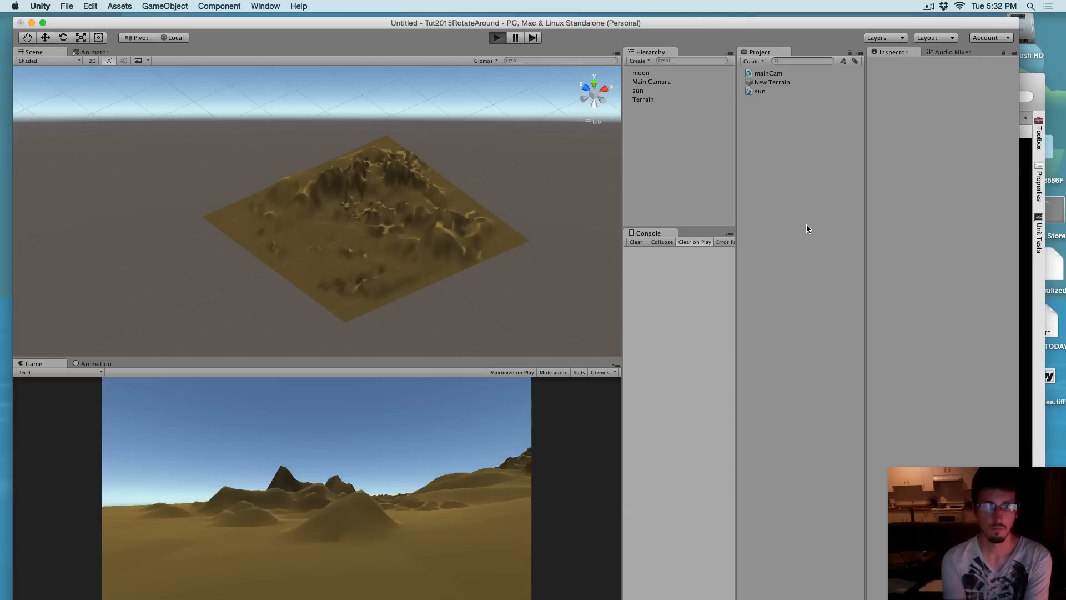
Step: Play the scene to test the flattened camera, then bring up the Project Create list
click(495, 38)
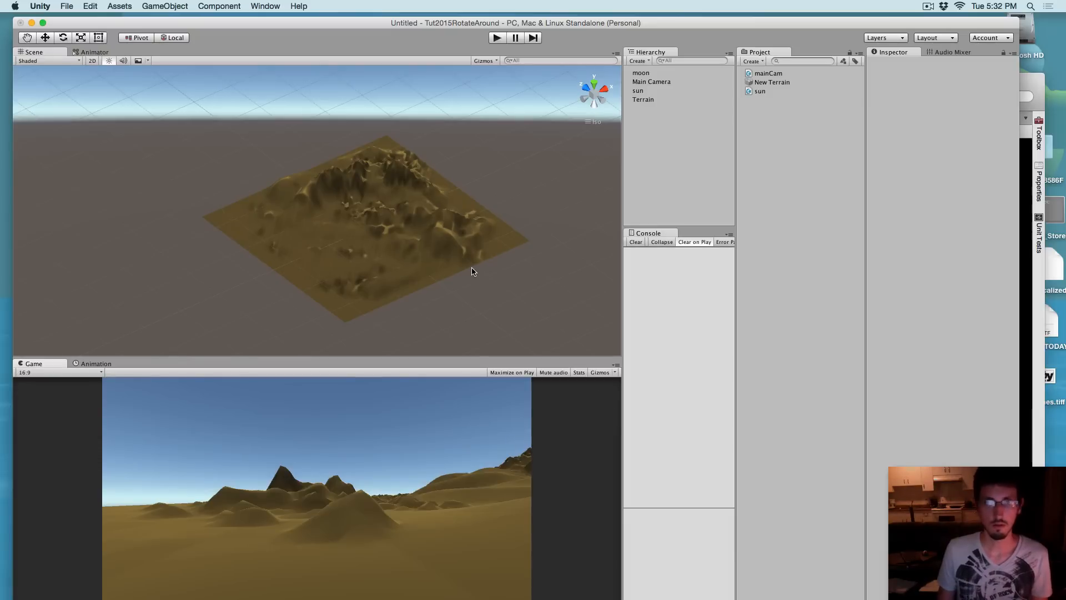
click(752, 60)
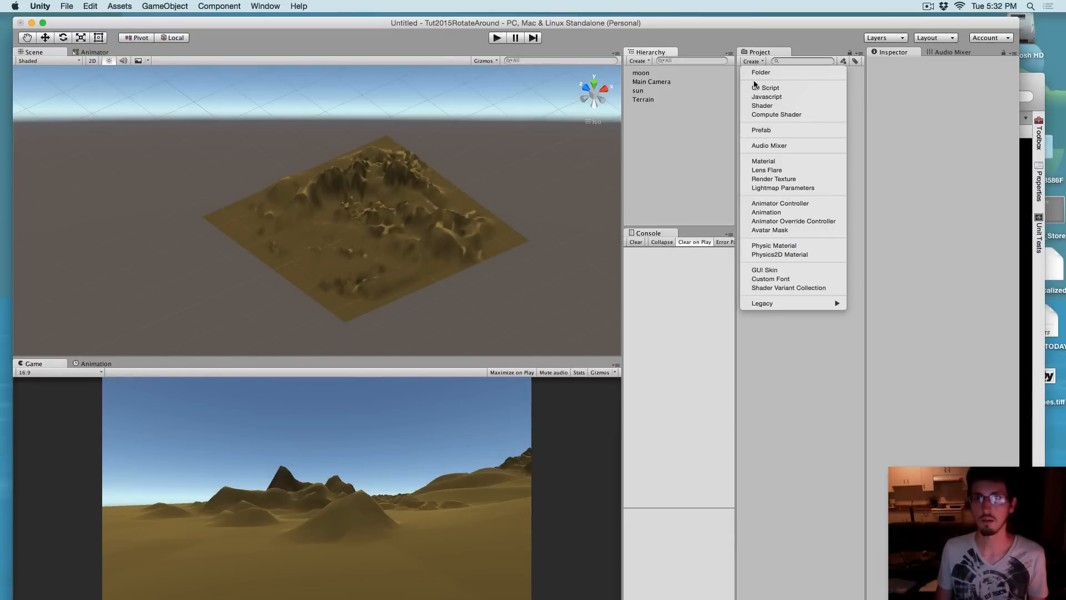
Step: Create a 'sky' material and give it the Skybox/Procedural shader
click(763, 160)
text(sky)
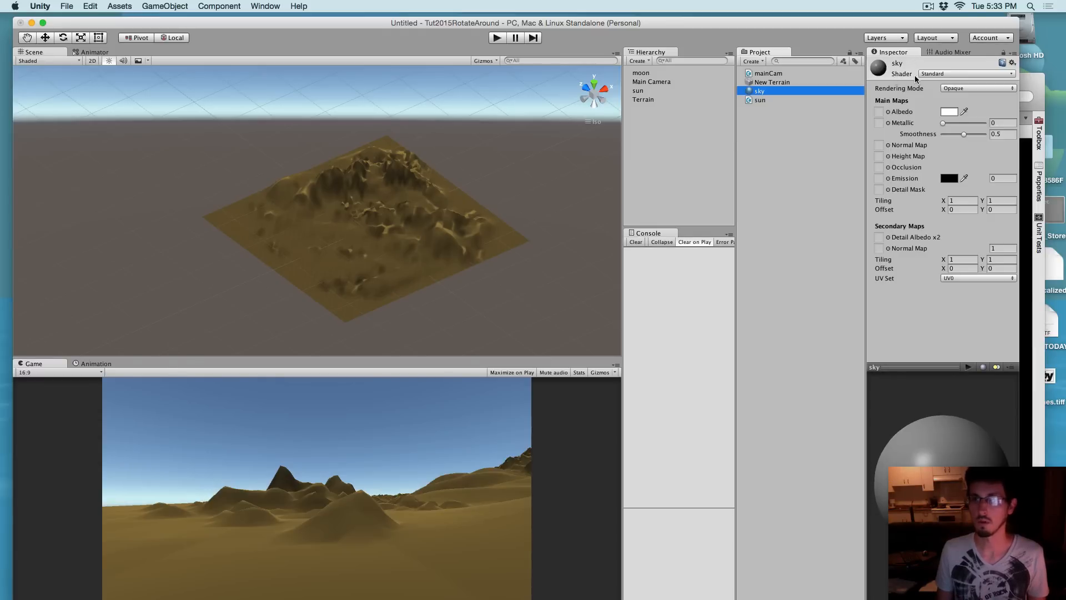
click(965, 73)
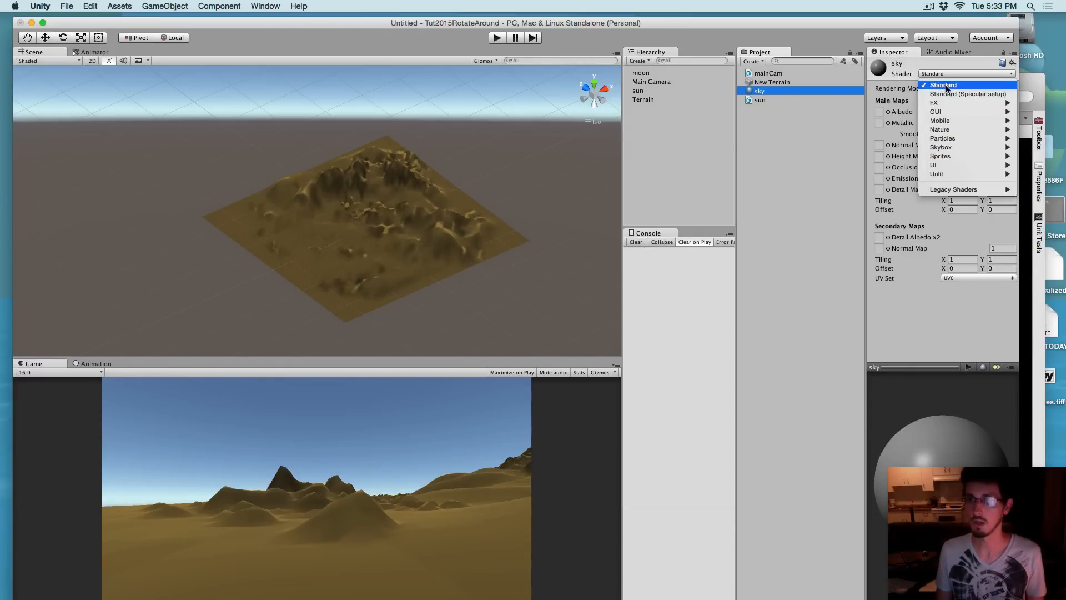
mouse_move(940, 147)
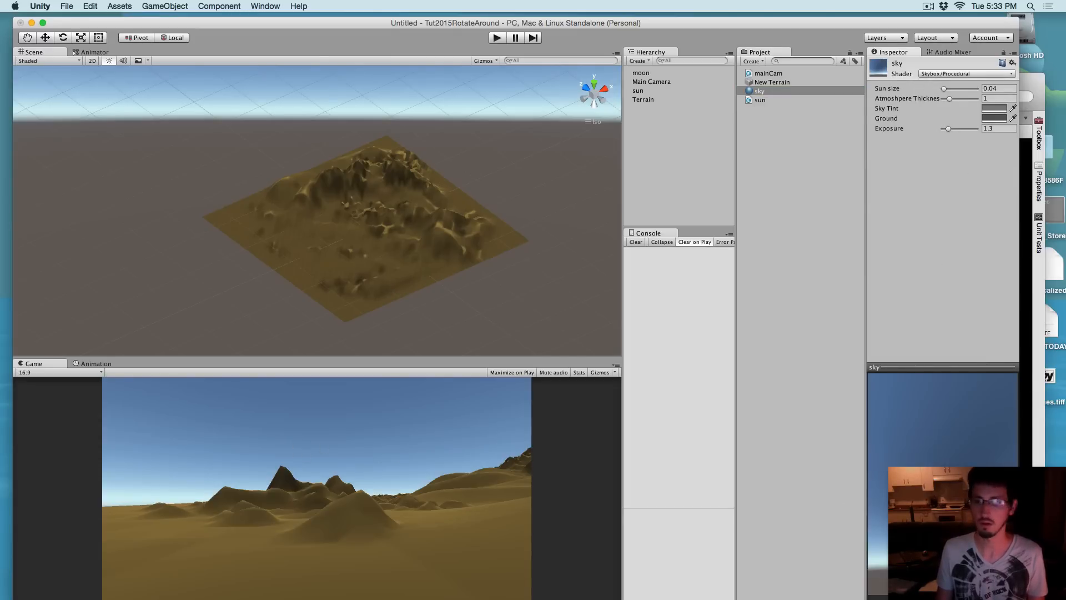
click(265, 7)
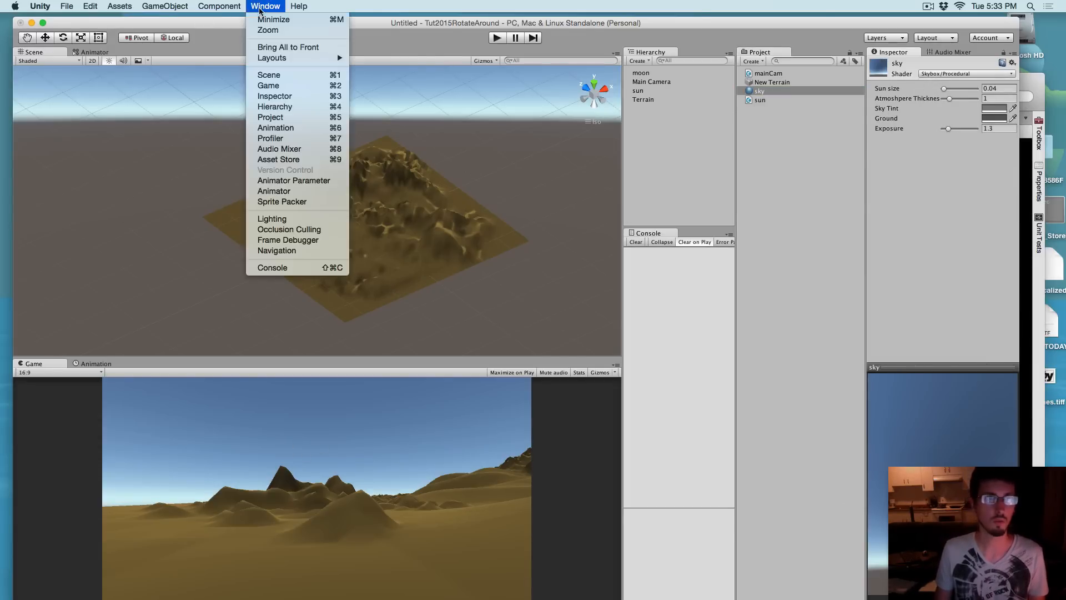
mouse_move(271, 219)
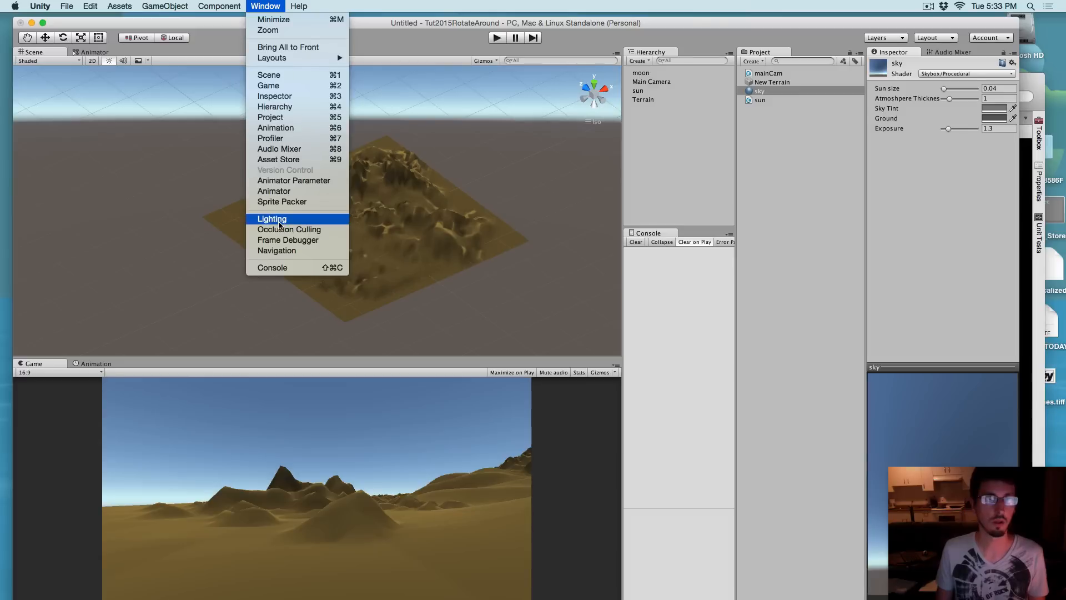
Step: In Window > Lighting, use the sky material as skybox and the sun light as sun source
click(285, 225)
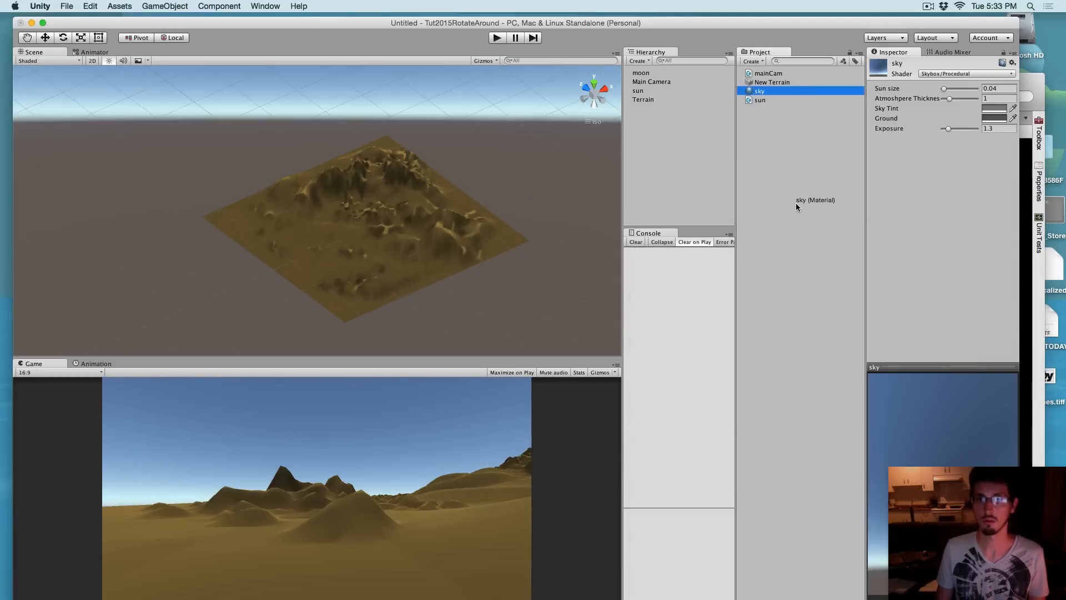
click(265, 7)
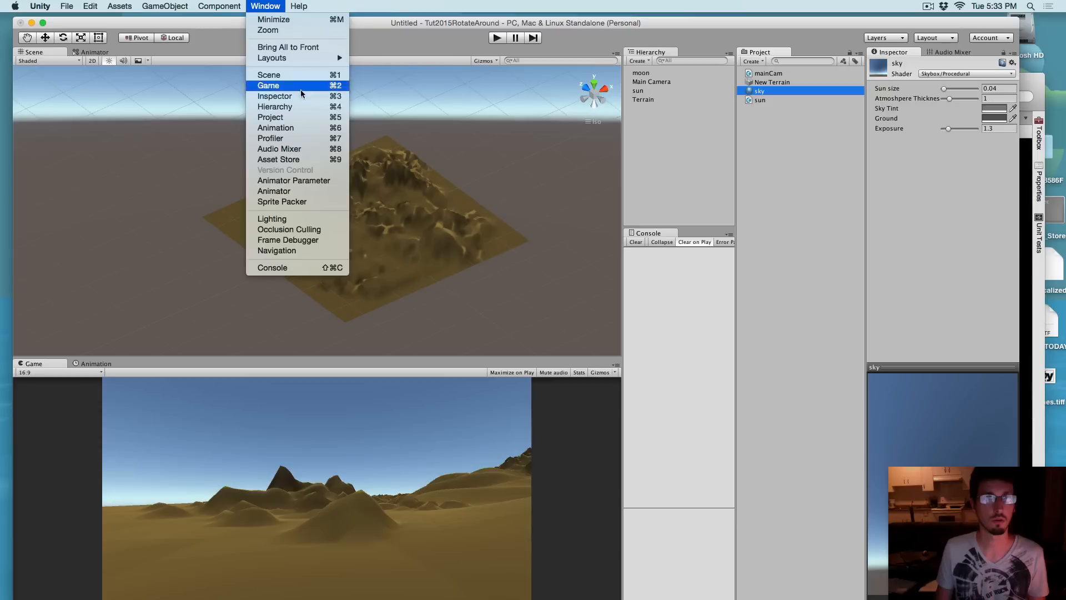
mouse_move(291, 107)
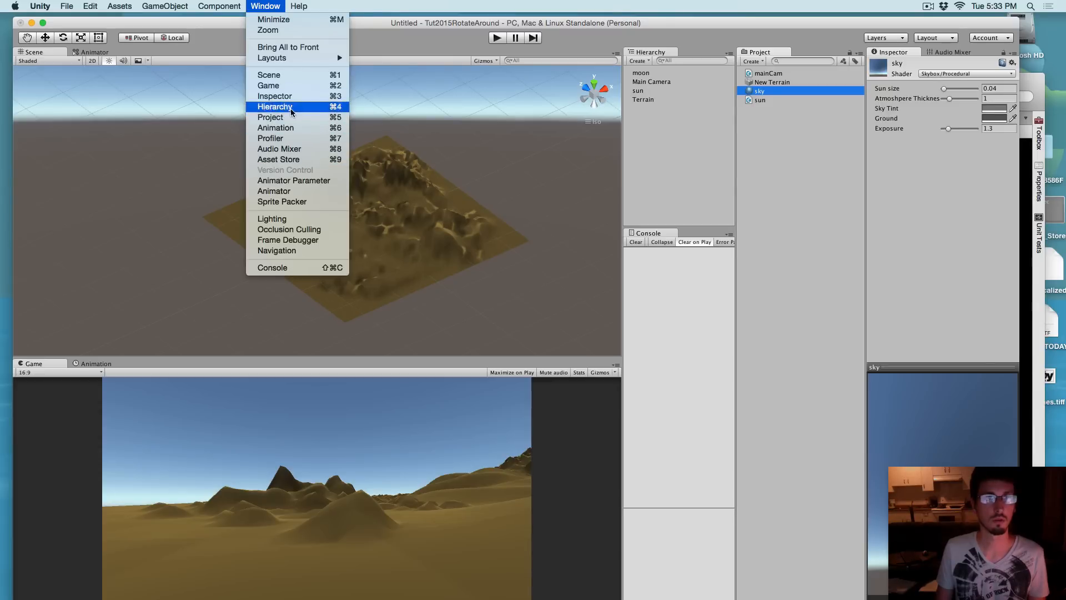
click(271, 219)
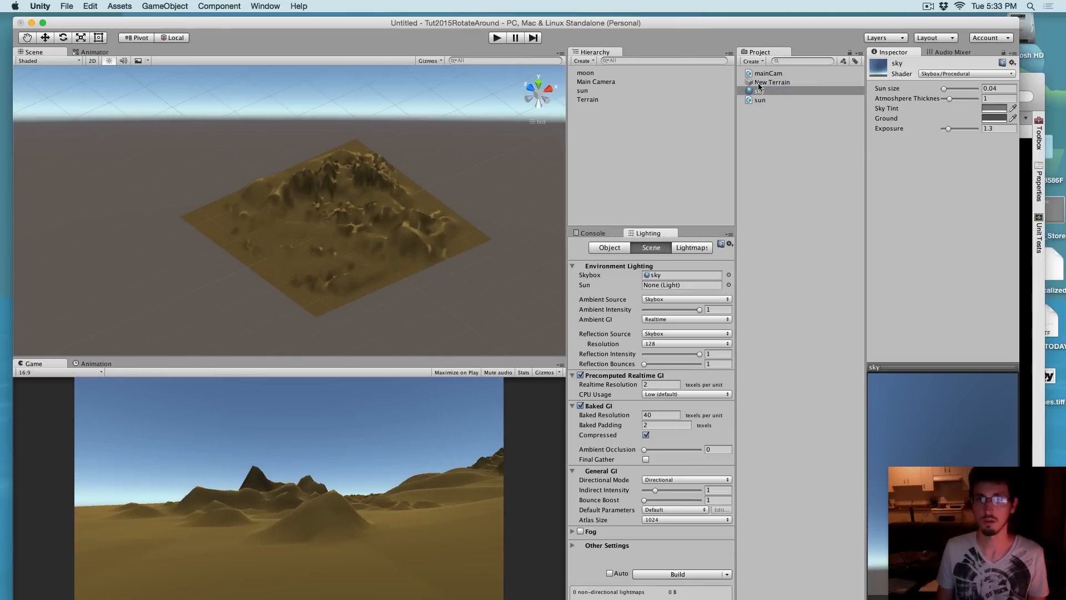
click(760, 90)
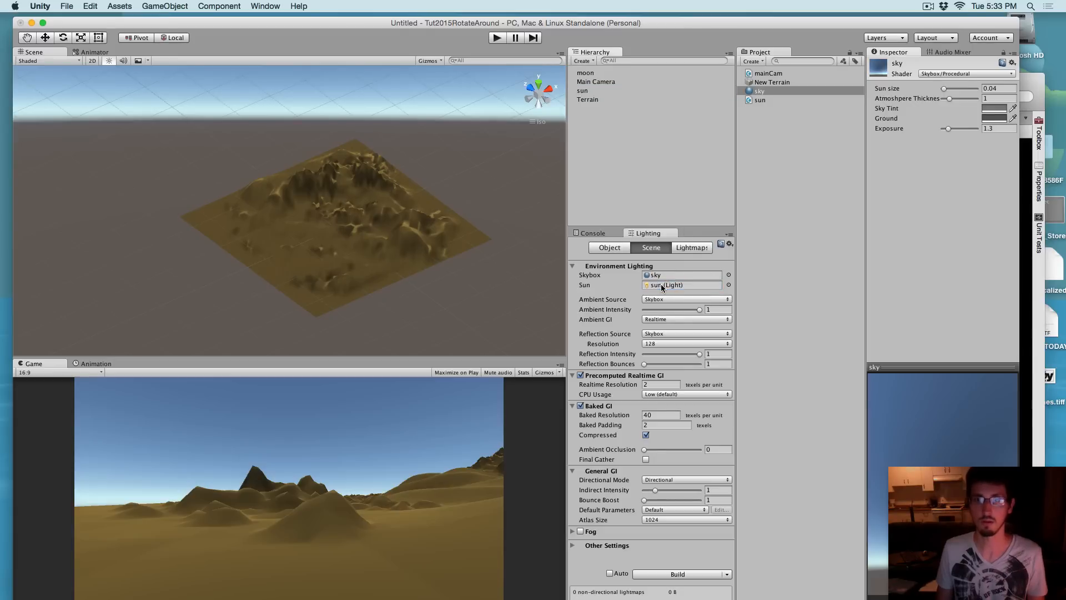
mouse_move(672, 290)
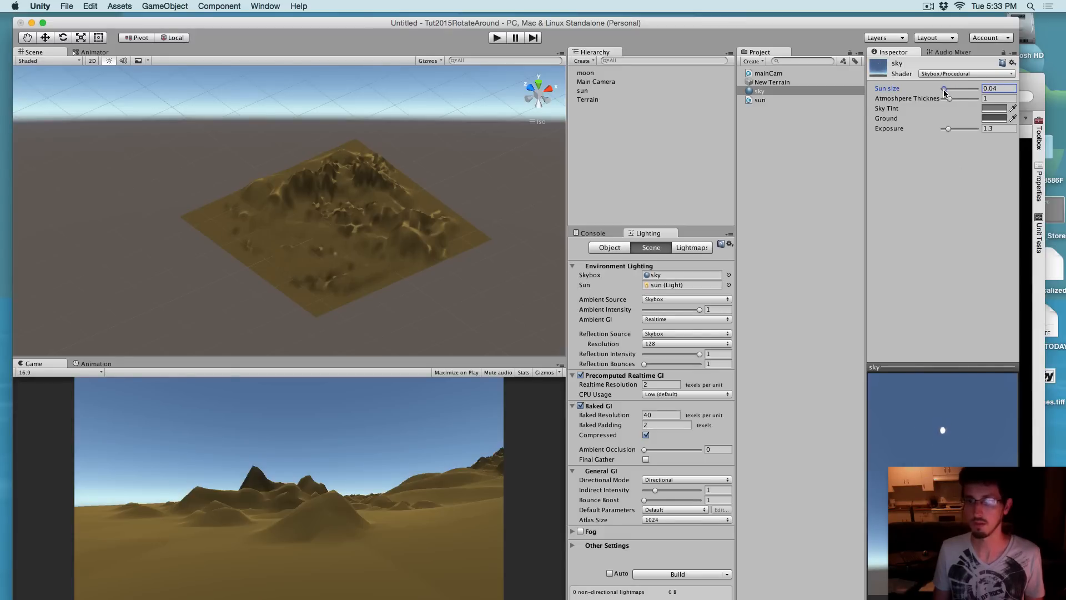
Step: Shrink the procedural sky's Sun Size to a smaller disc while previewing in Play mode
drag(944, 90, 958, 90)
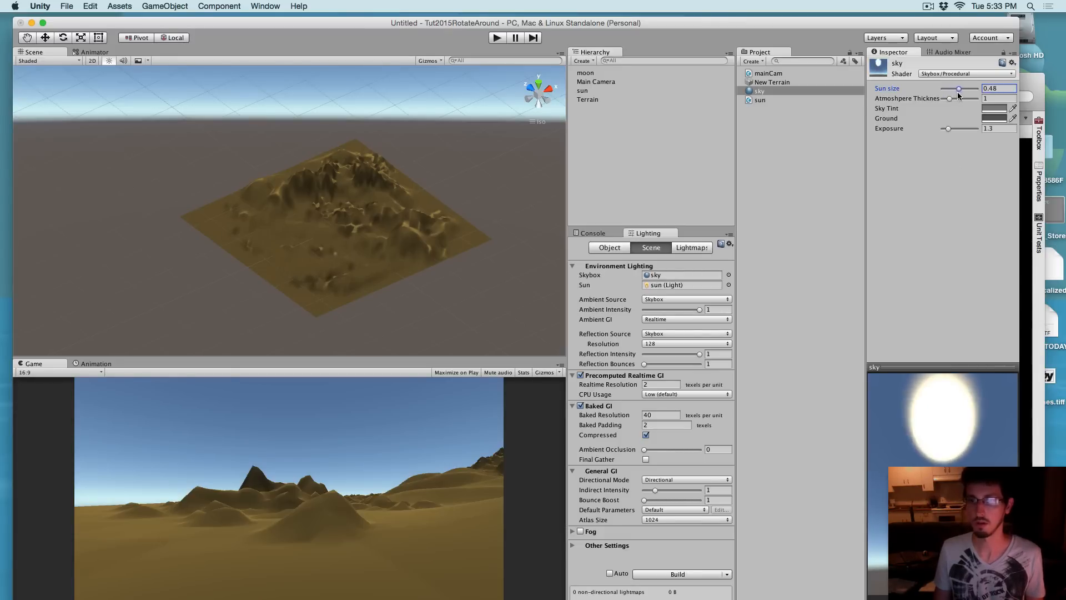
drag(959, 89, 953, 89)
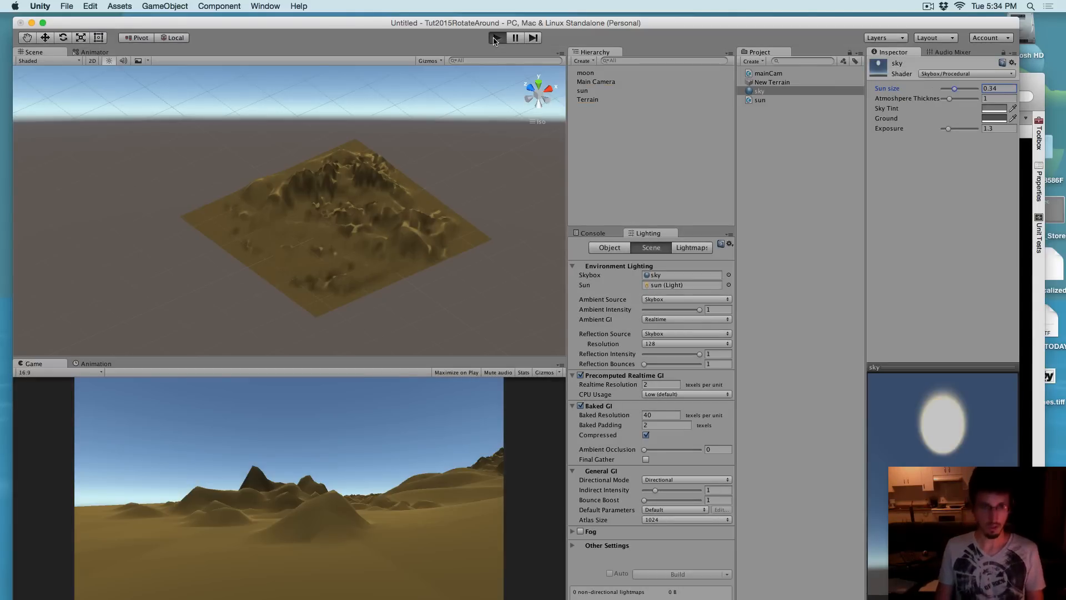
click(496, 38)
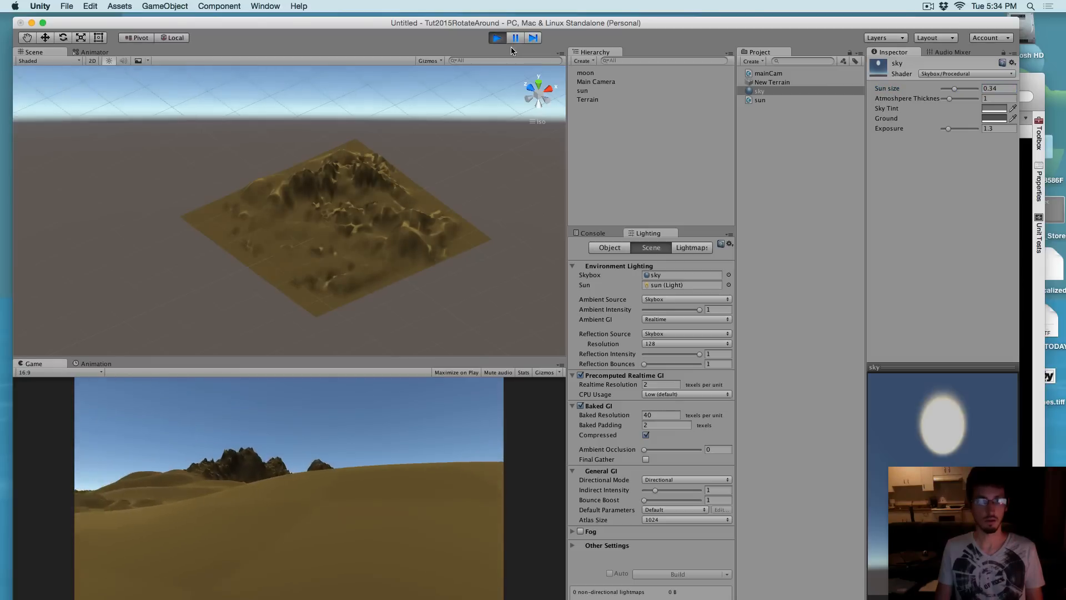
click(514, 38)
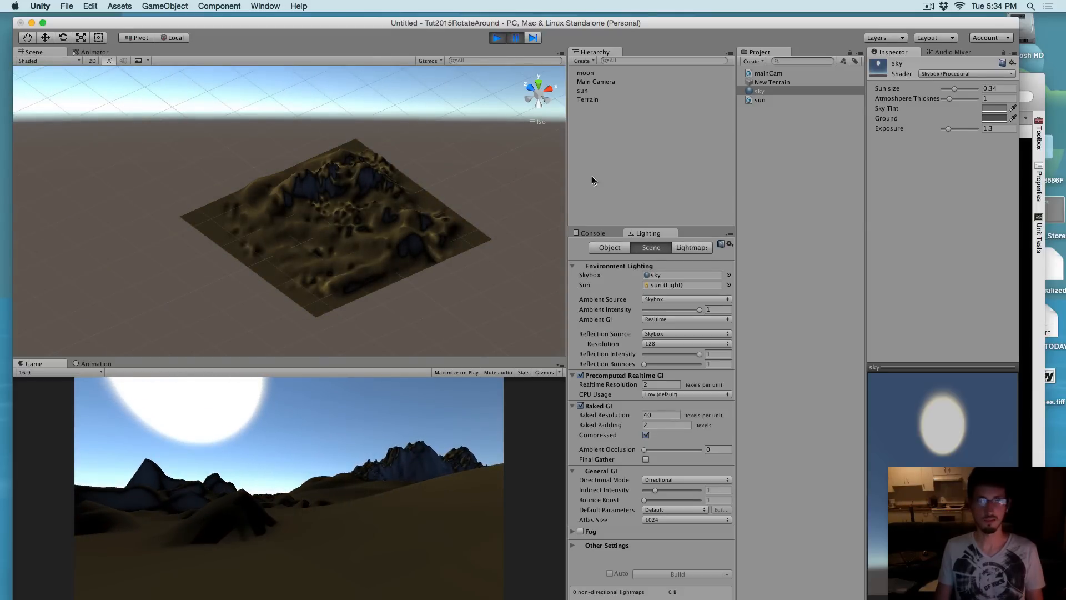
drag(955, 89, 962, 89)
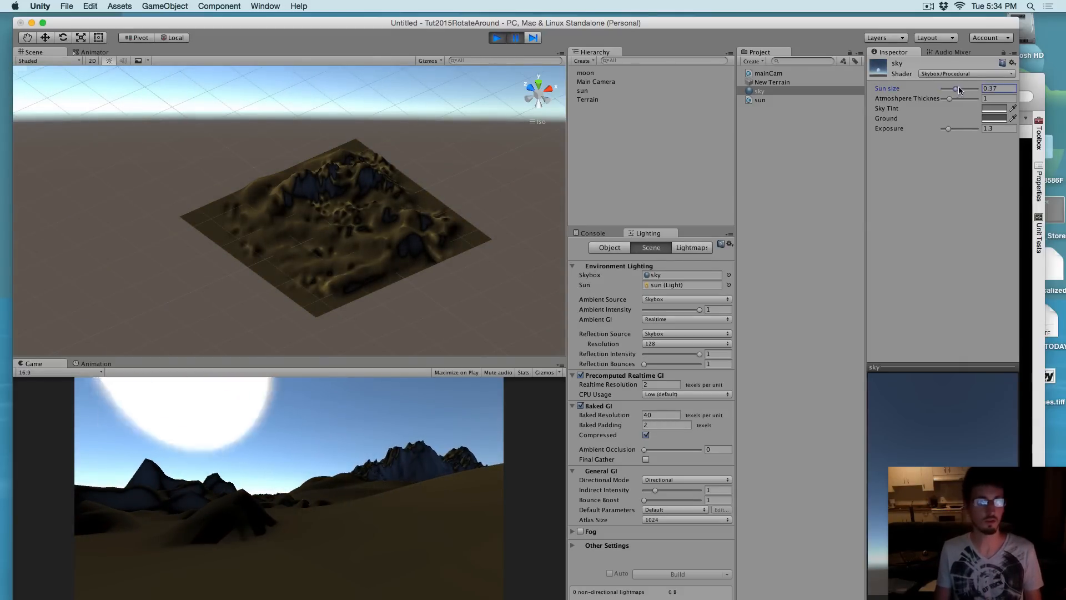
drag(957, 89, 947, 88)
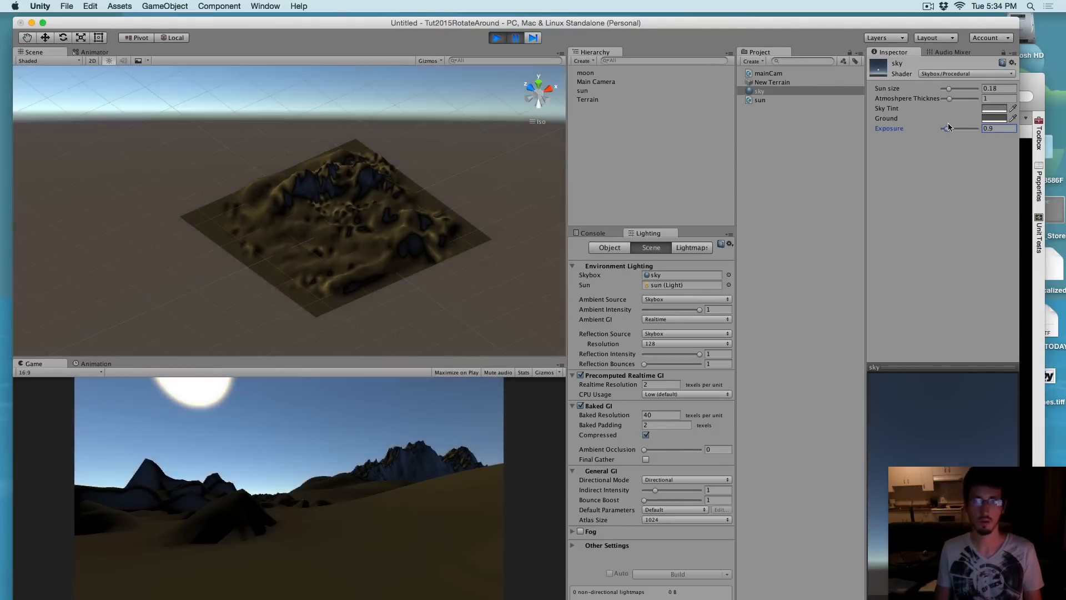
Step: Raise Atmosphere Thickness to about 1.57 for a golden sunset horizon, then stop the preview
drag(949, 99, 963, 98)
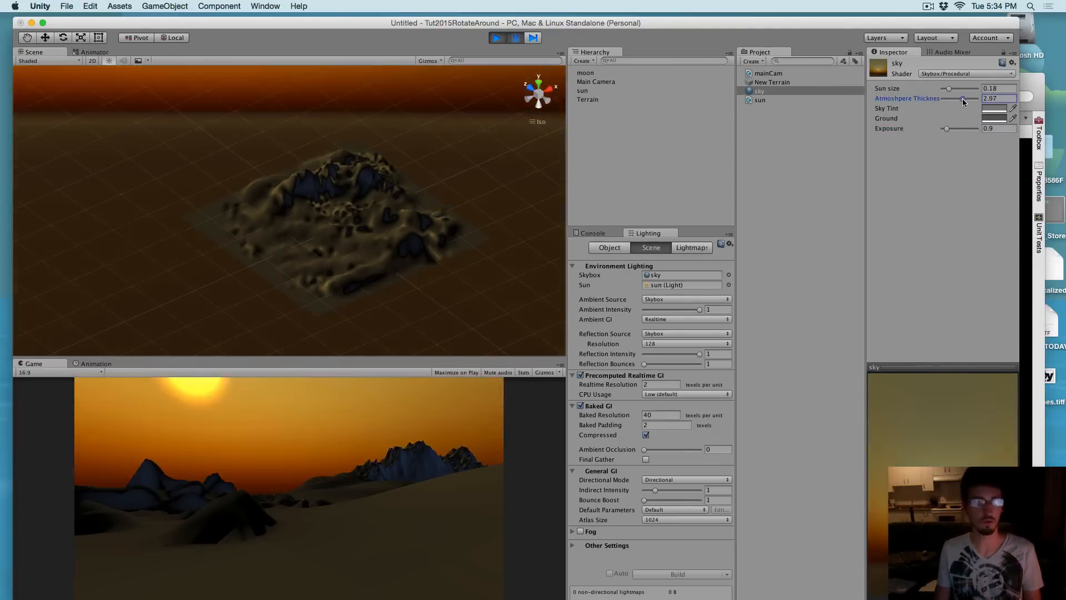
drag(961, 98, 950, 97)
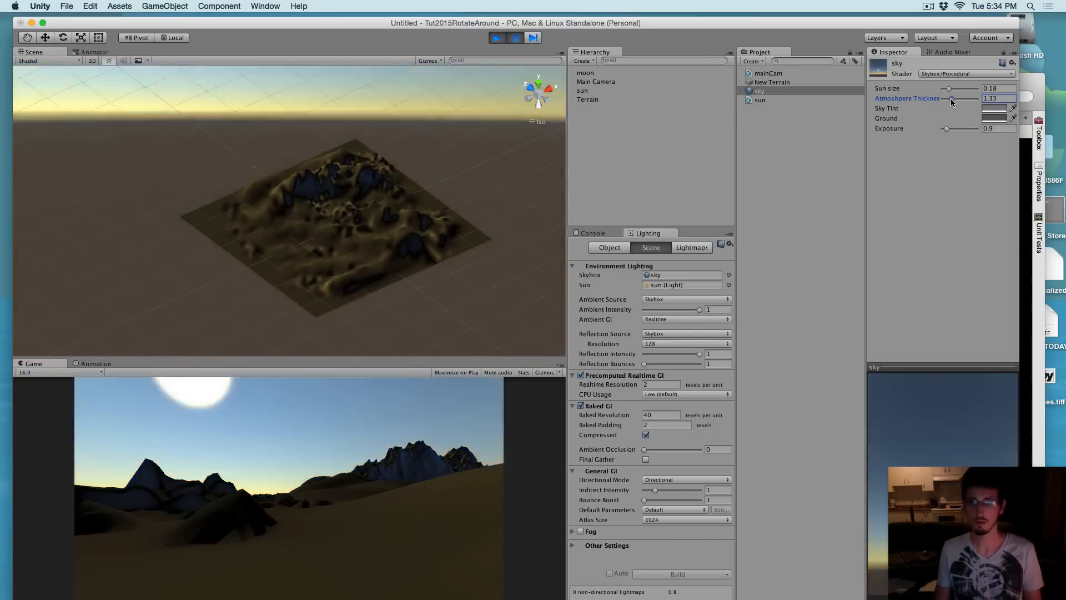
drag(964, 97, 973, 98)
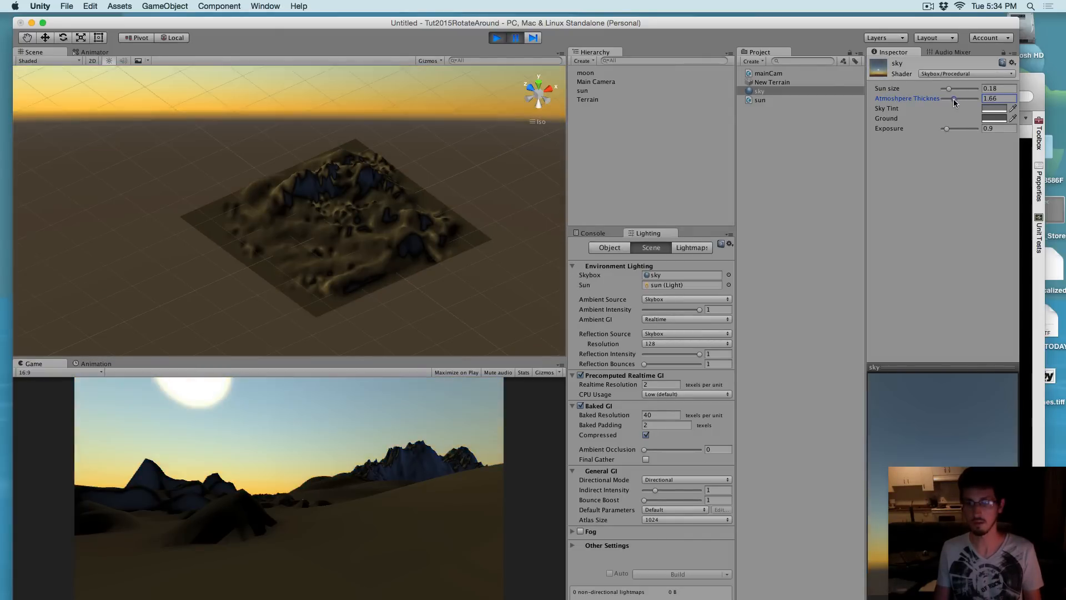
drag(964, 97, 961, 98)
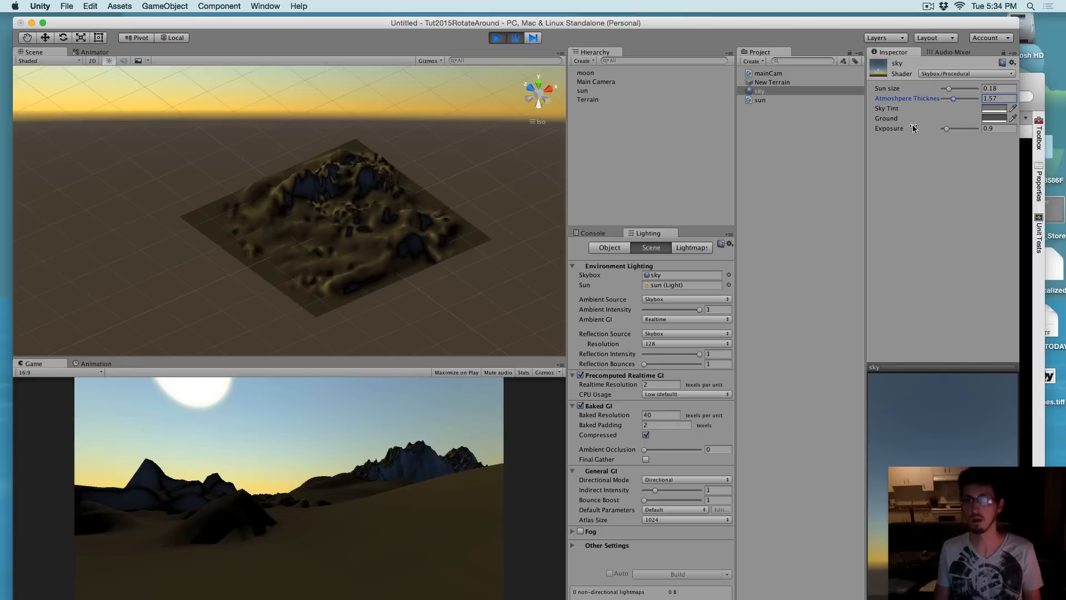
mouse_move(970, 152)
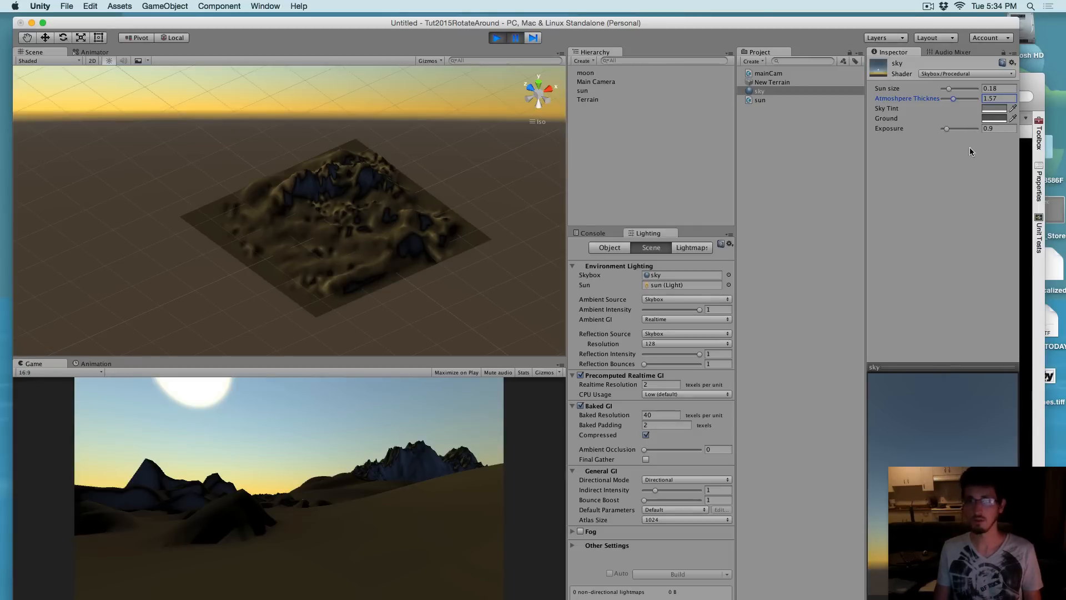
mouse_move(509, 54)
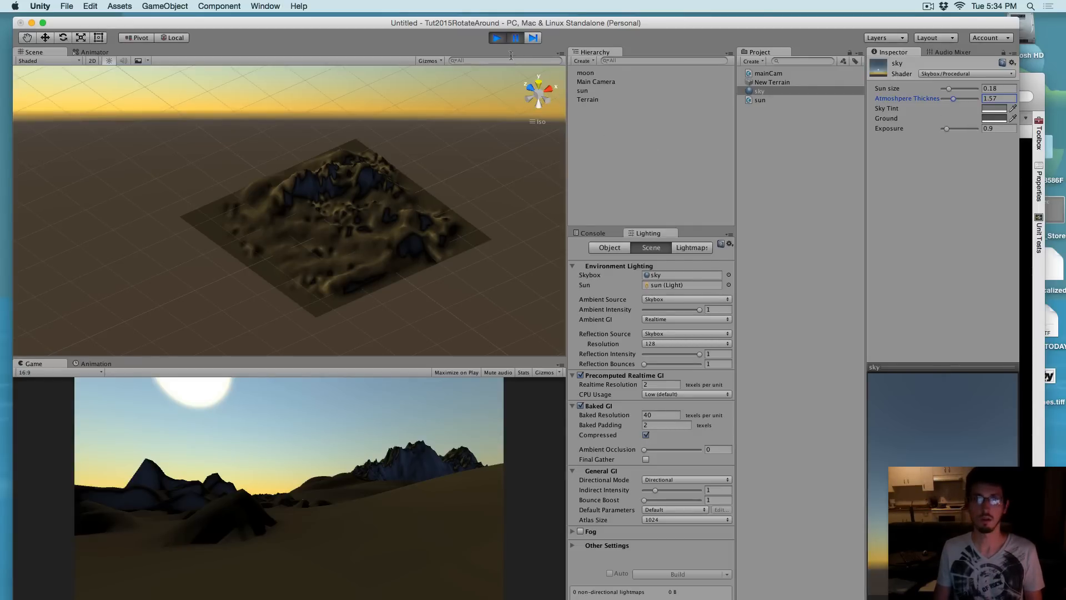
click(495, 38)
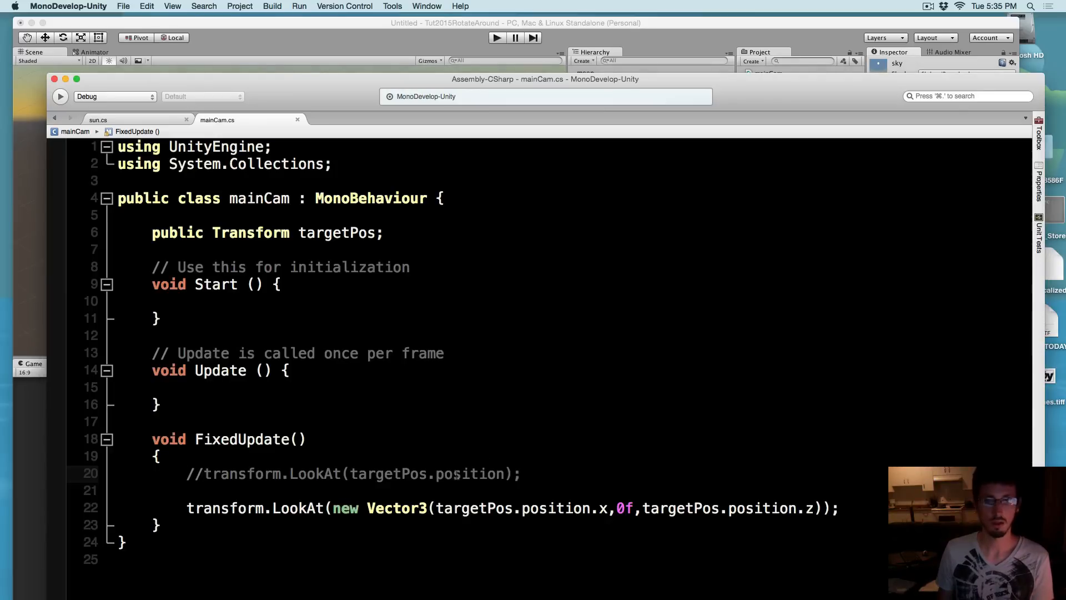
Step: Change the sun script's RotateAround speed from 10f to 50f and save
click(98, 120)
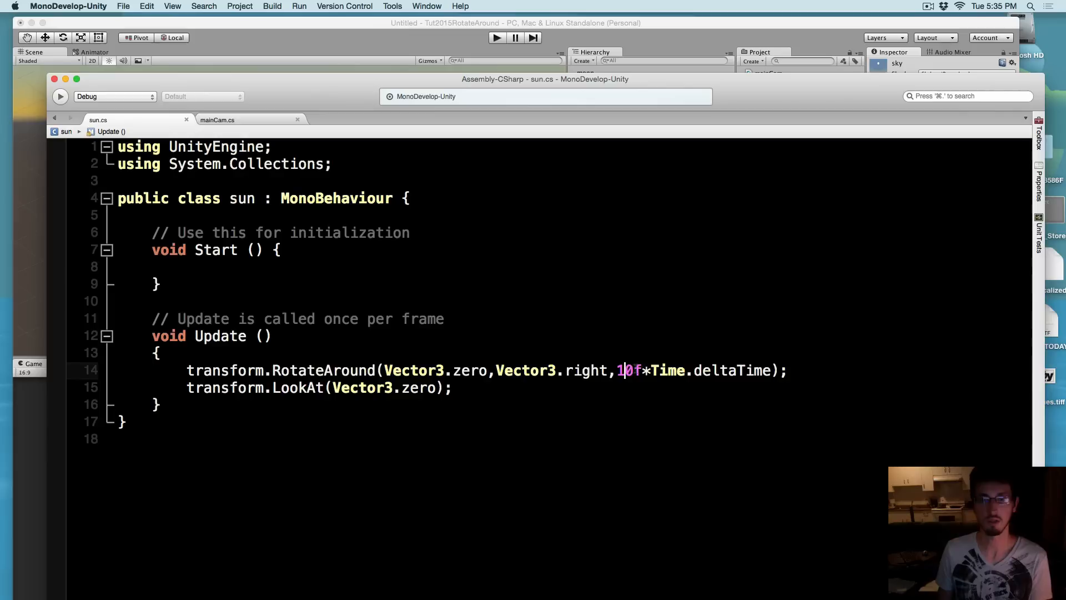
text(50)
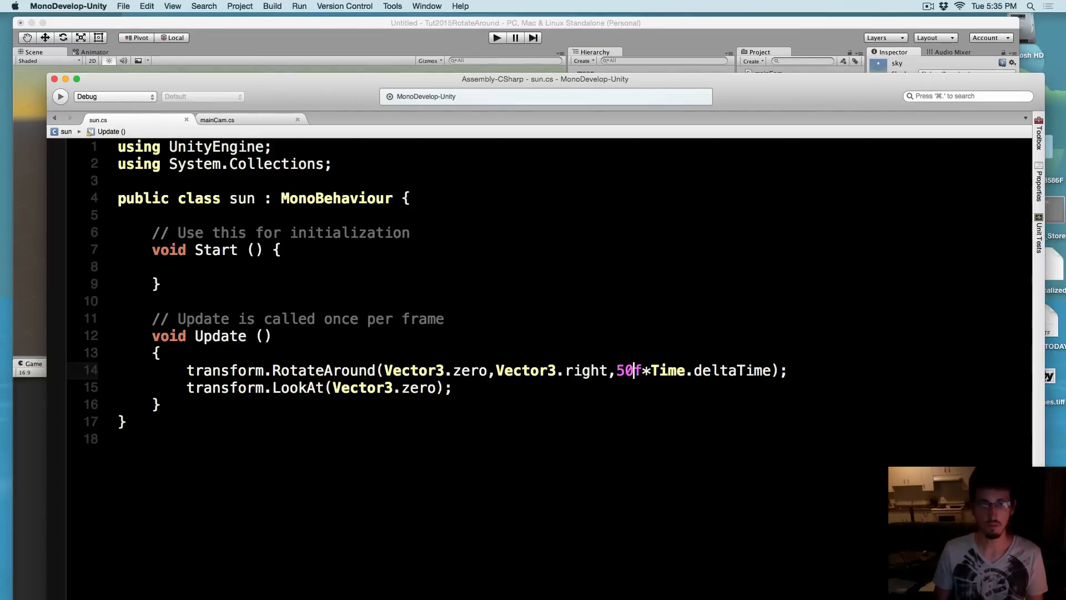
key(Backspace)
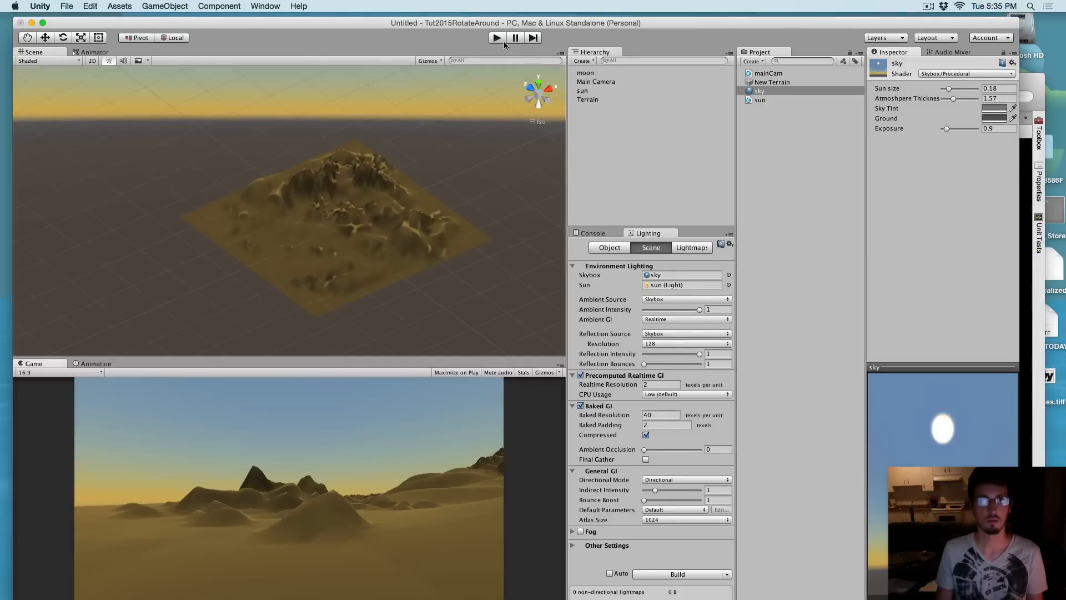
Step: Run the scene in Play mode to watch the faster sun cycle over the desert
click(496, 38)
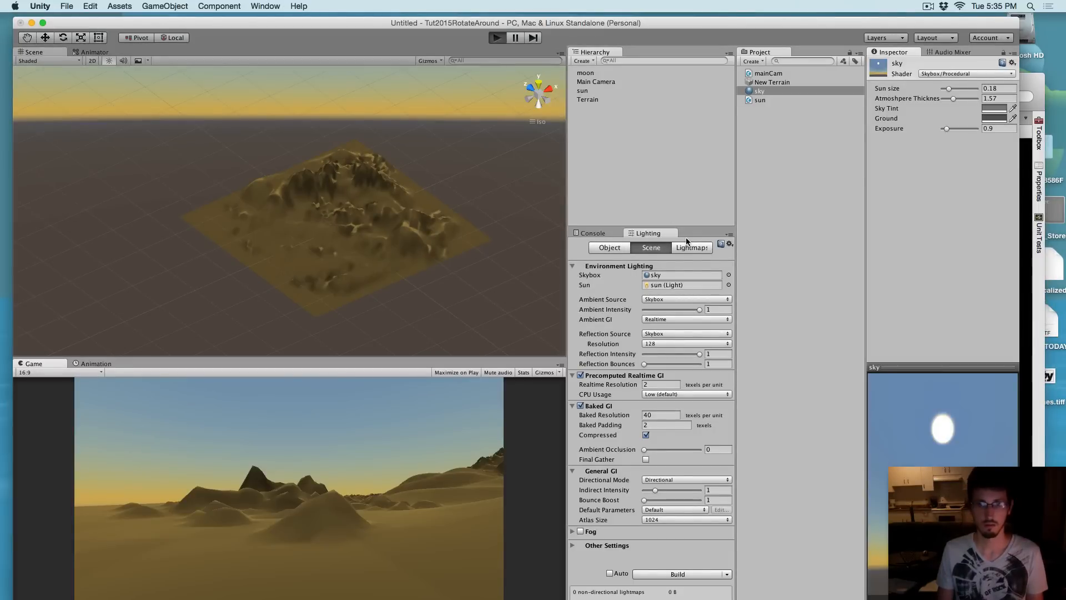
click(497, 38)
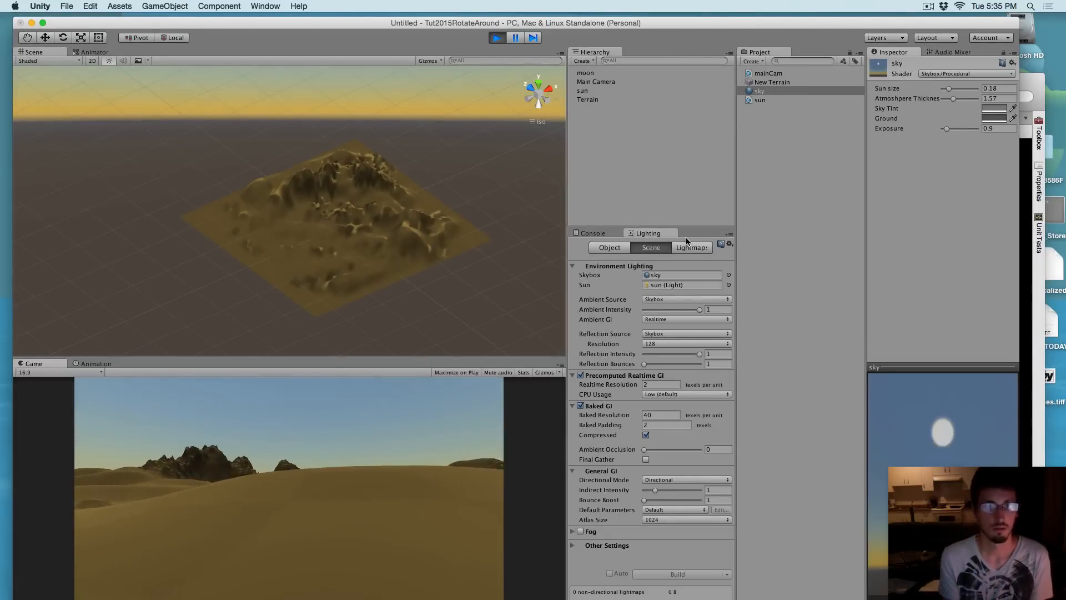